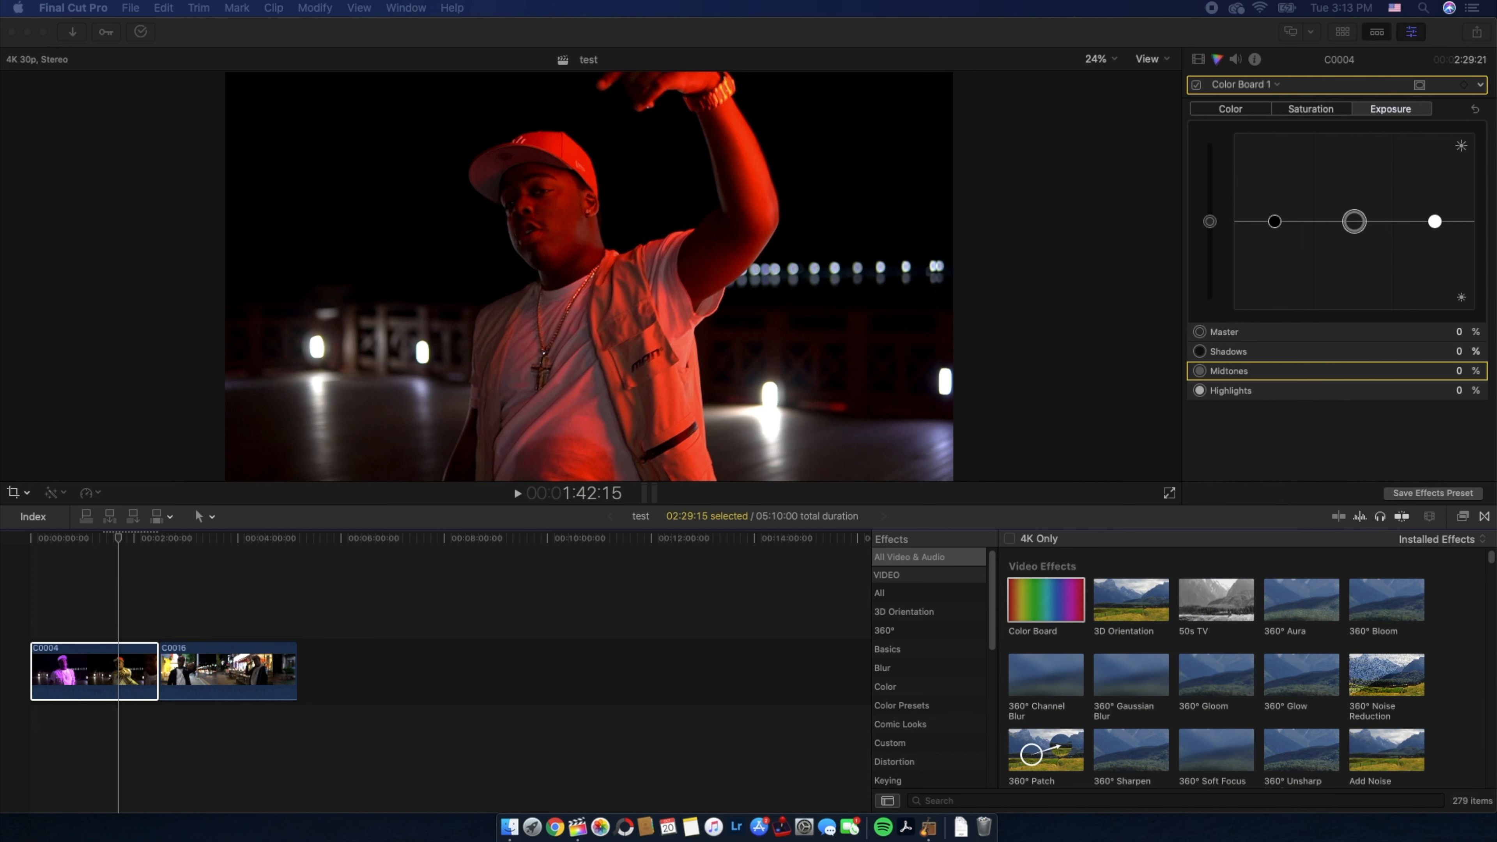
{"action": "mouse_move", "coordinate": [604, 672]}
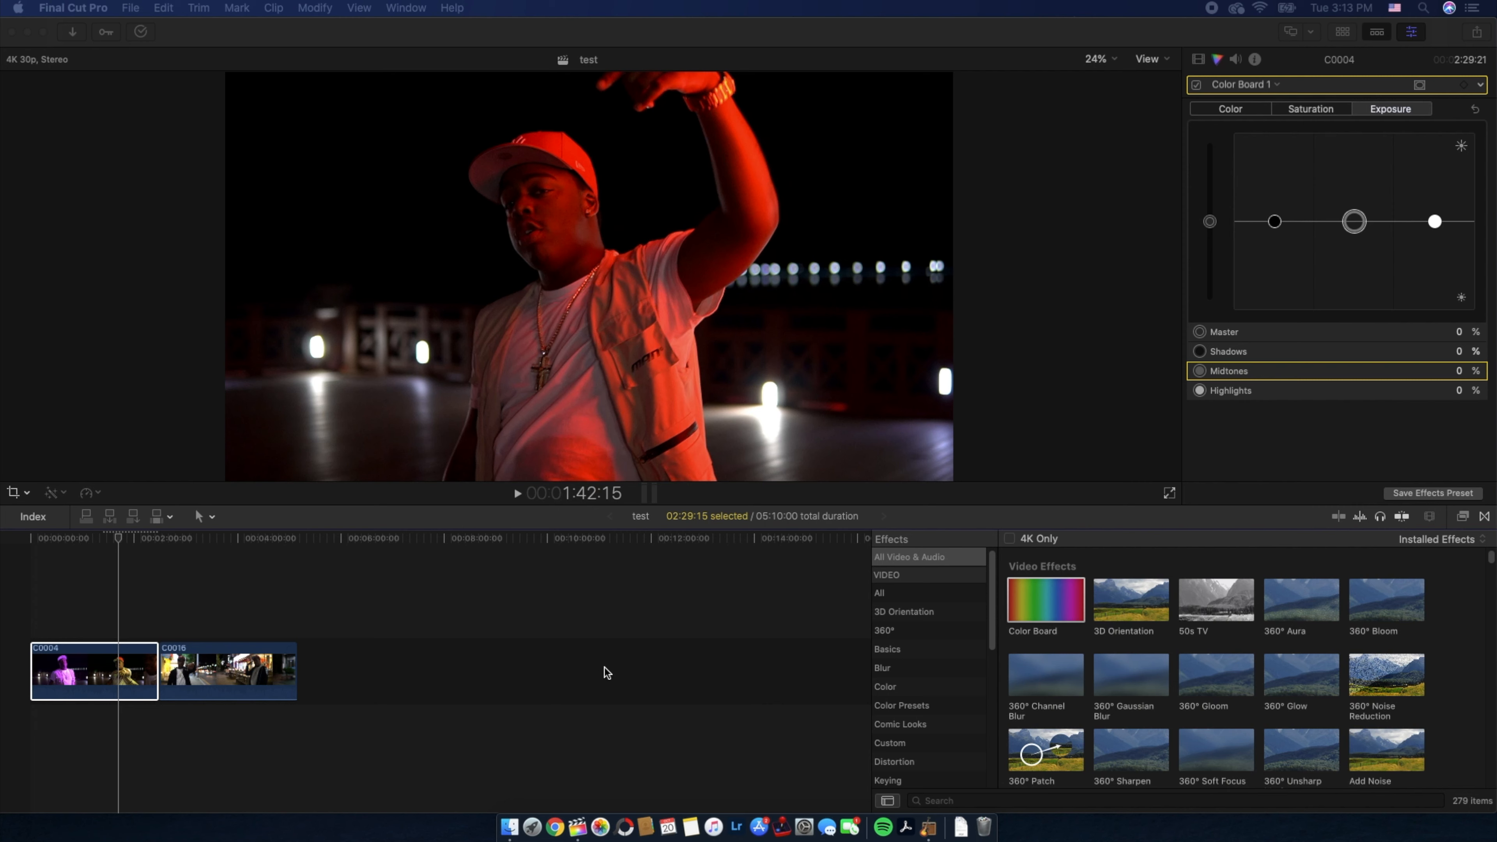
{"action": "mouse_move", "coordinate": [1051, 565]}
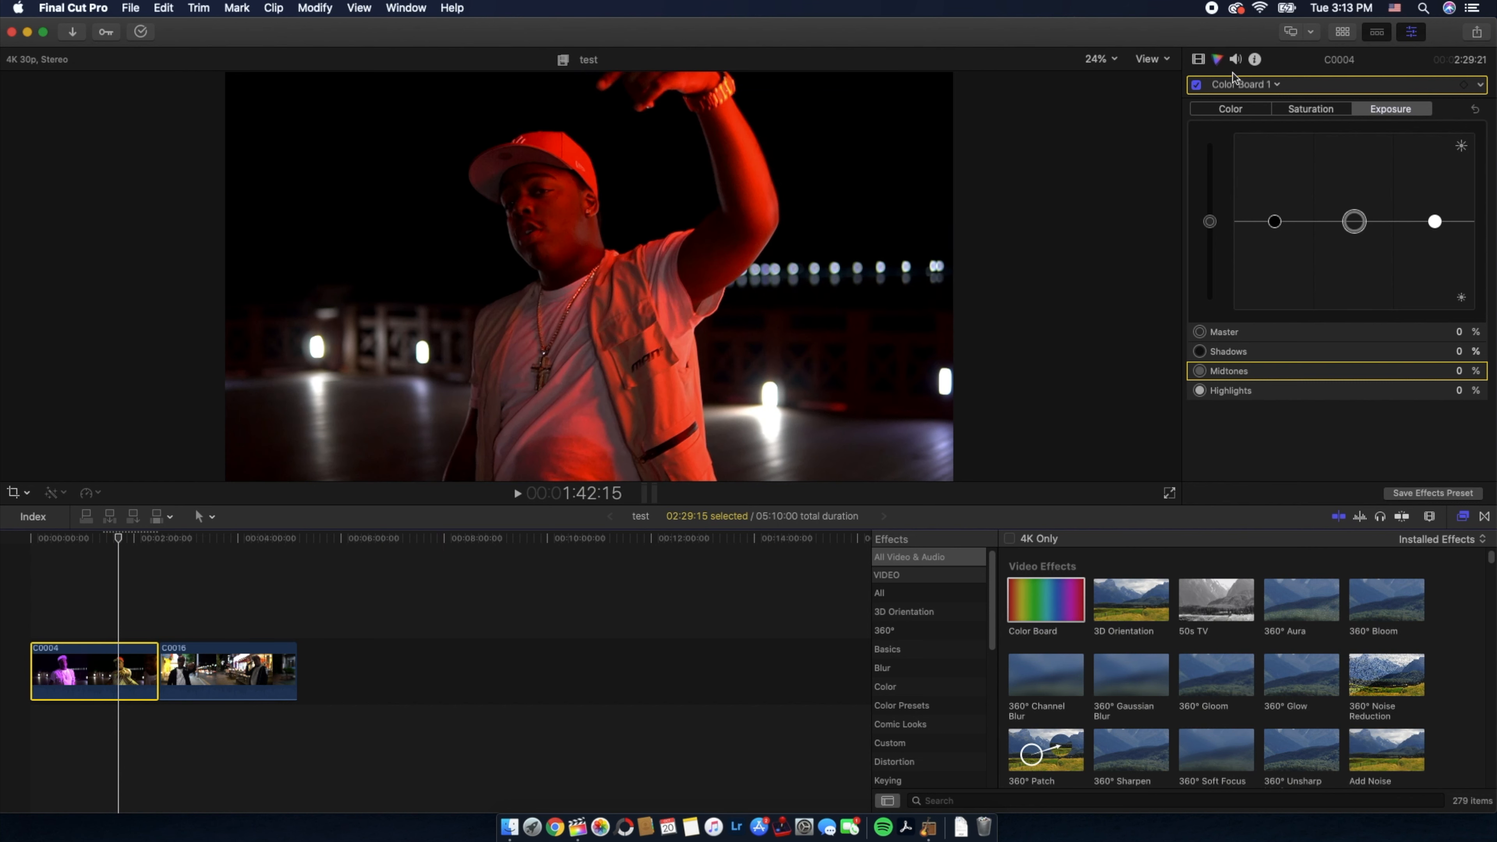
{"action": "mouse_move", "coordinate": [978, 246]}
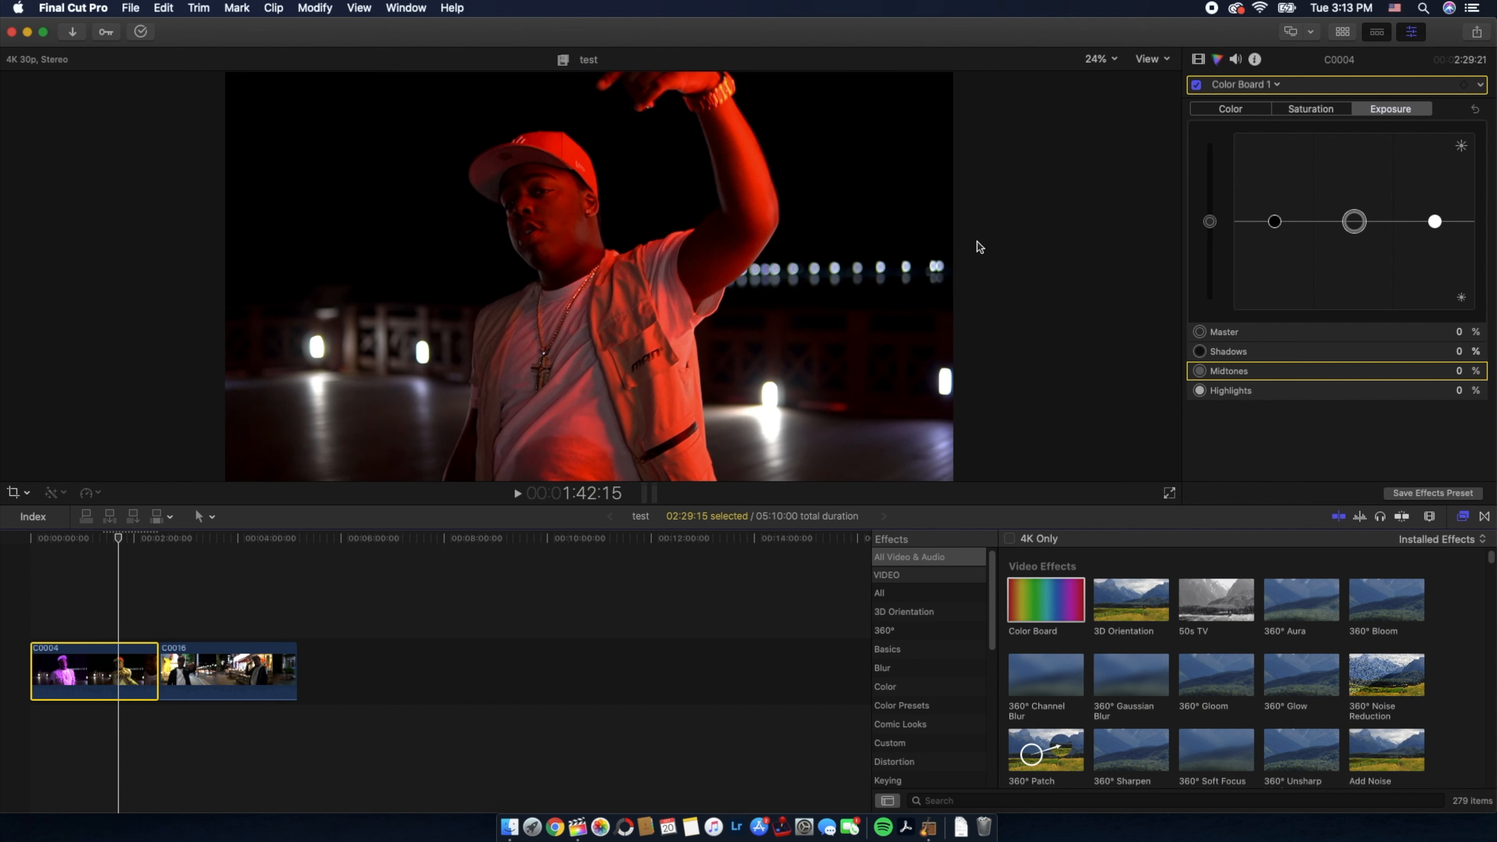
Step: Toggle the Video Scopes with Command+7 so the luma waveform sits beside the viewer
{"action": "key", "text": "cmd+7"}
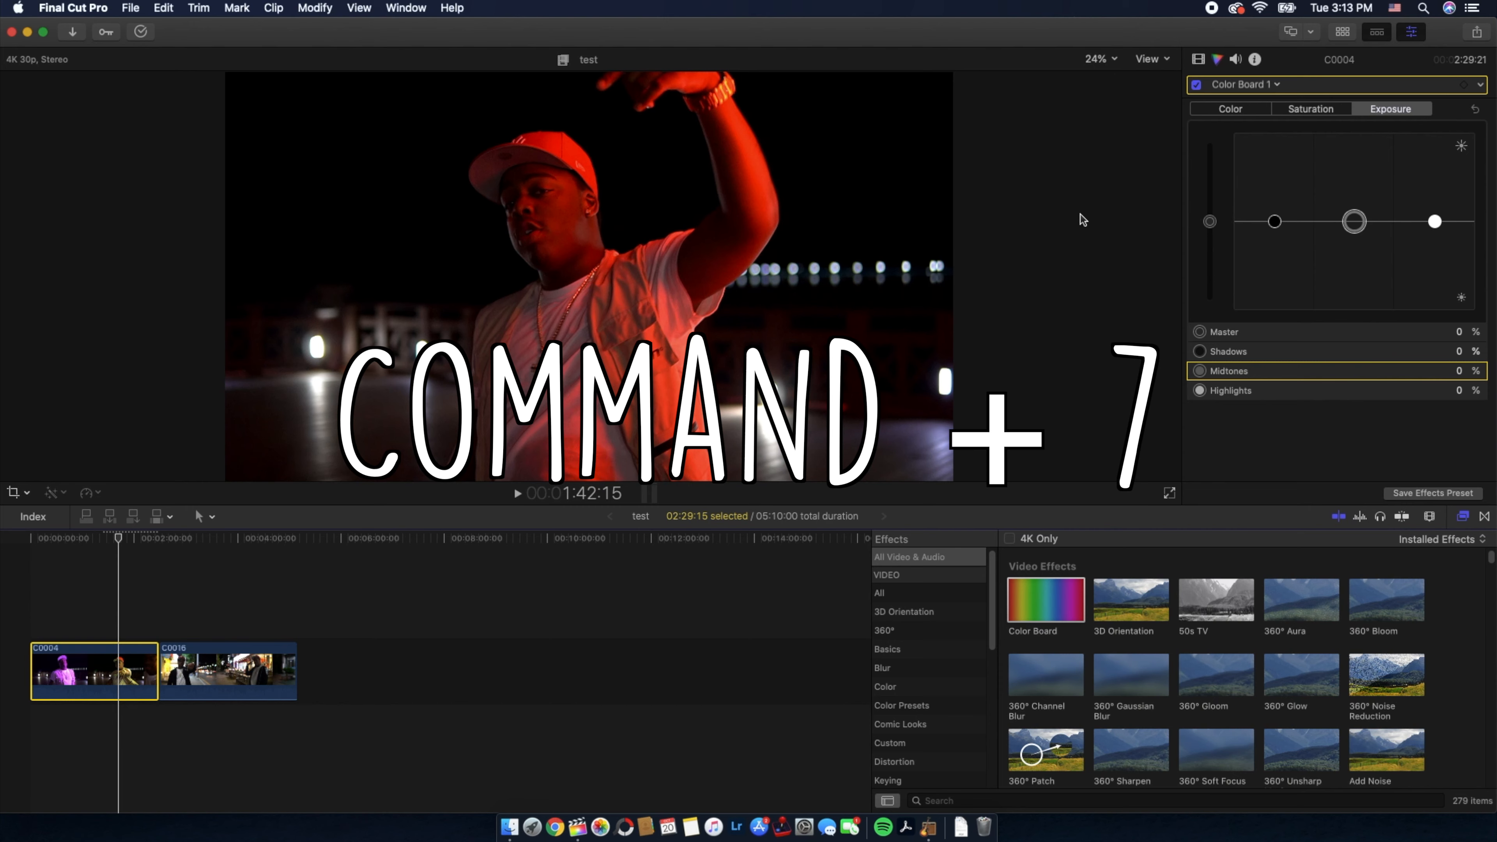
{"action": "key", "text": "cmd+7"}
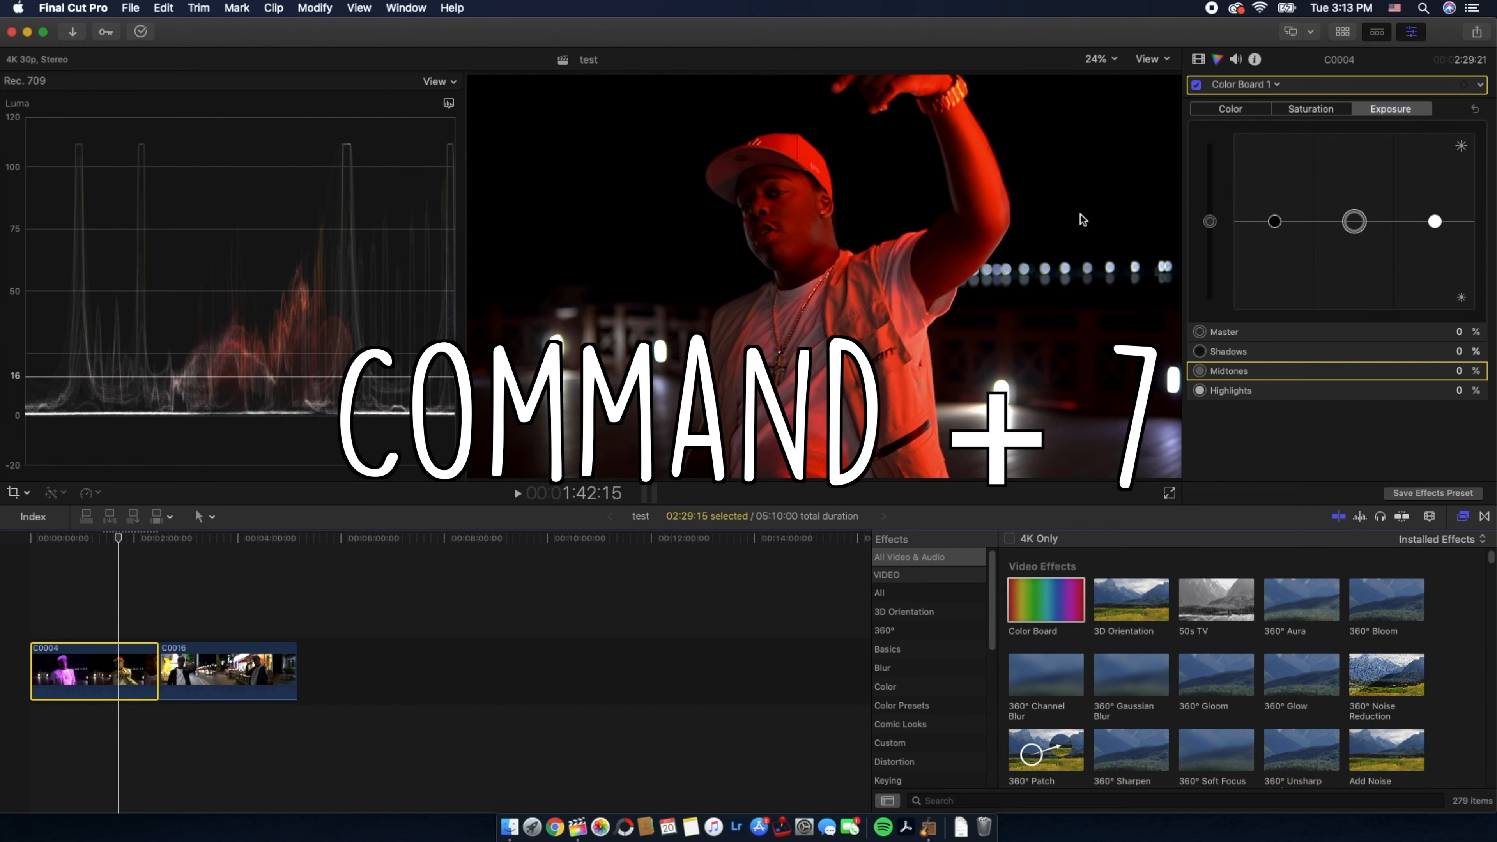
{"action": "key", "text": "cmd+7"}
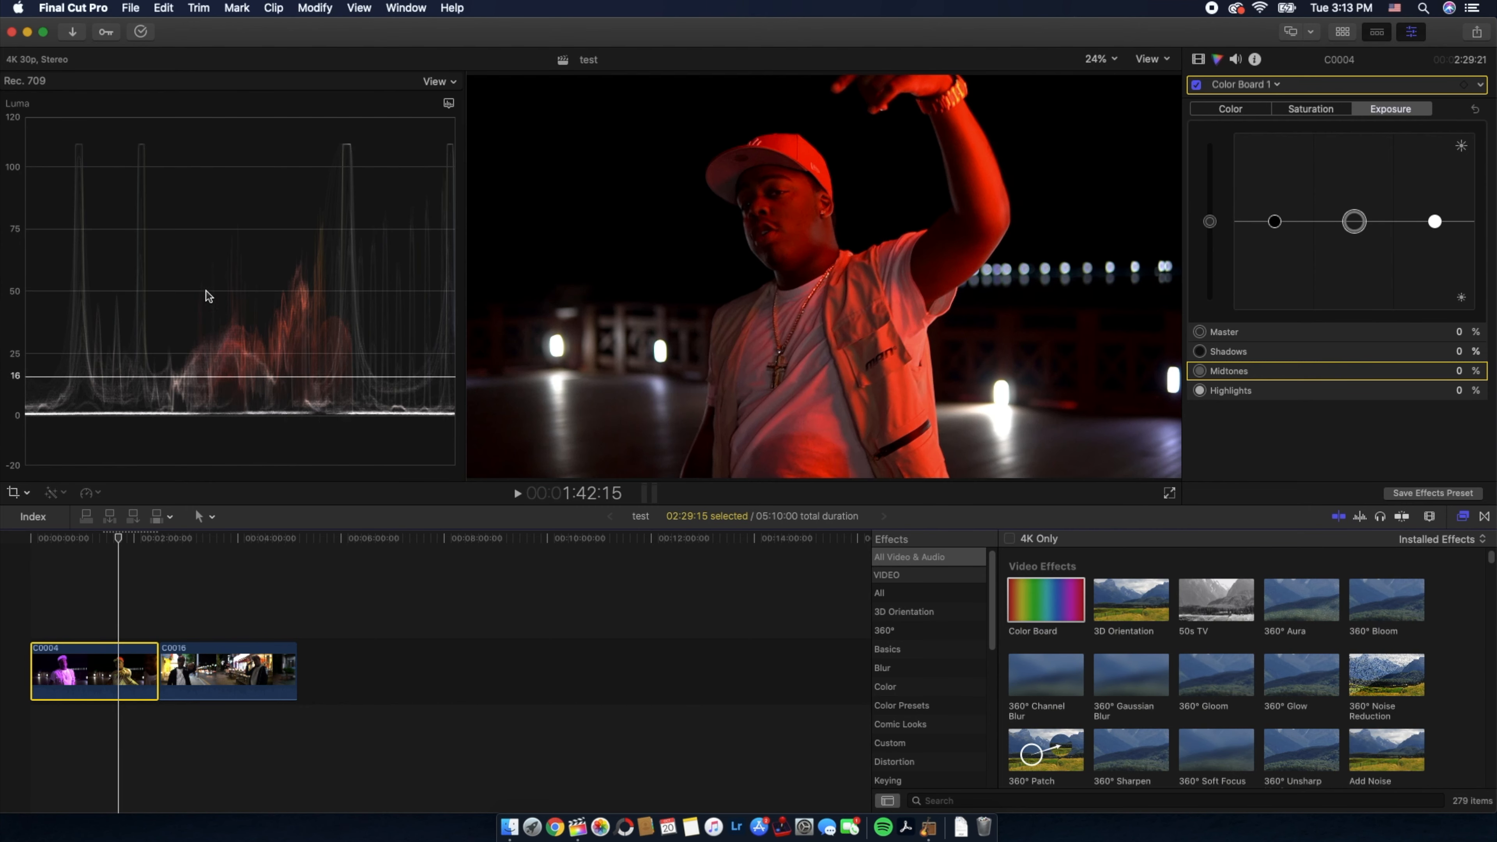
{"action": "mouse_move", "coordinate": [93, 422]}
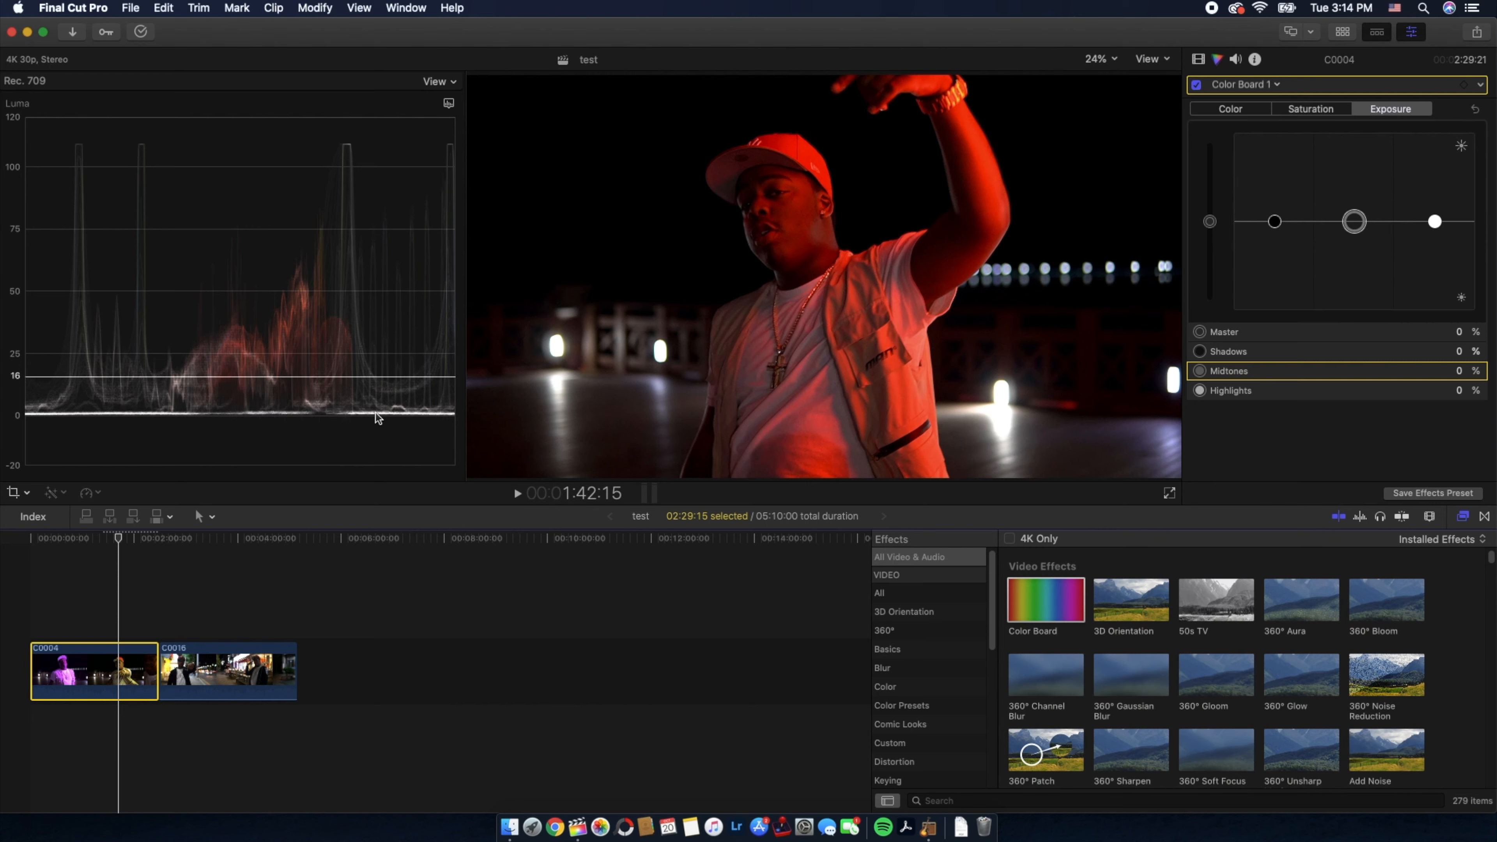
{"action": "mouse_move", "coordinate": [388, 416]}
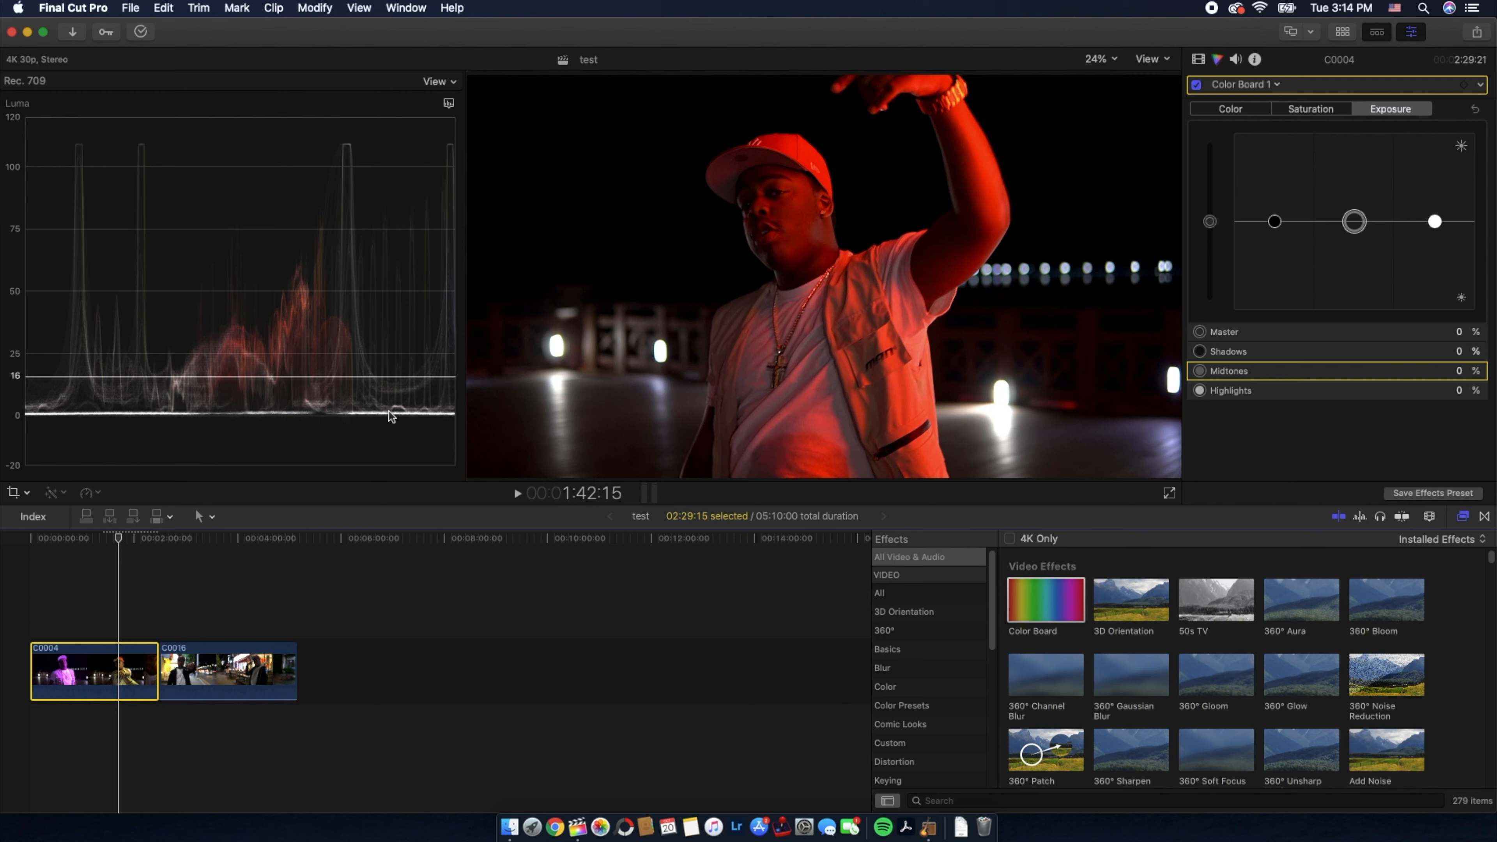
{"action": "mouse_move", "coordinate": [203, 158]}
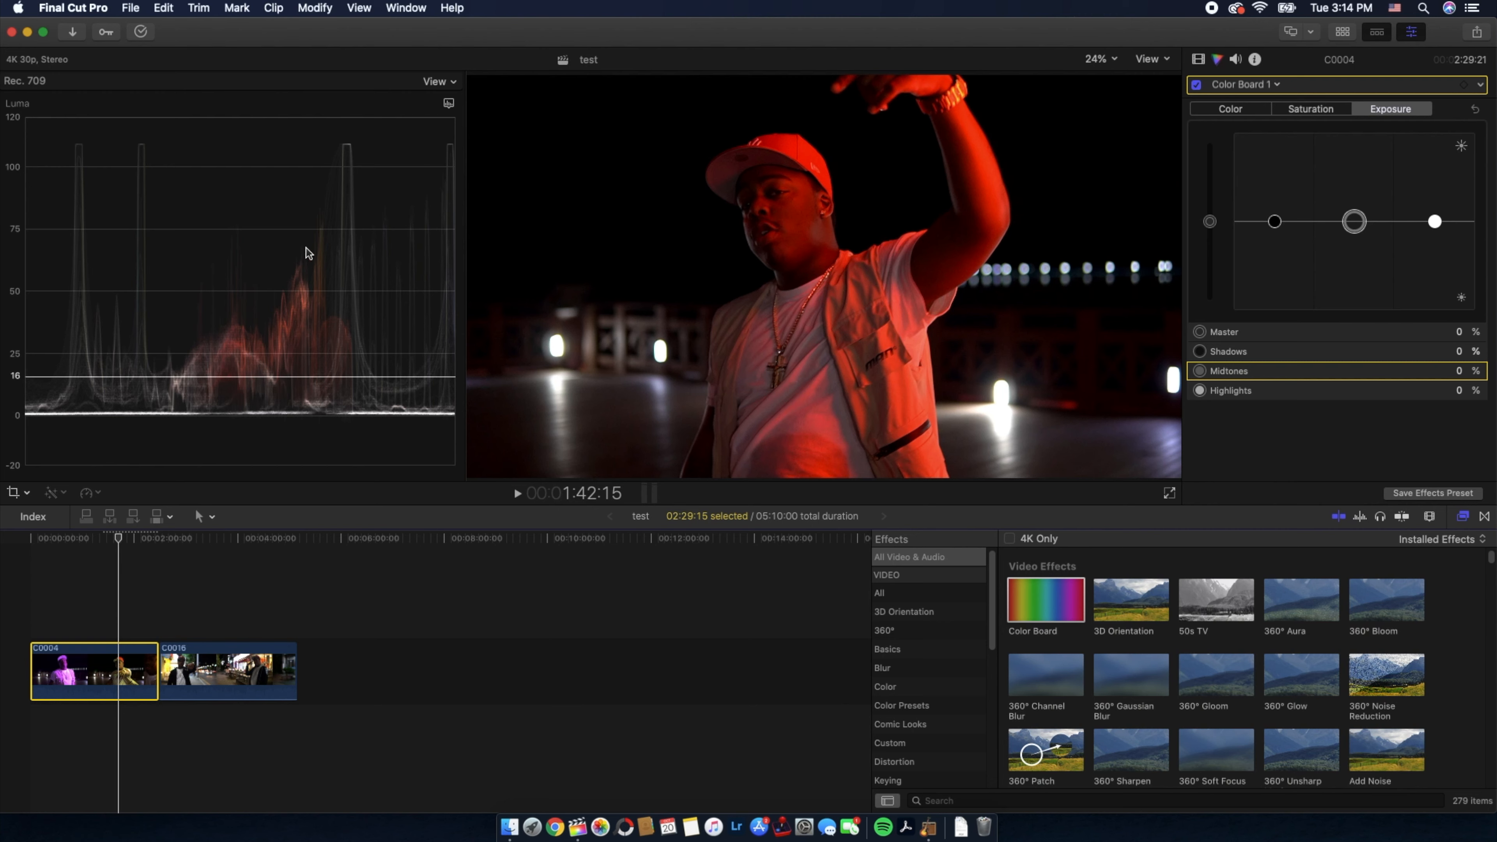
{"action": "mouse_move", "coordinate": [295, 289]}
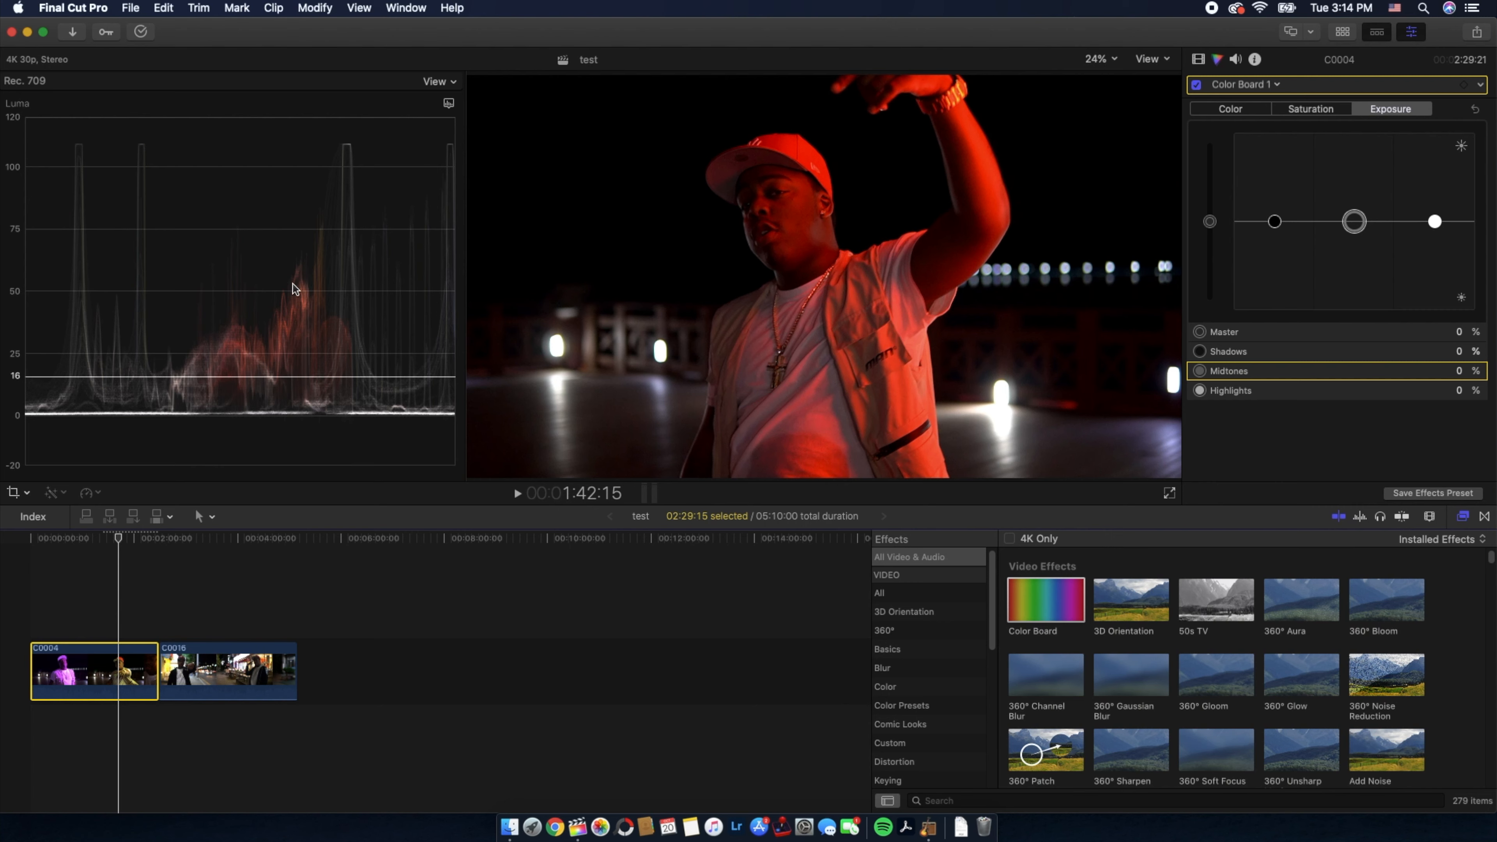
{"action": "mouse_move", "coordinate": [1354, 125]}
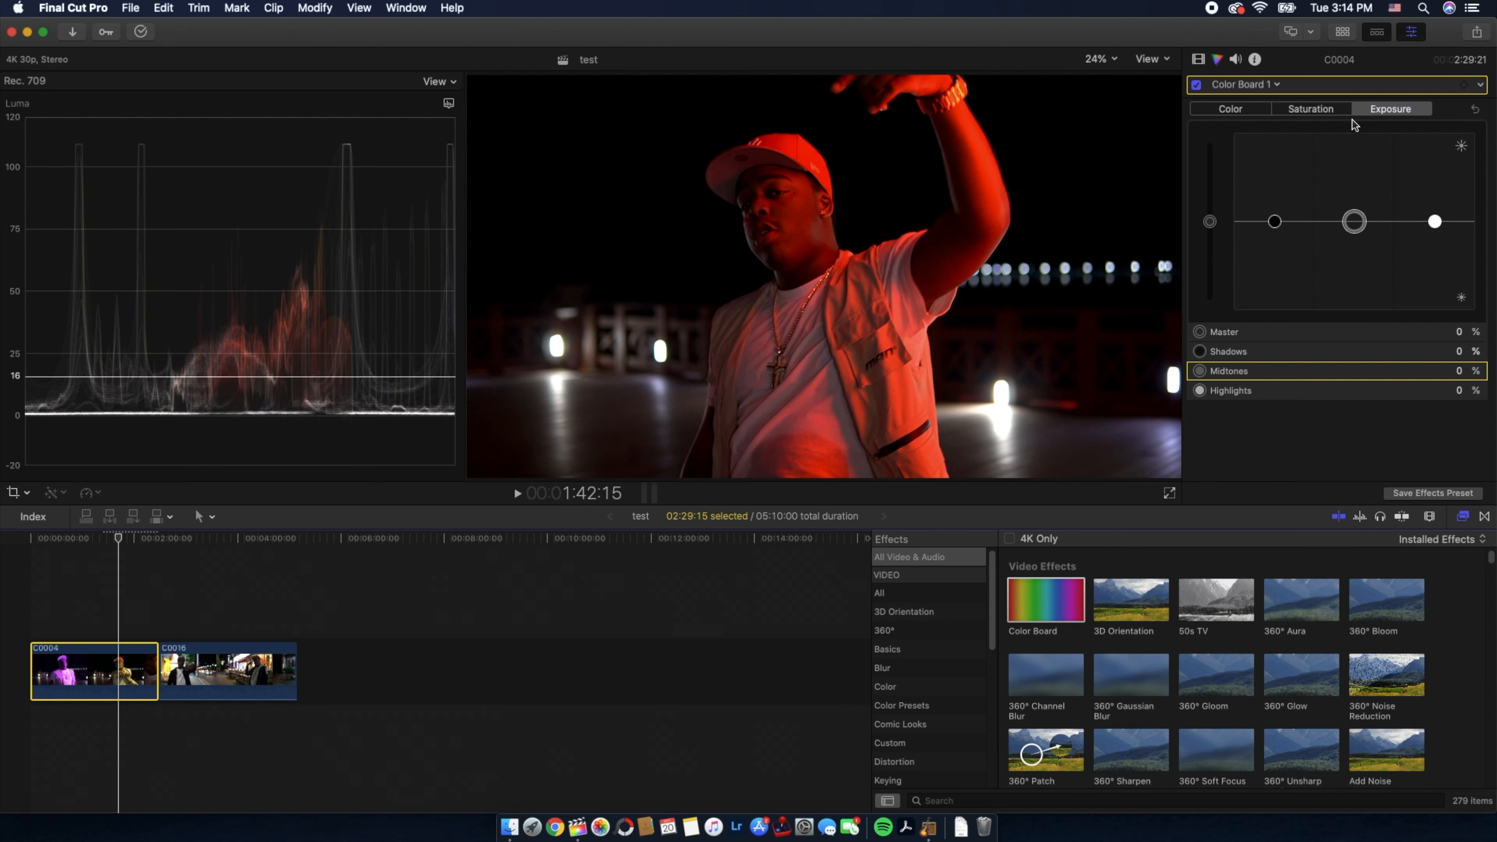
{"action": "mouse_move", "coordinate": [1436, 225]}
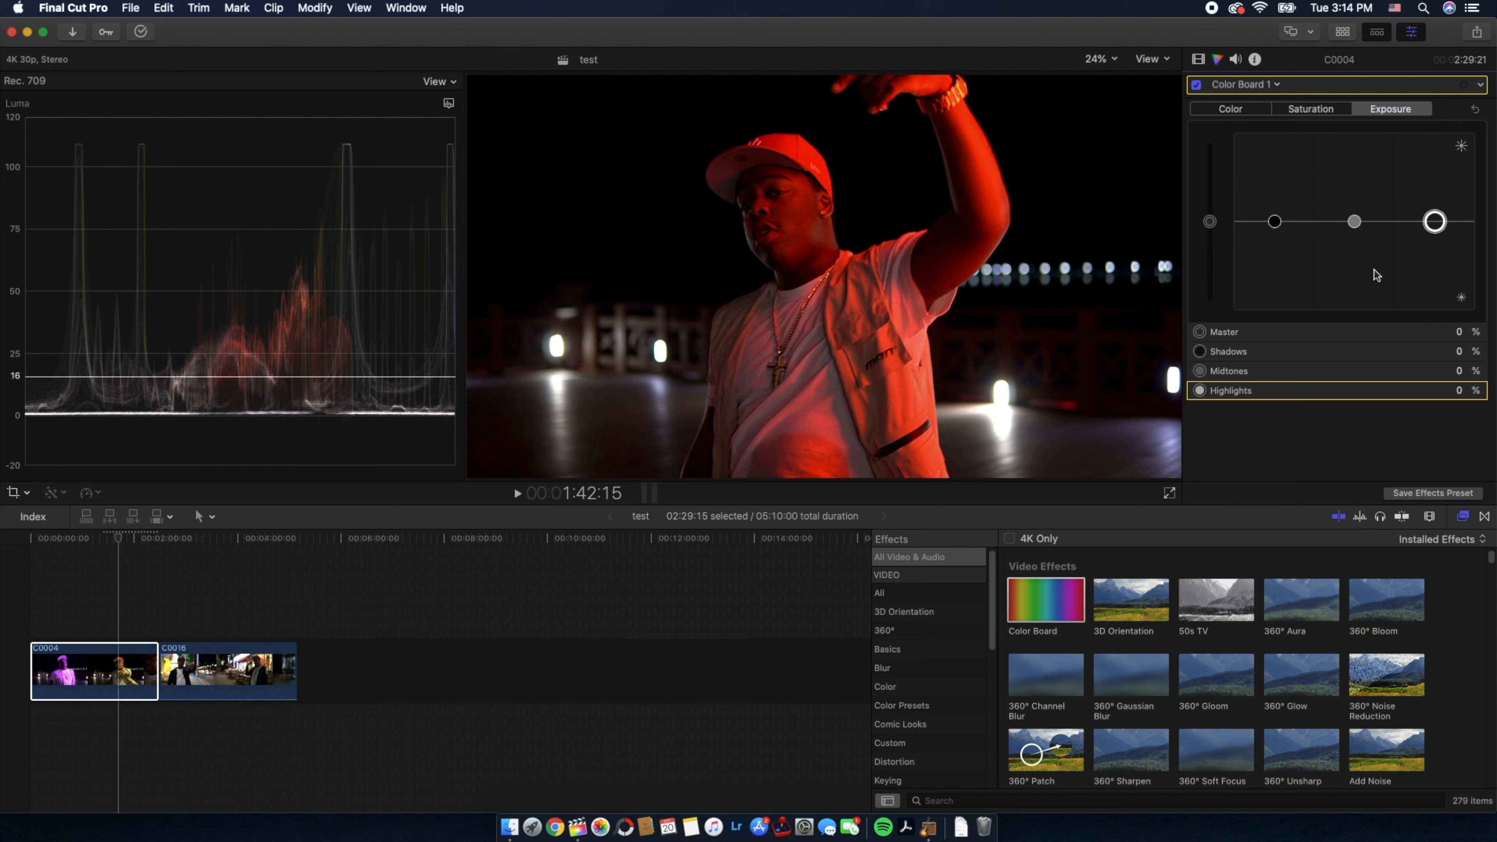
{"action": "mouse_move", "coordinate": [1437, 222]}
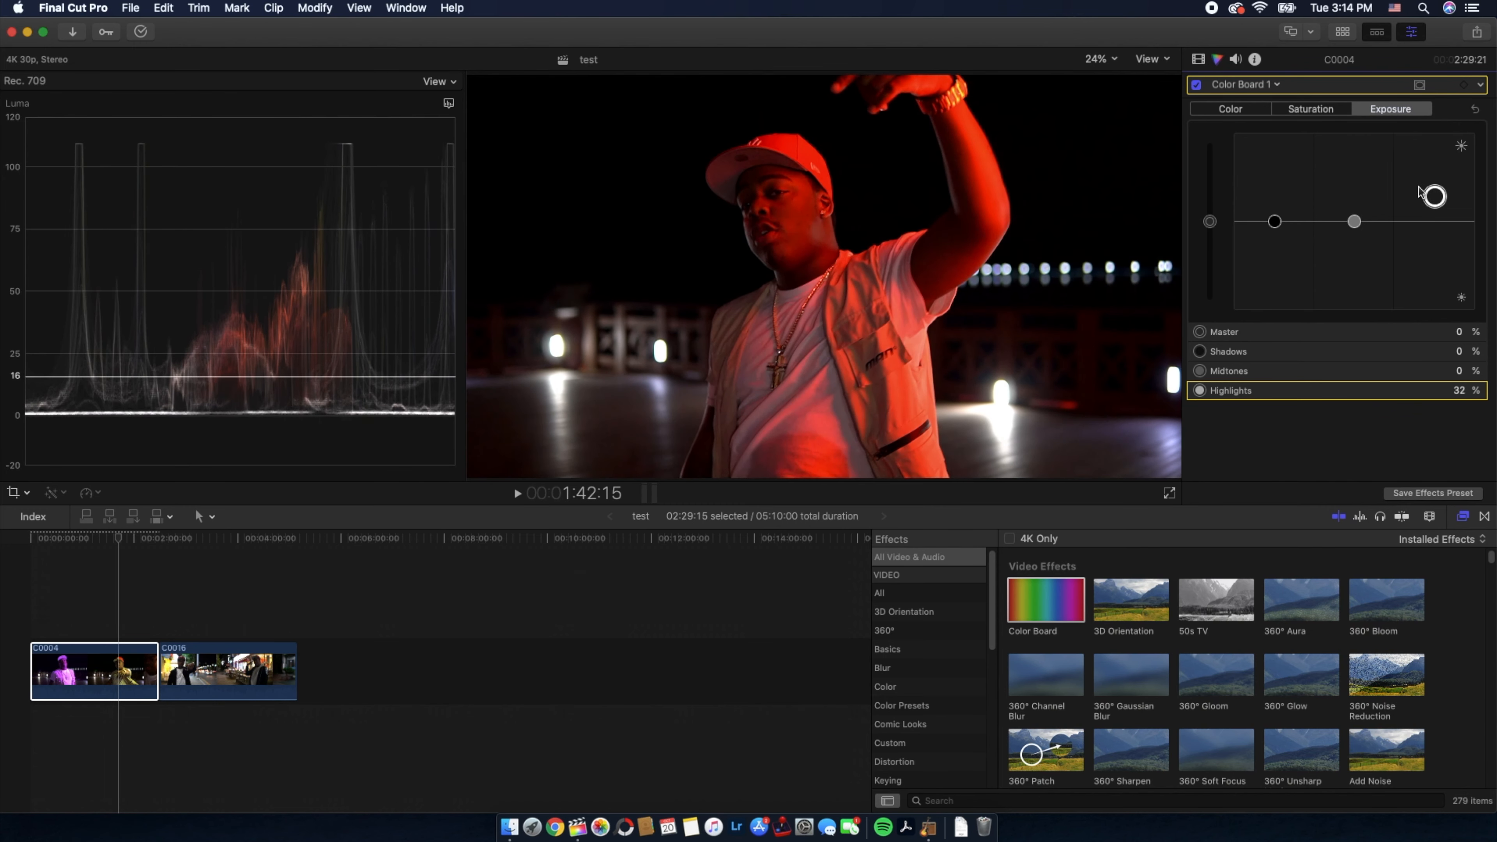
{"action": "left_click_drag", "start_coordinate": [1433, 196], "coordinate": [1433, 220]}
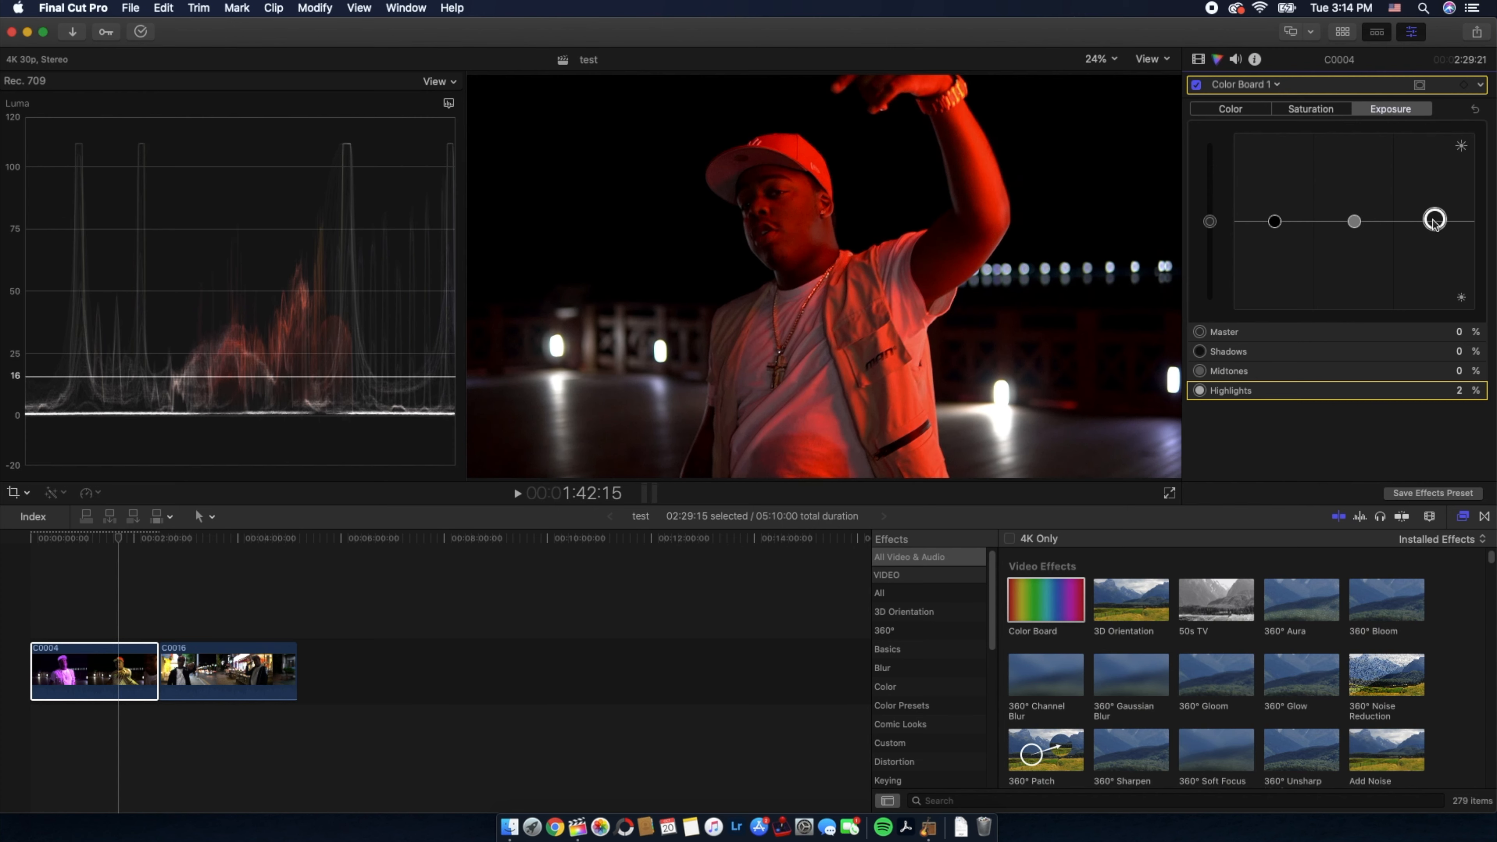
{"action": "left_click_drag", "start_coordinate": [1433, 217], "coordinate": [1433, 231]}
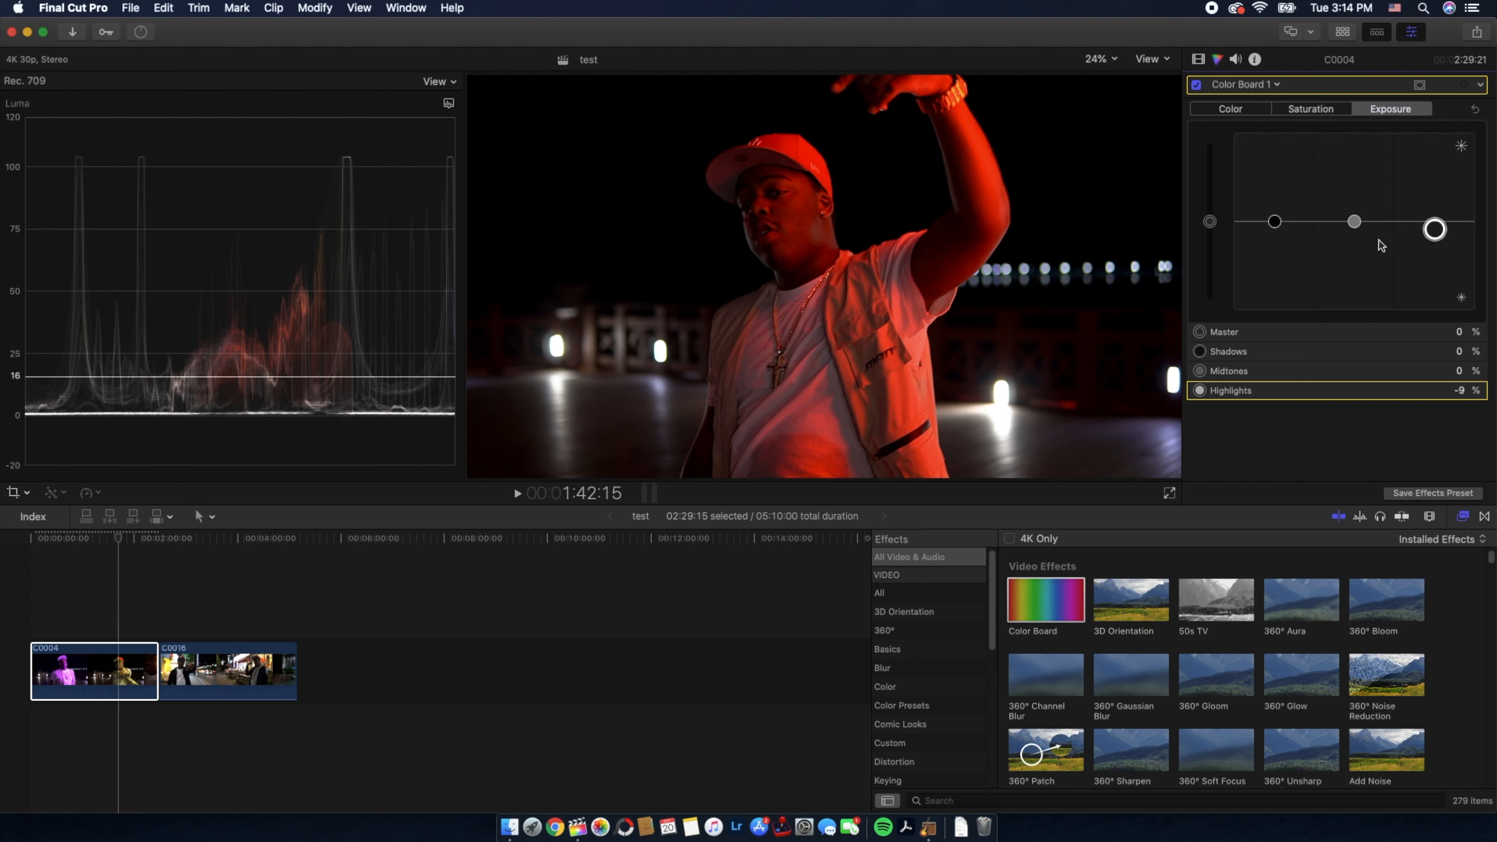
{"action": "mouse_move", "coordinate": [824, 313]}
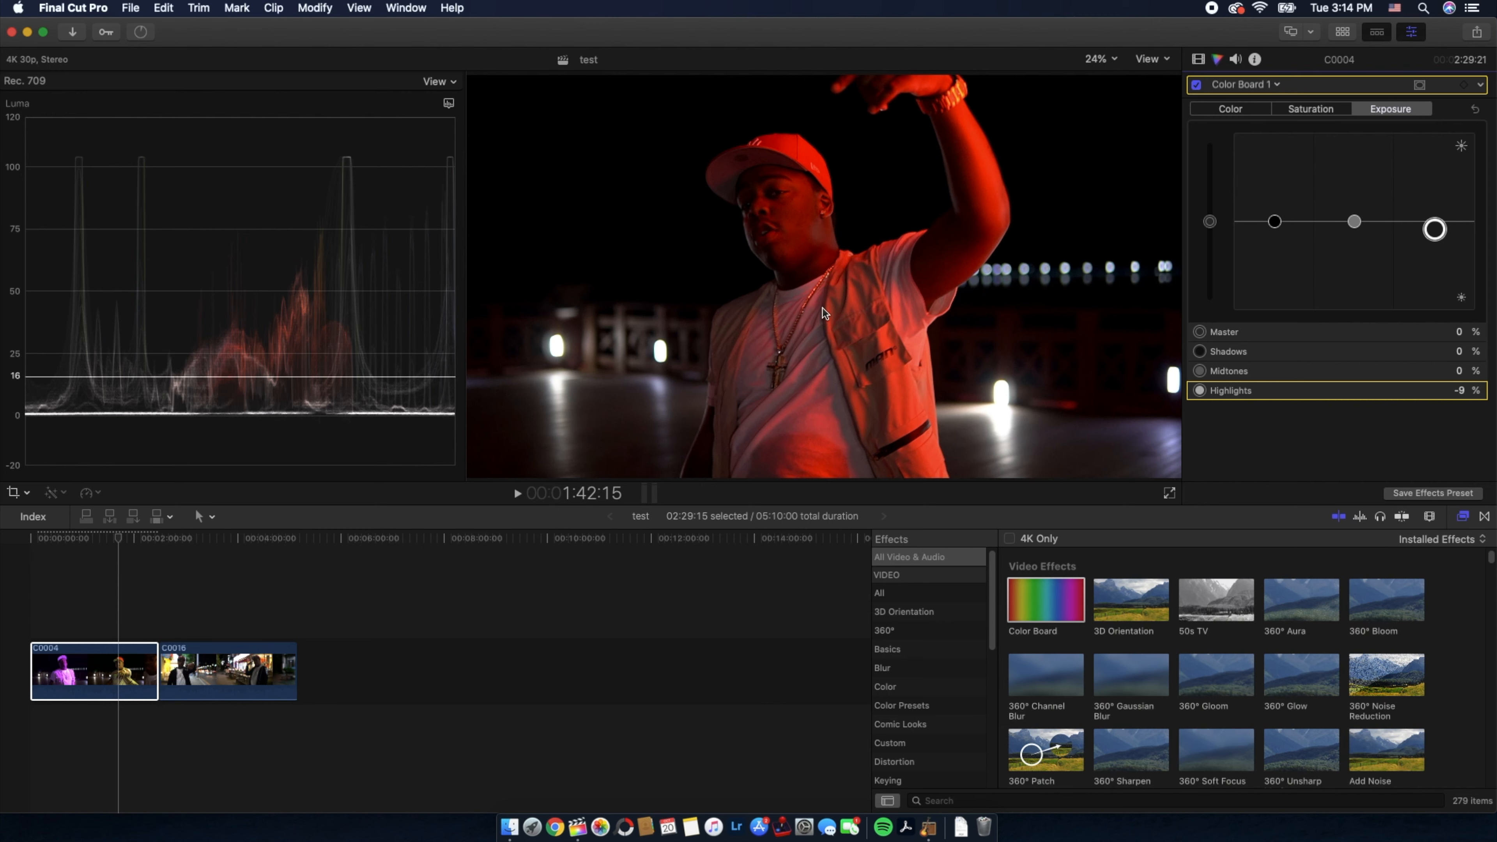
{"action": "mouse_move", "coordinate": [1399, 231]}
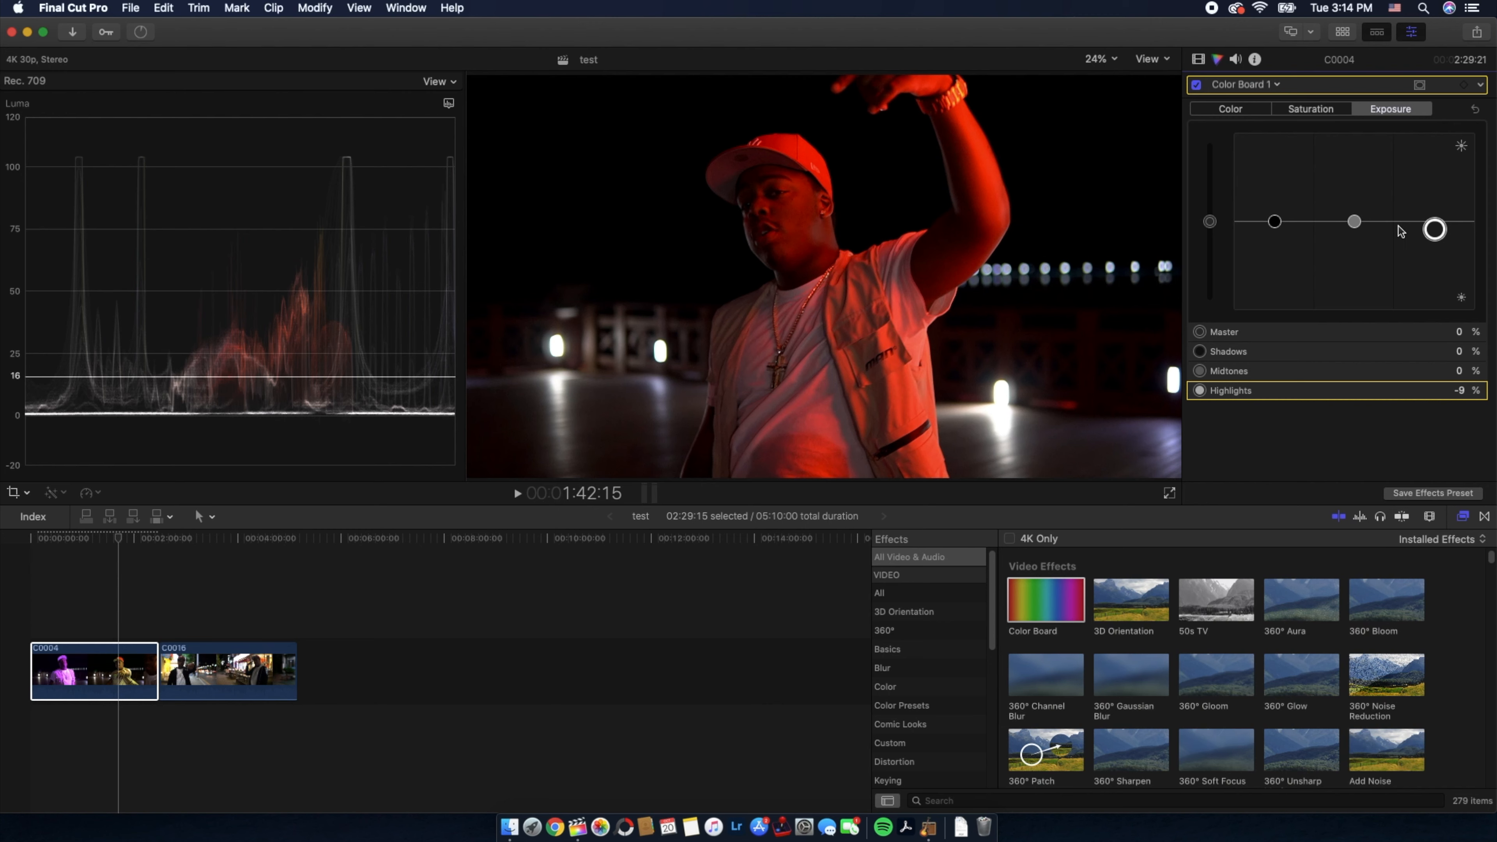
{"action": "left_click_drag", "start_coordinate": [1434, 230], "coordinate": [1434, 220]}
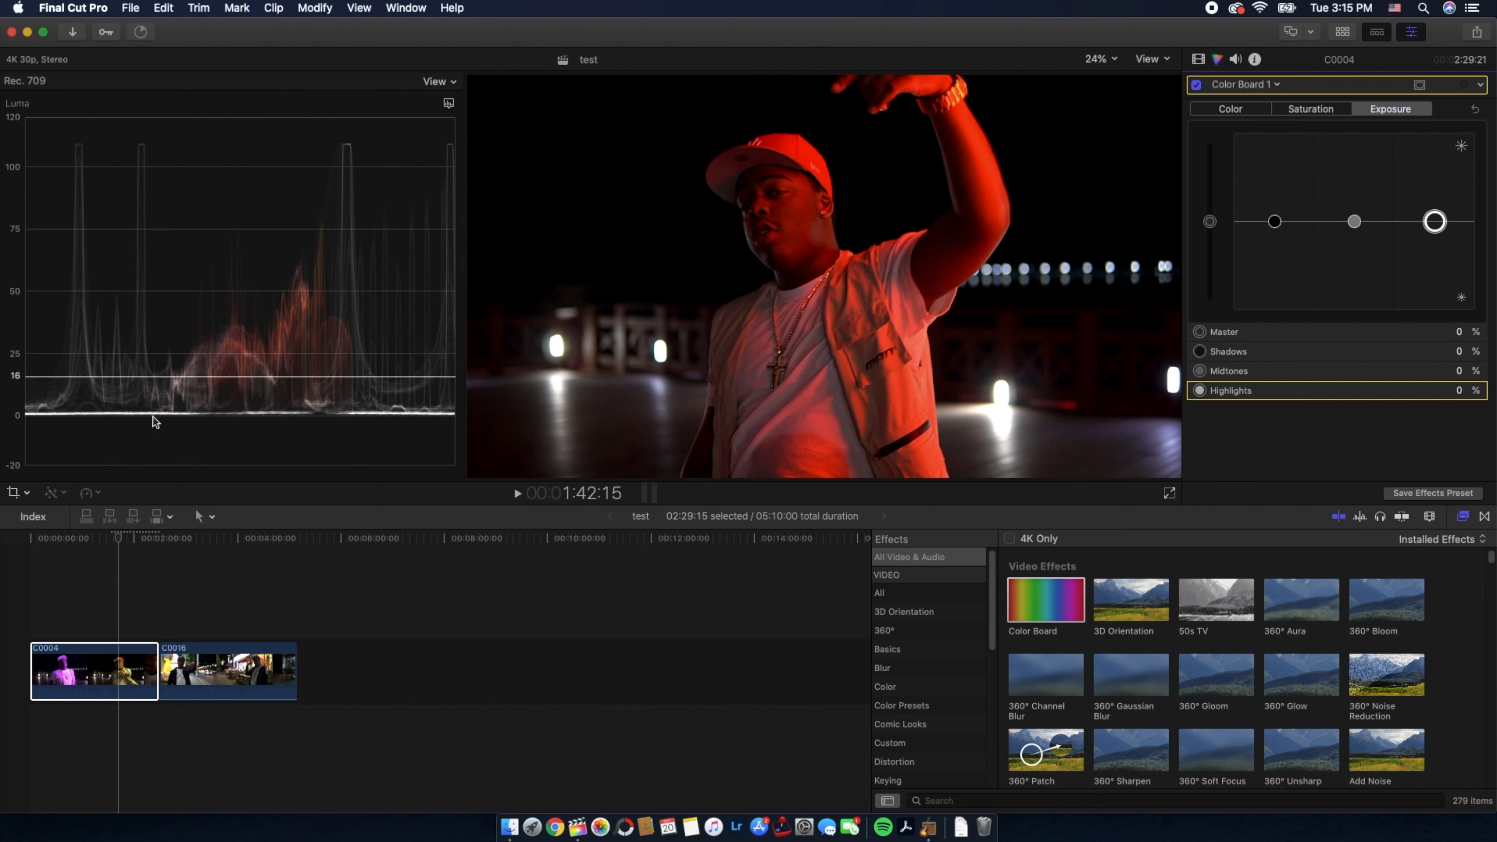
{"action": "mouse_move", "coordinate": [480, 362]}
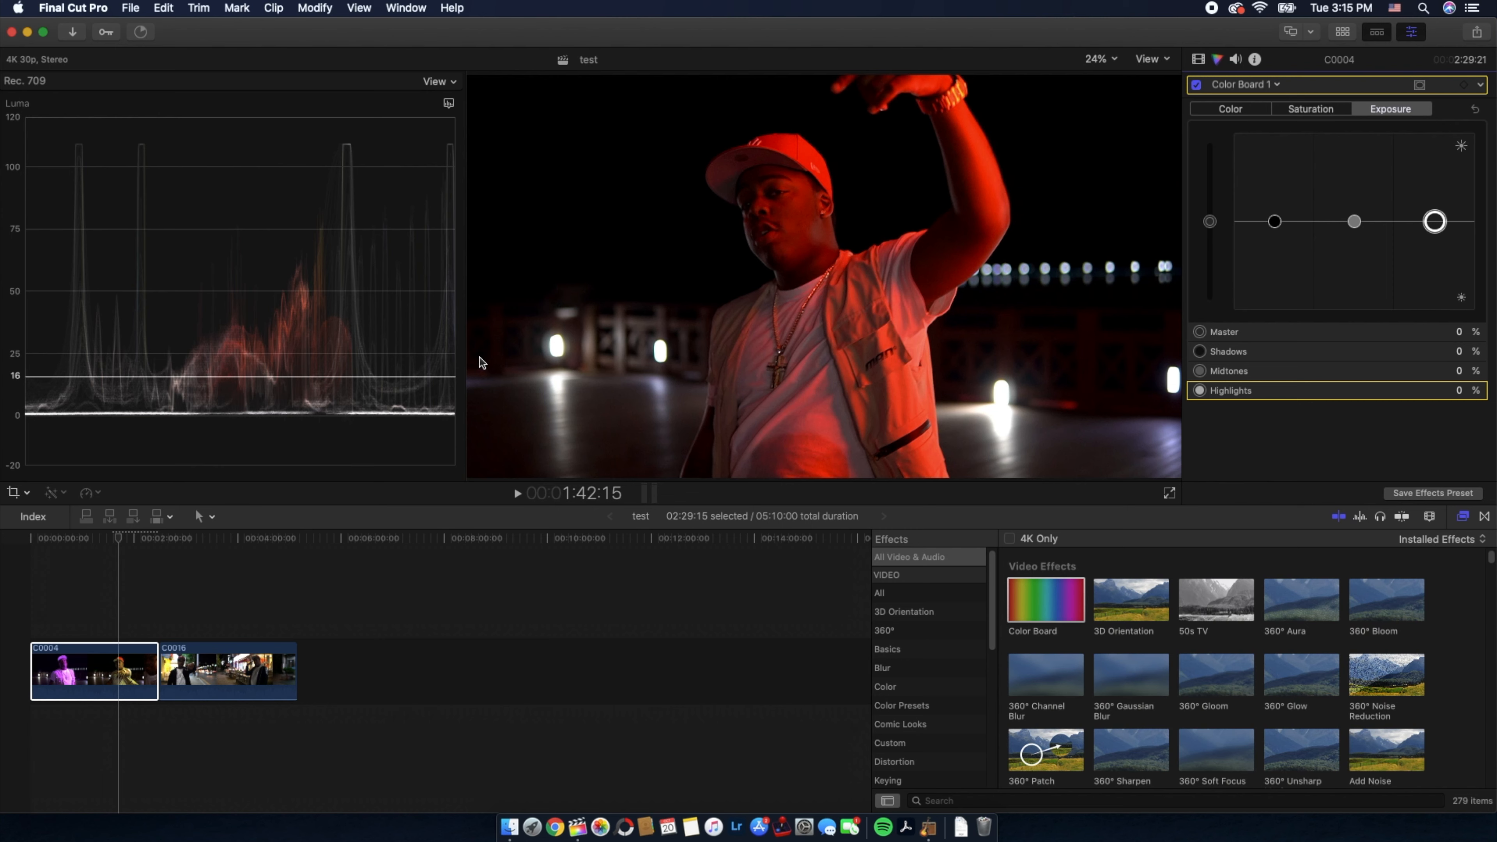
{"action": "mouse_move", "coordinate": [280, 154]}
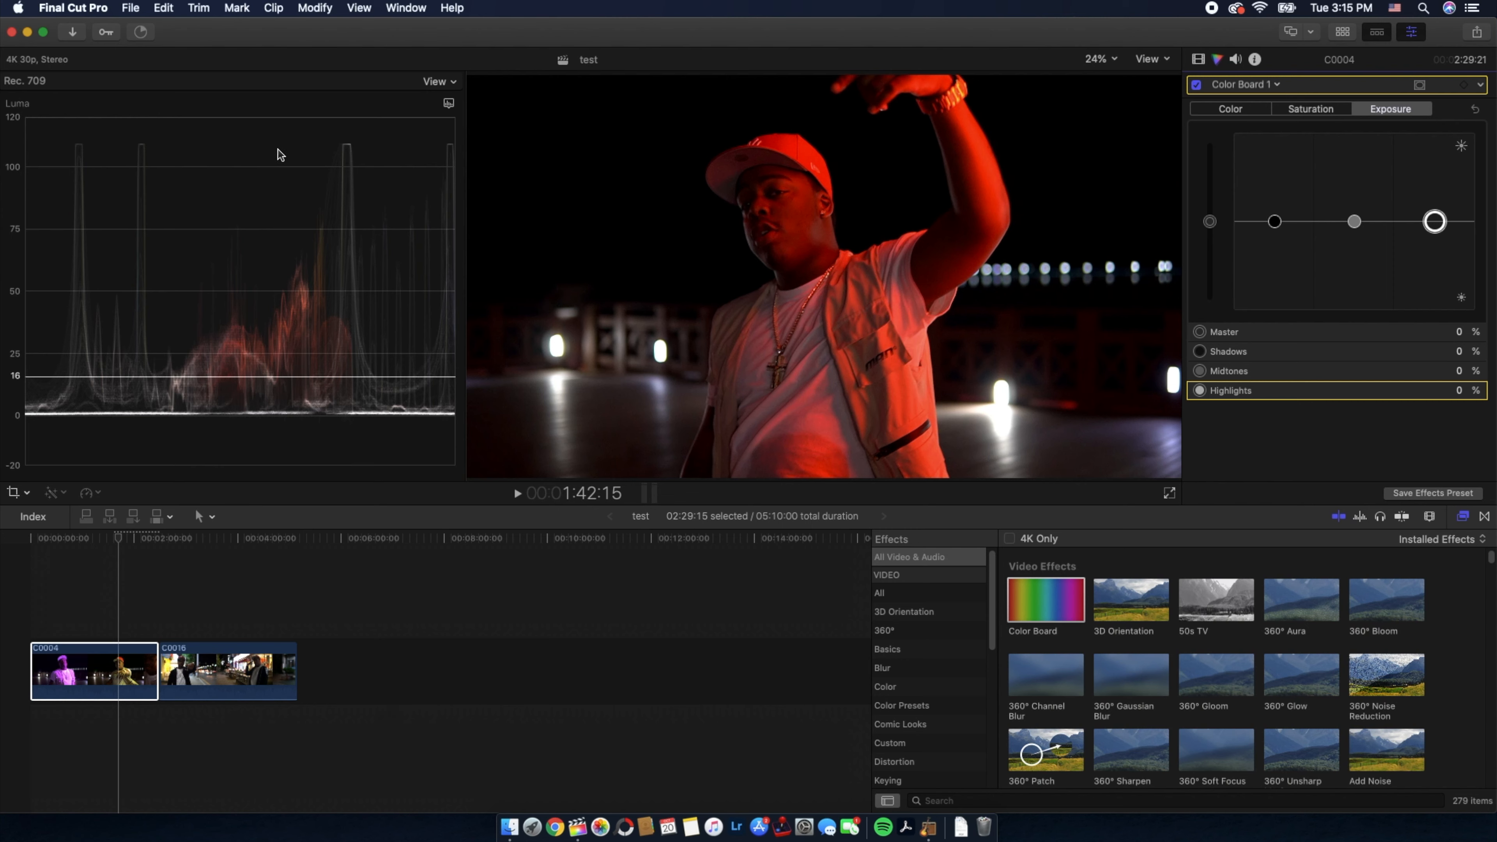
{"action": "mouse_move", "coordinate": [401, 167]}
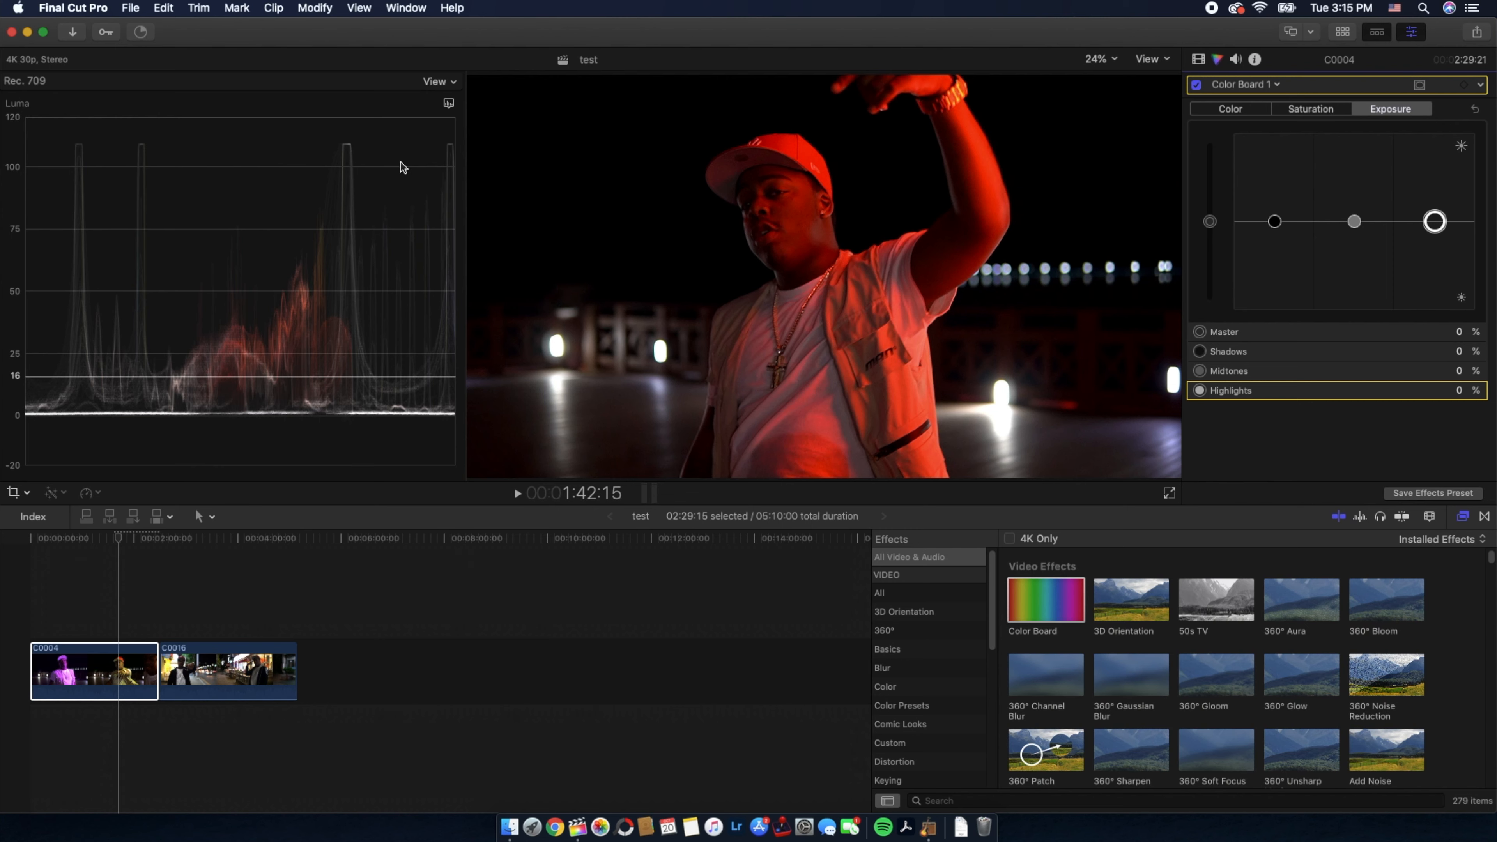
{"action": "mouse_move", "coordinate": [1432, 230]}
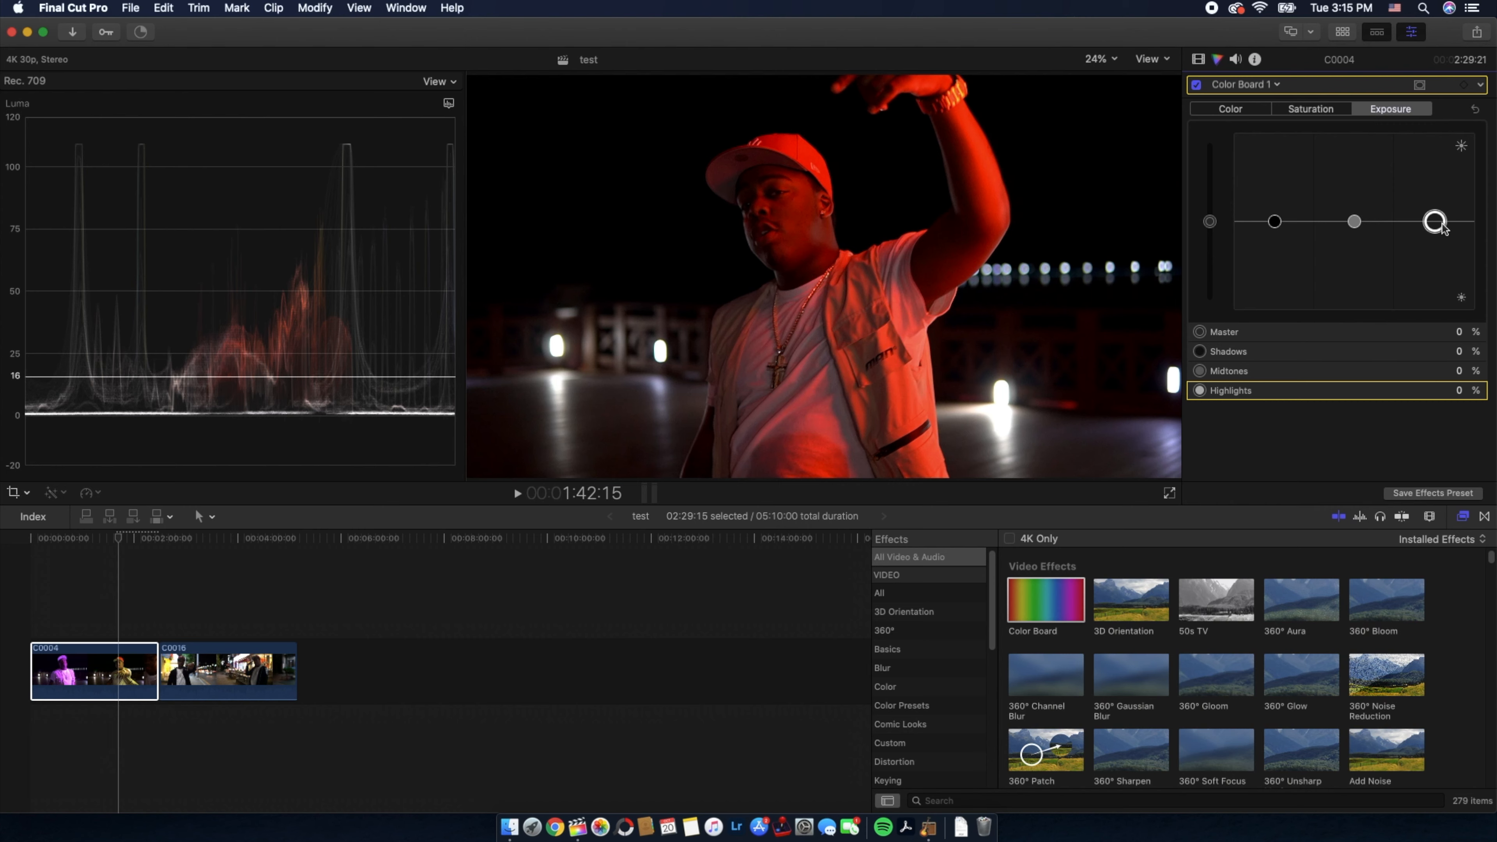
Step: Settle the highlights exposure at 40% and pull the midtones down to 13%
{"action": "left_click_drag", "start_coordinate": [1434, 220], "coordinate": [1434, 132]}
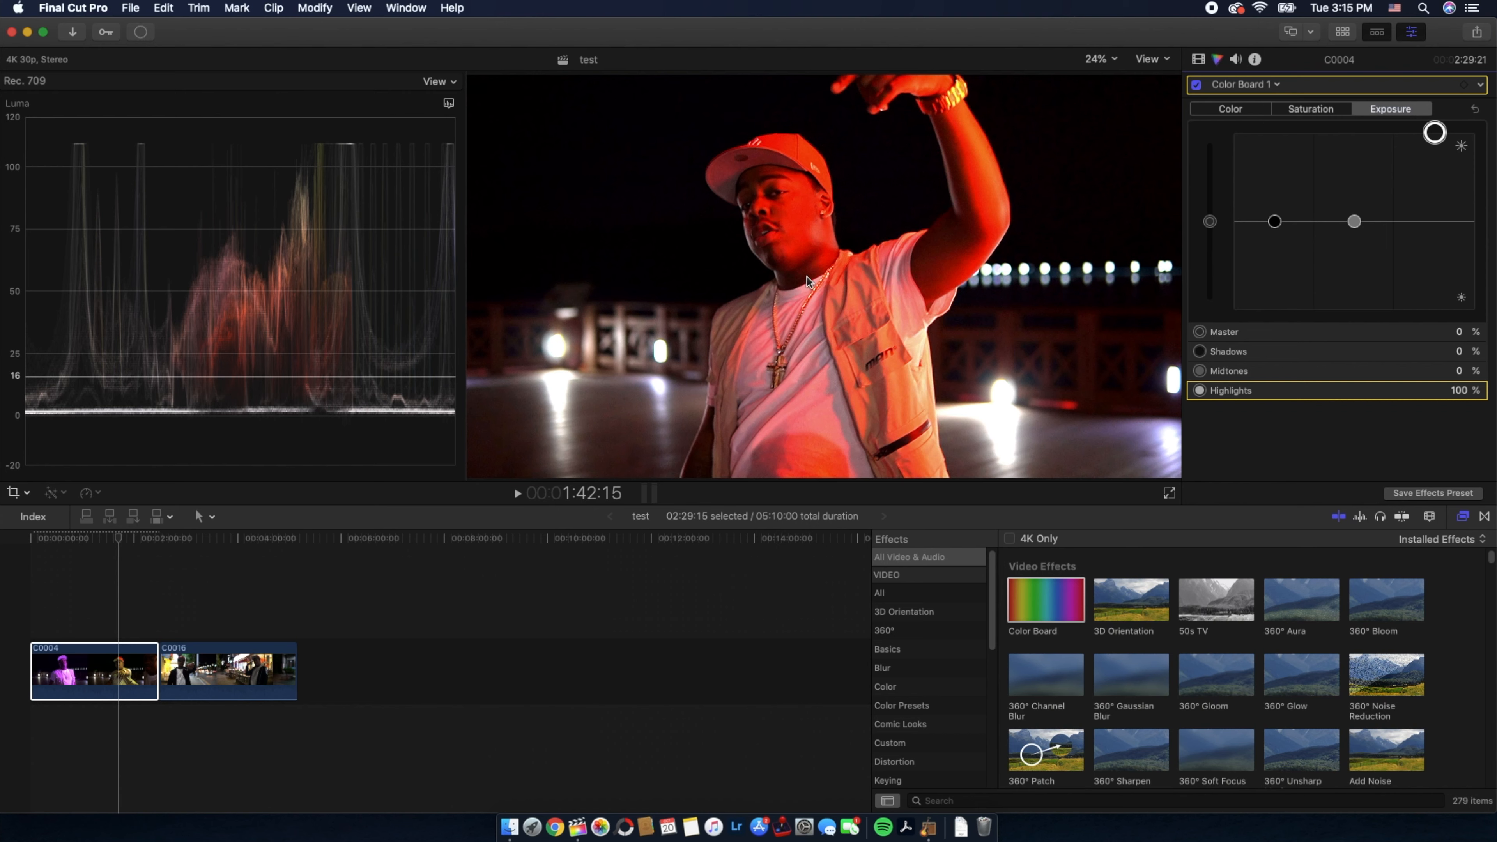
{"action": "mouse_move", "coordinate": [807, 322]}
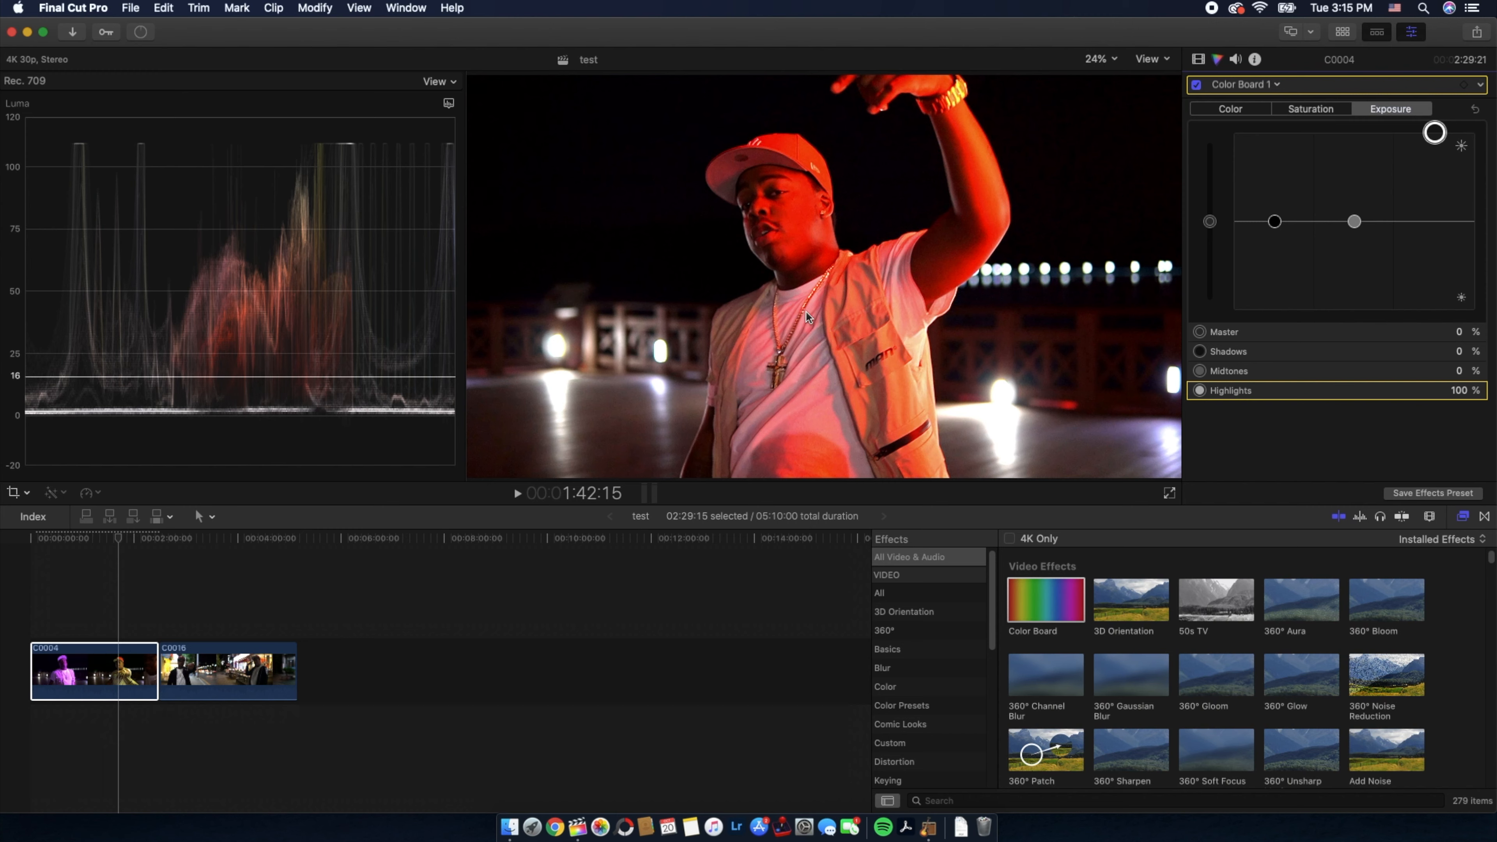
{"action": "left_click_drag", "start_coordinate": [1435, 132], "coordinate": [1434, 201]}
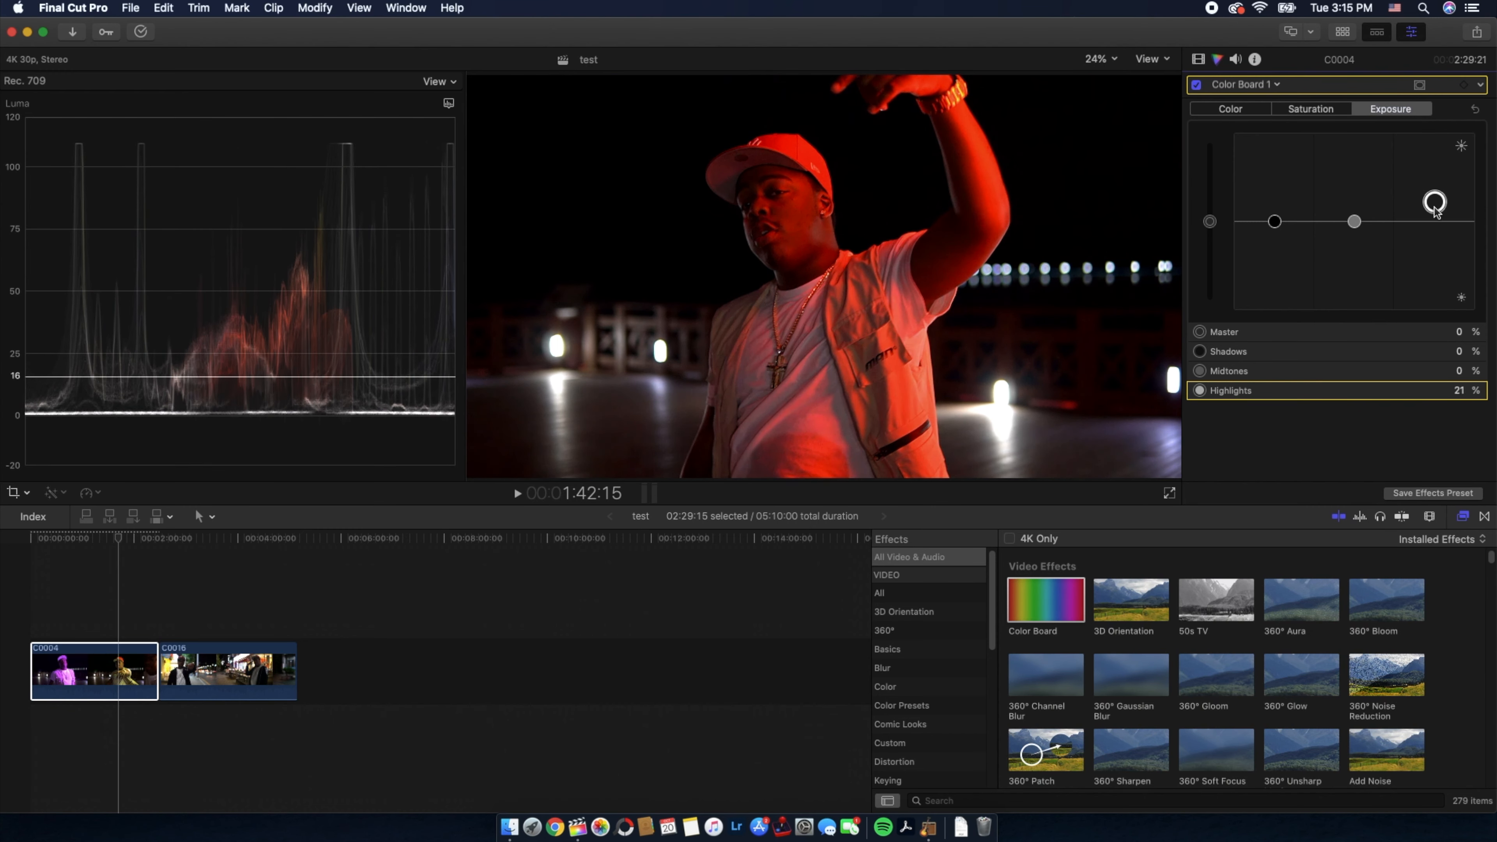
{"action": "left_click_drag", "start_coordinate": [1435, 202], "coordinate": [1434, 185]}
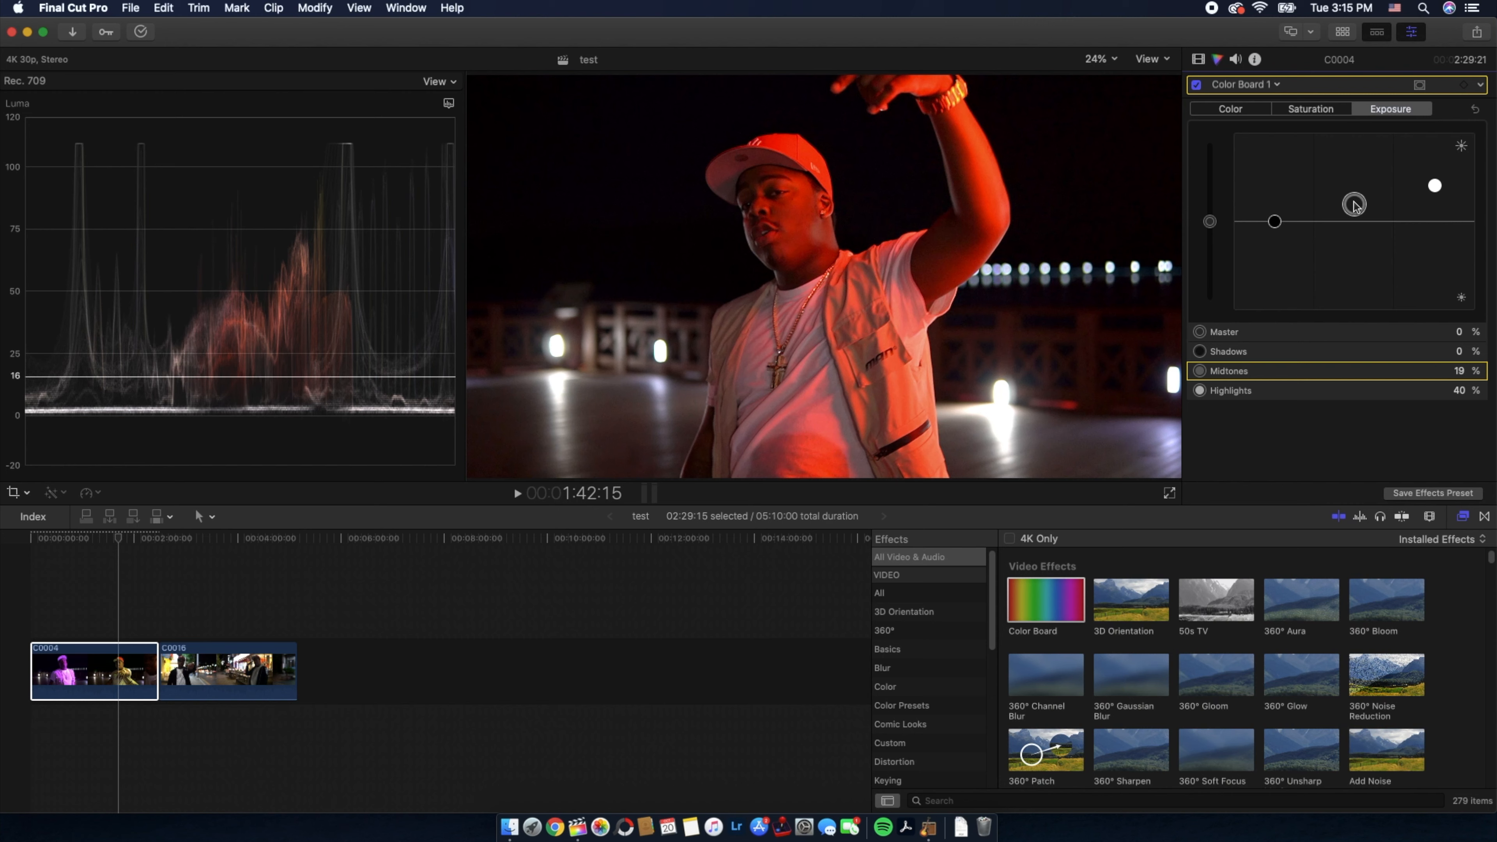
{"action": "left_click_drag", "start_coordinate": [1353, 205], "coordinate": [1353, 210]}
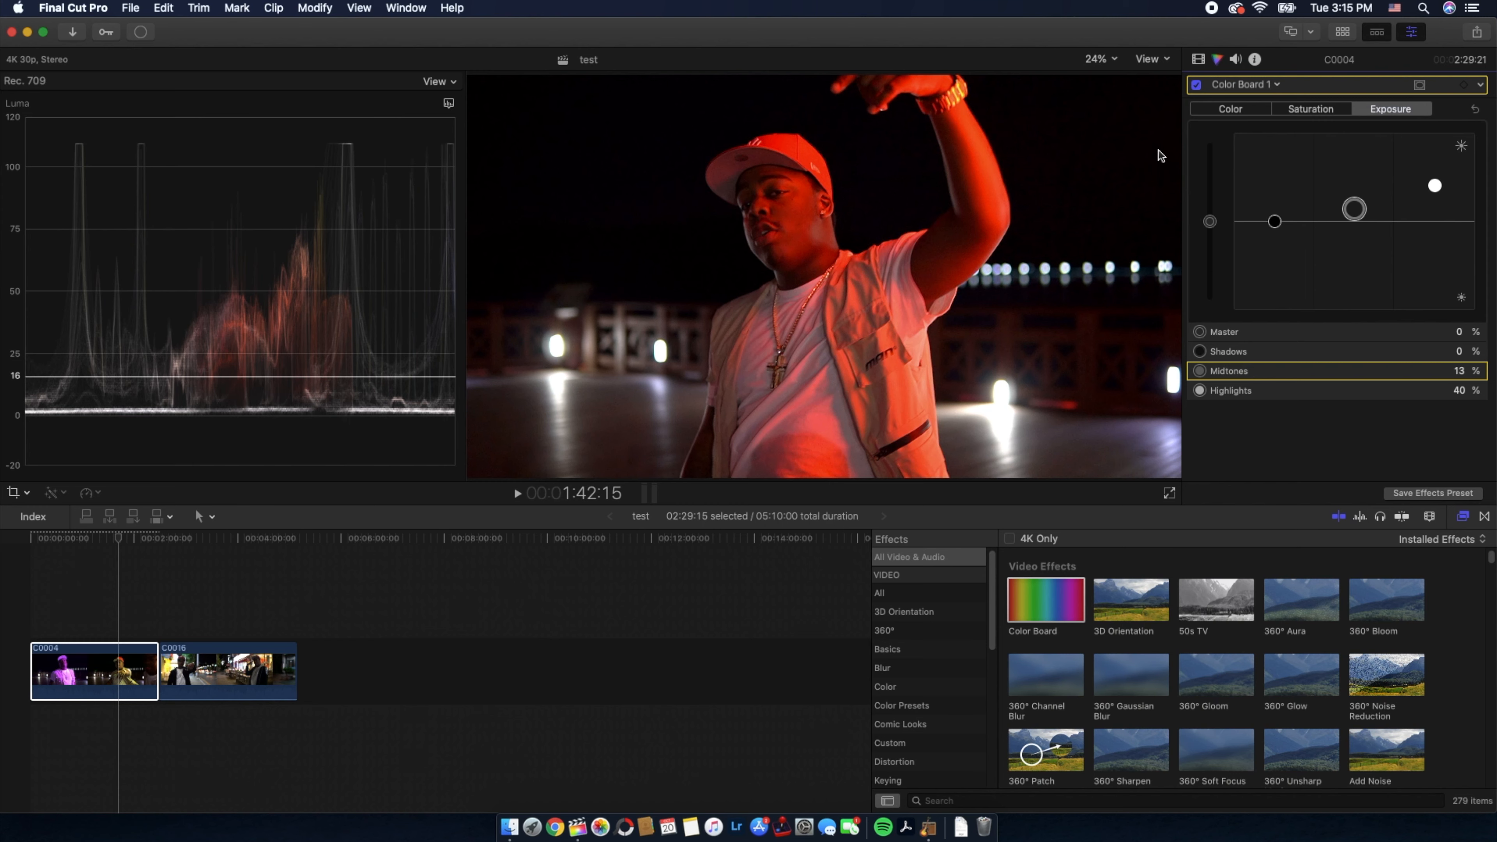
{"action": "mouse_move", "coordinate": [1248, 114]}
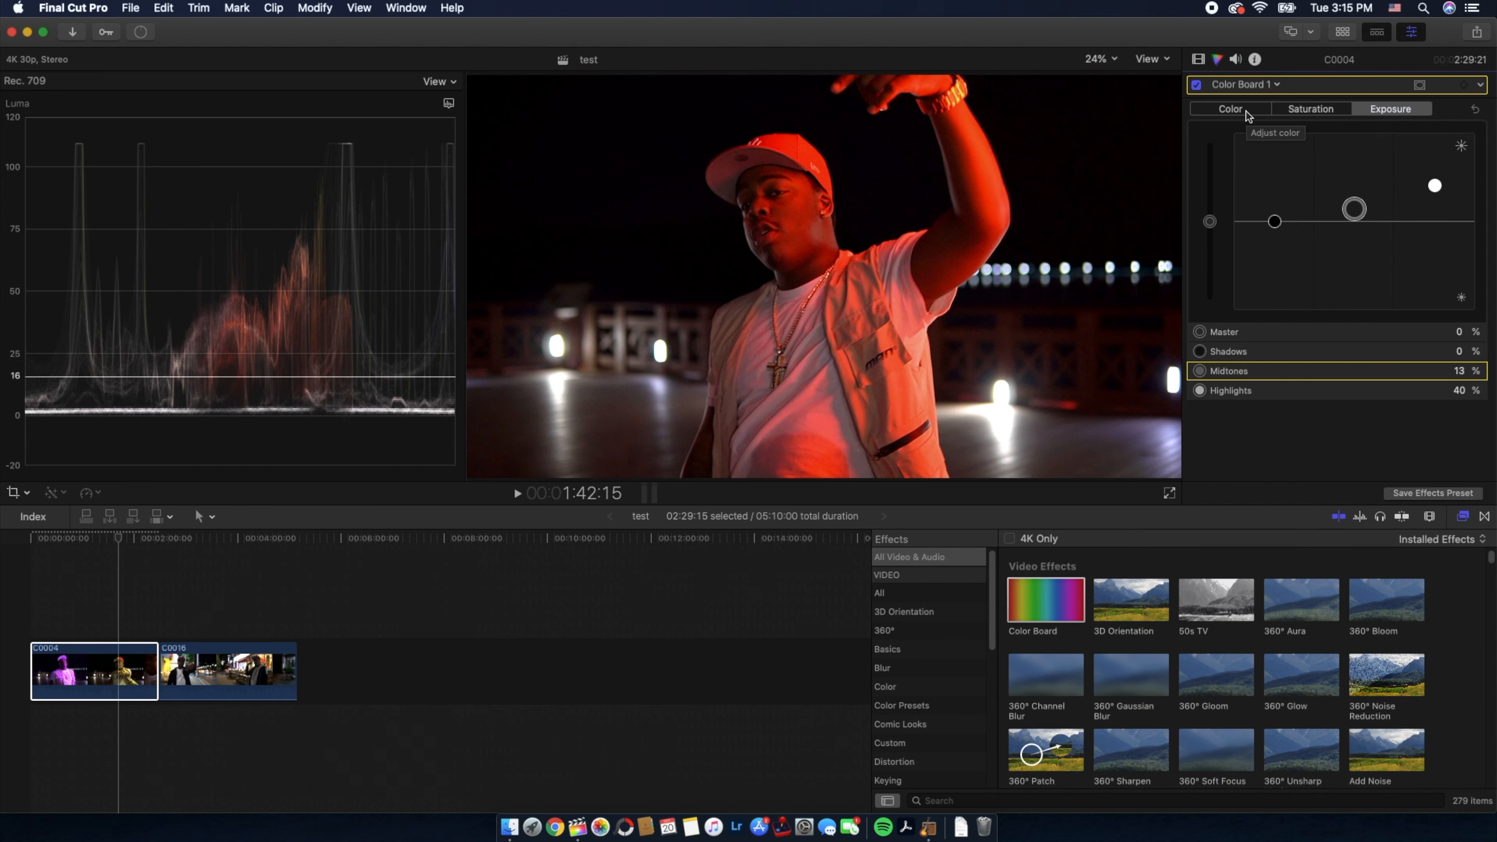
Step: In the Color Board's Color controls, swing the master tint hue to 19° with its amount still 0%
{"action": "left_click", "coordinate": [1230, 109]}
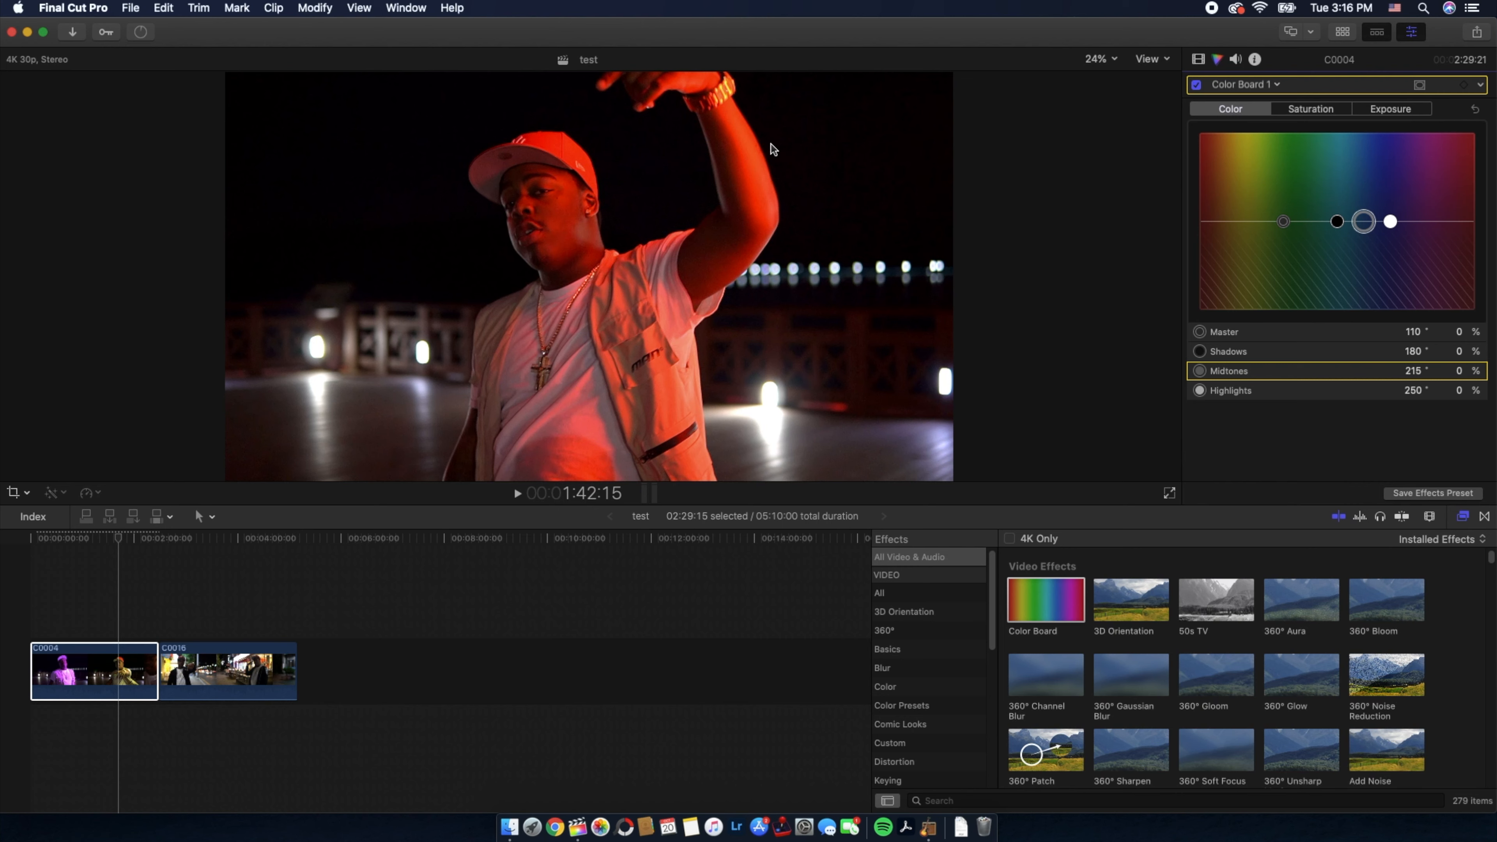
{"action": "mouse_move", "coordinate": [656, 160]}
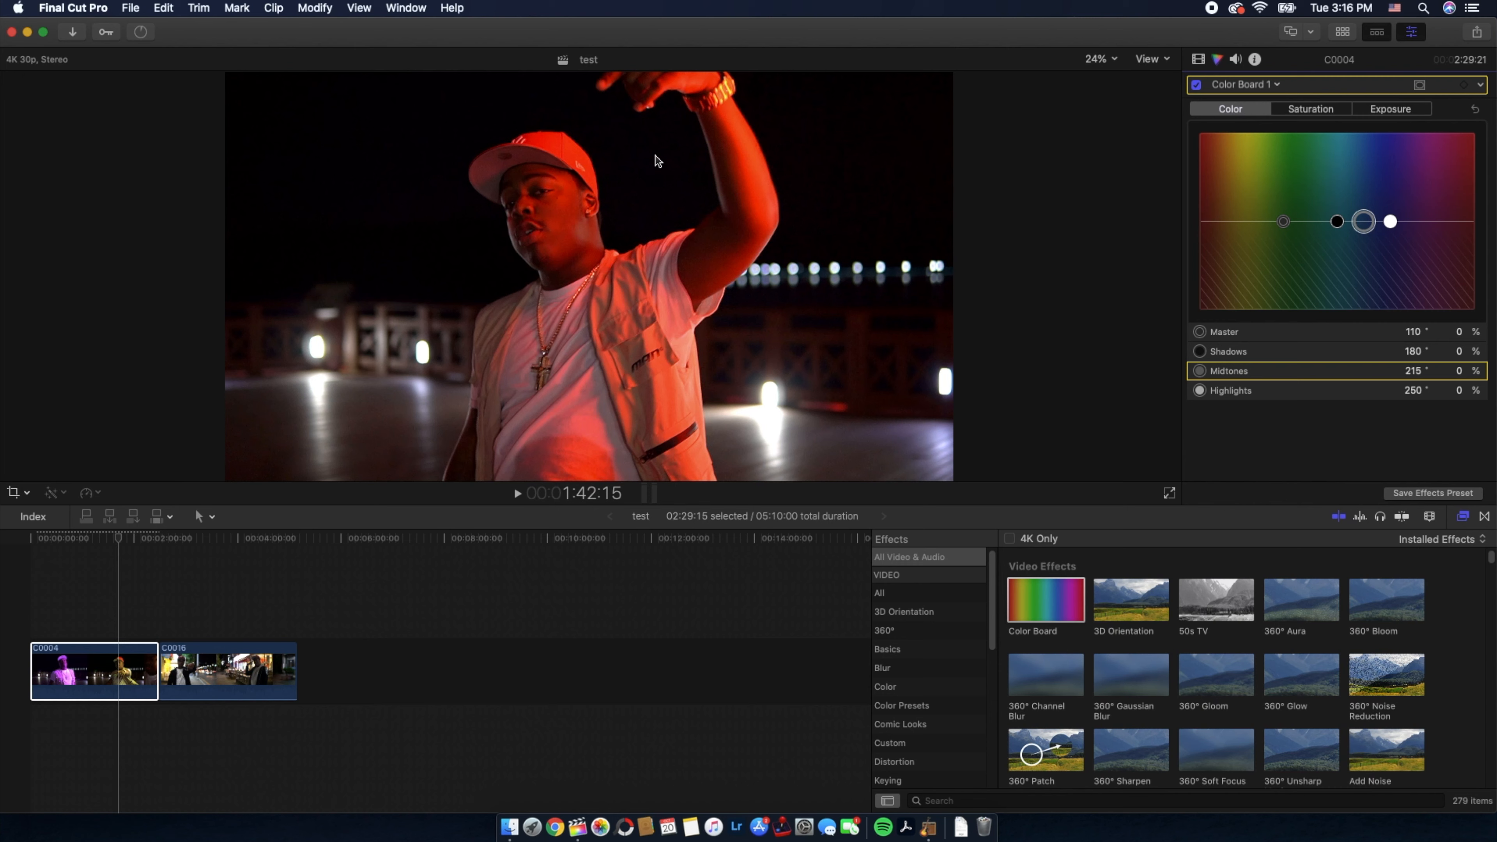
{"action": "mouse_move", "coordinate": [745, 242]}
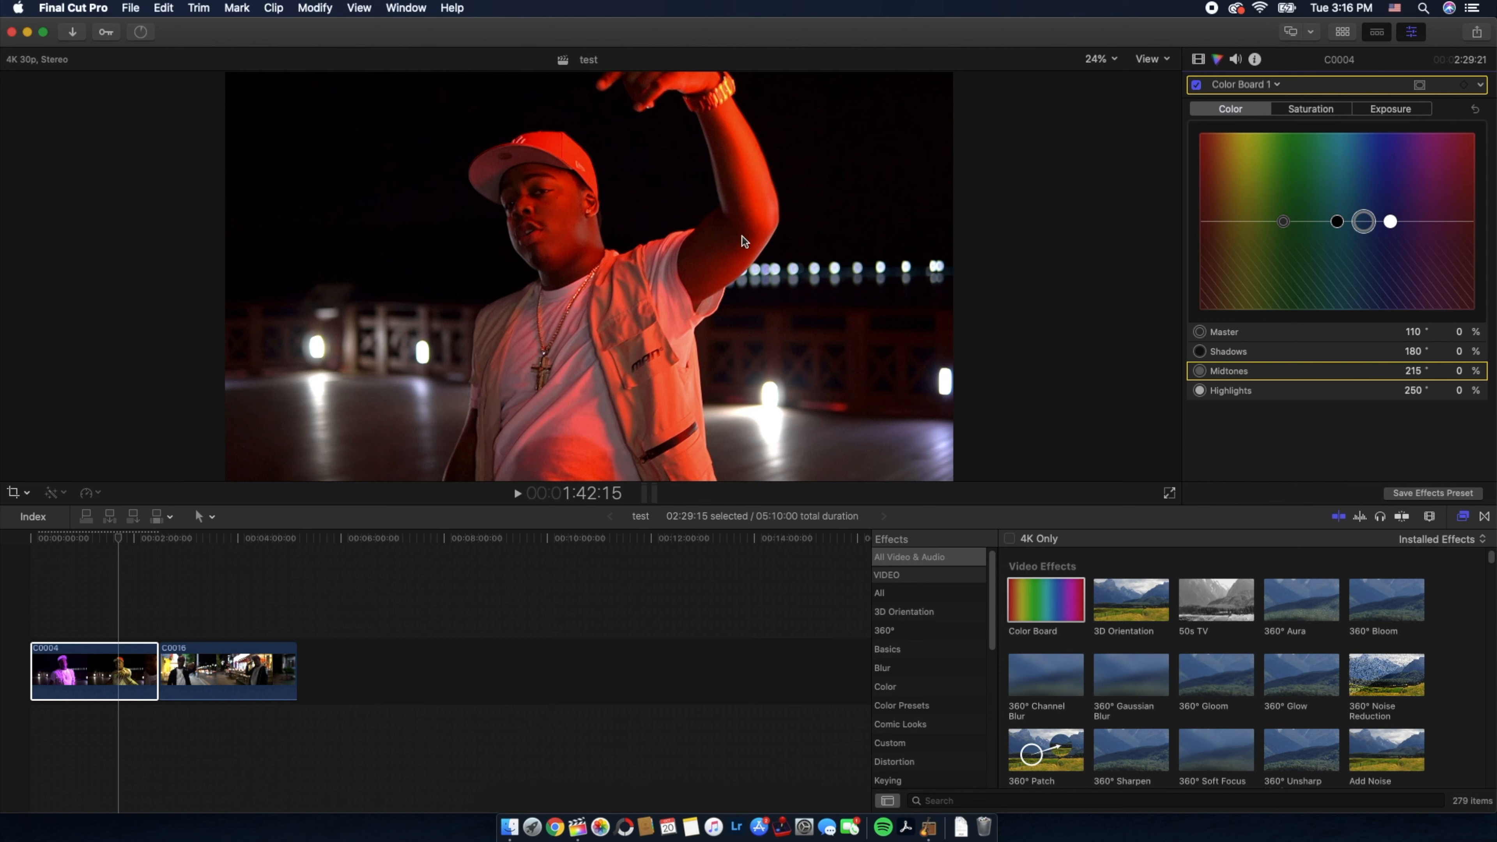
{"action": "mouse_move", "coordinate": [748, 237]}
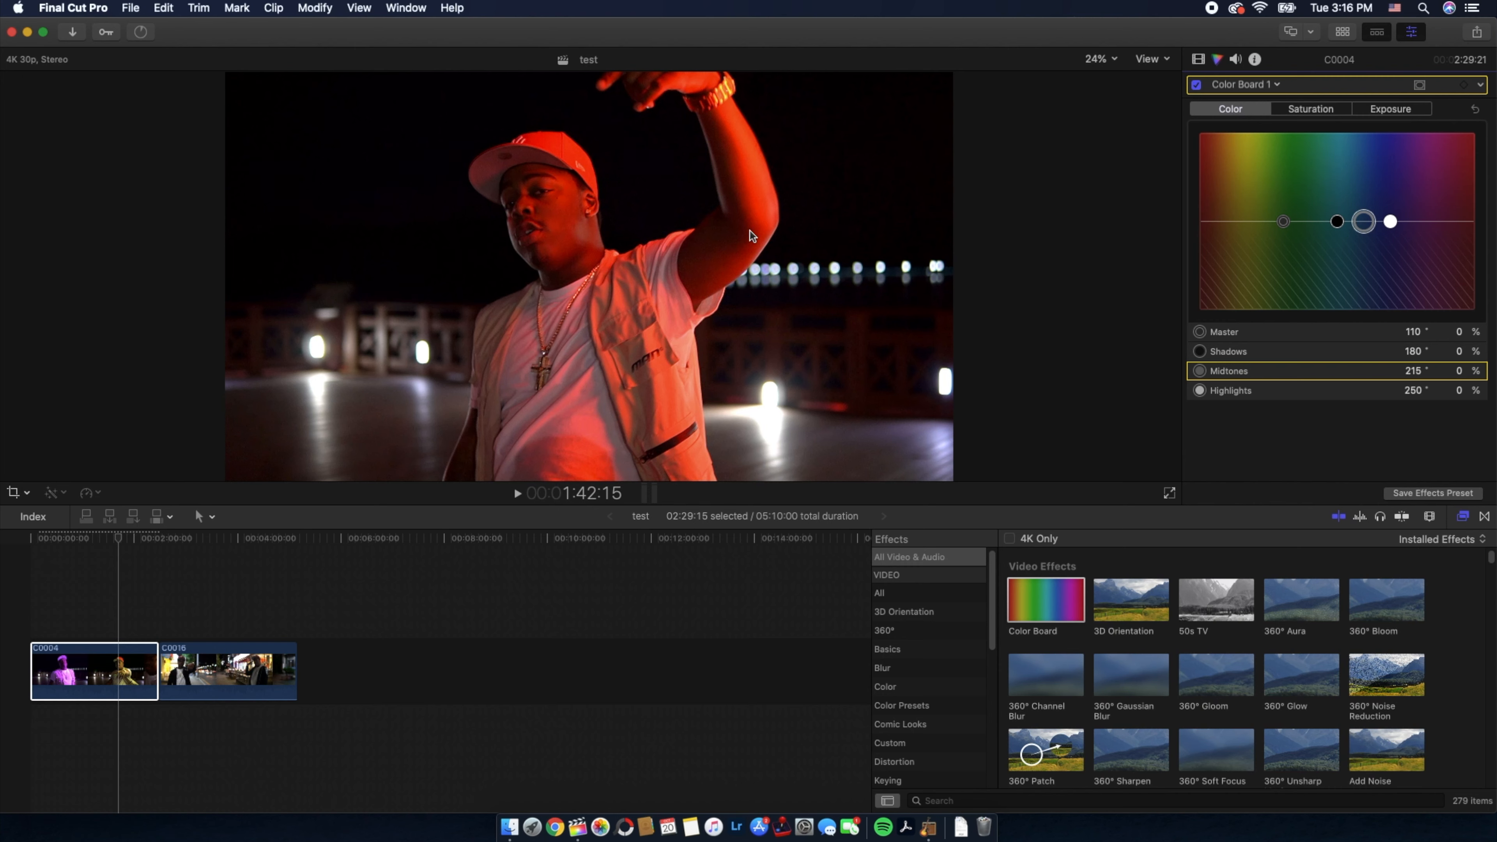
{"action": "mouse_move", "coordinate": [730, 124]}
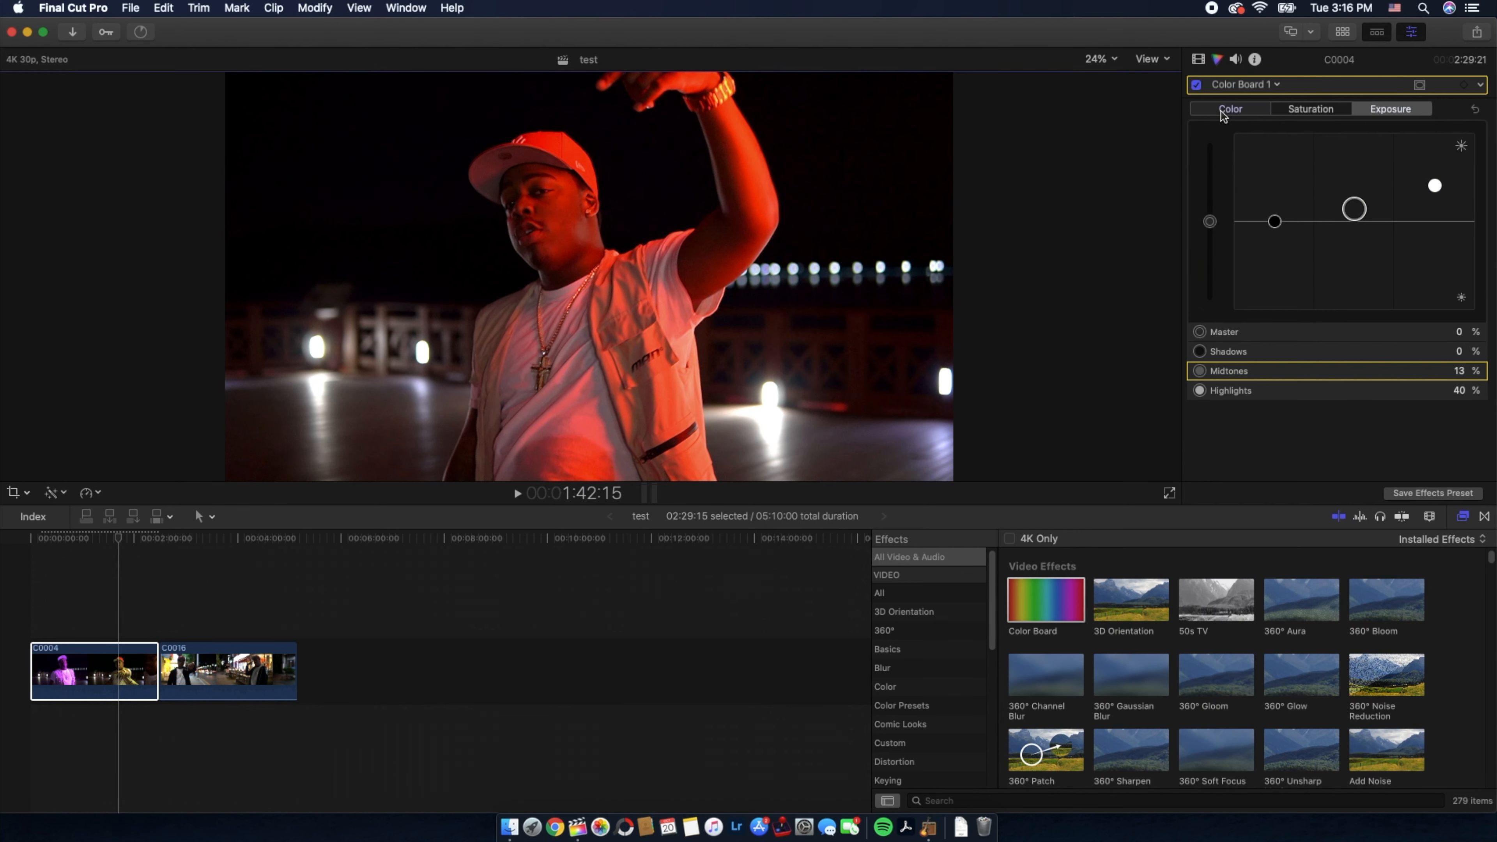
{"action": "left_click", "coordinate": [1229, 109]}
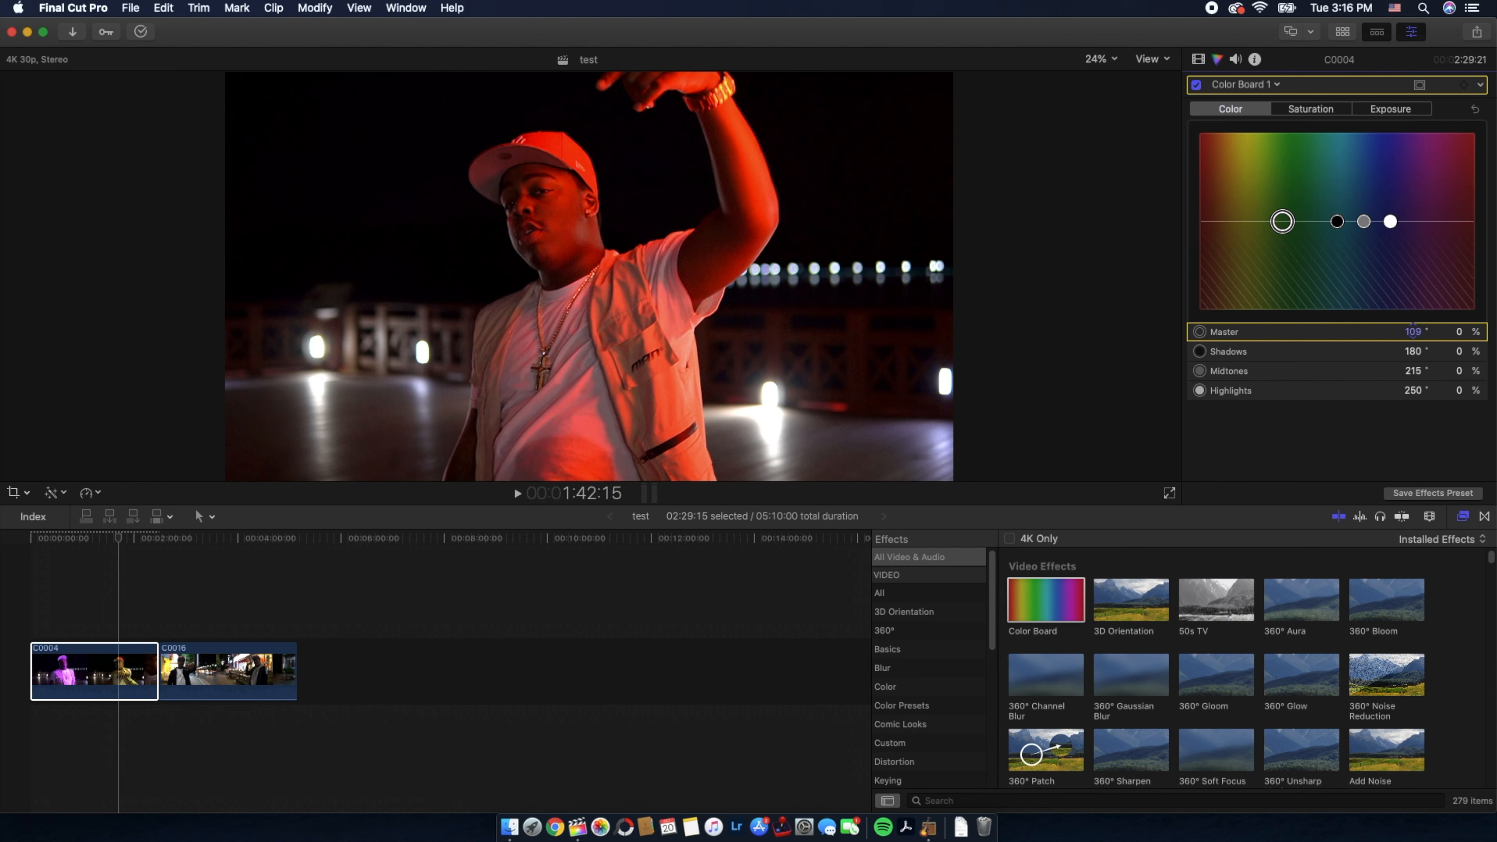
{"action": "left_click_drag", "start_coordinate": [1282, 221], "coordinate": [1230, 220]}
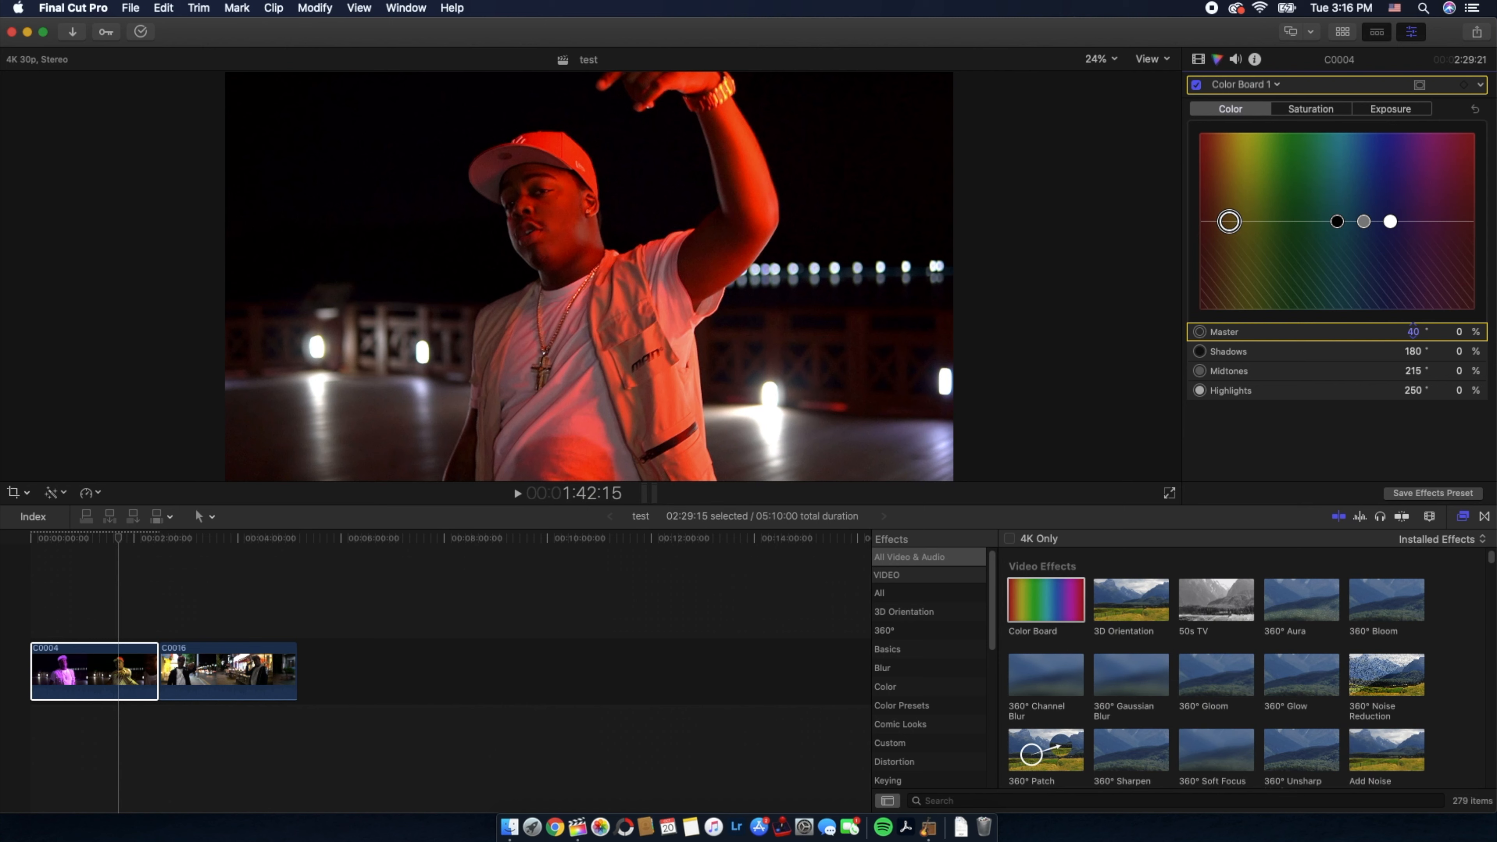
{"action": "left_click_drag", "start_coordinate": [1230, 221], "coordinate": [1318, 221]}
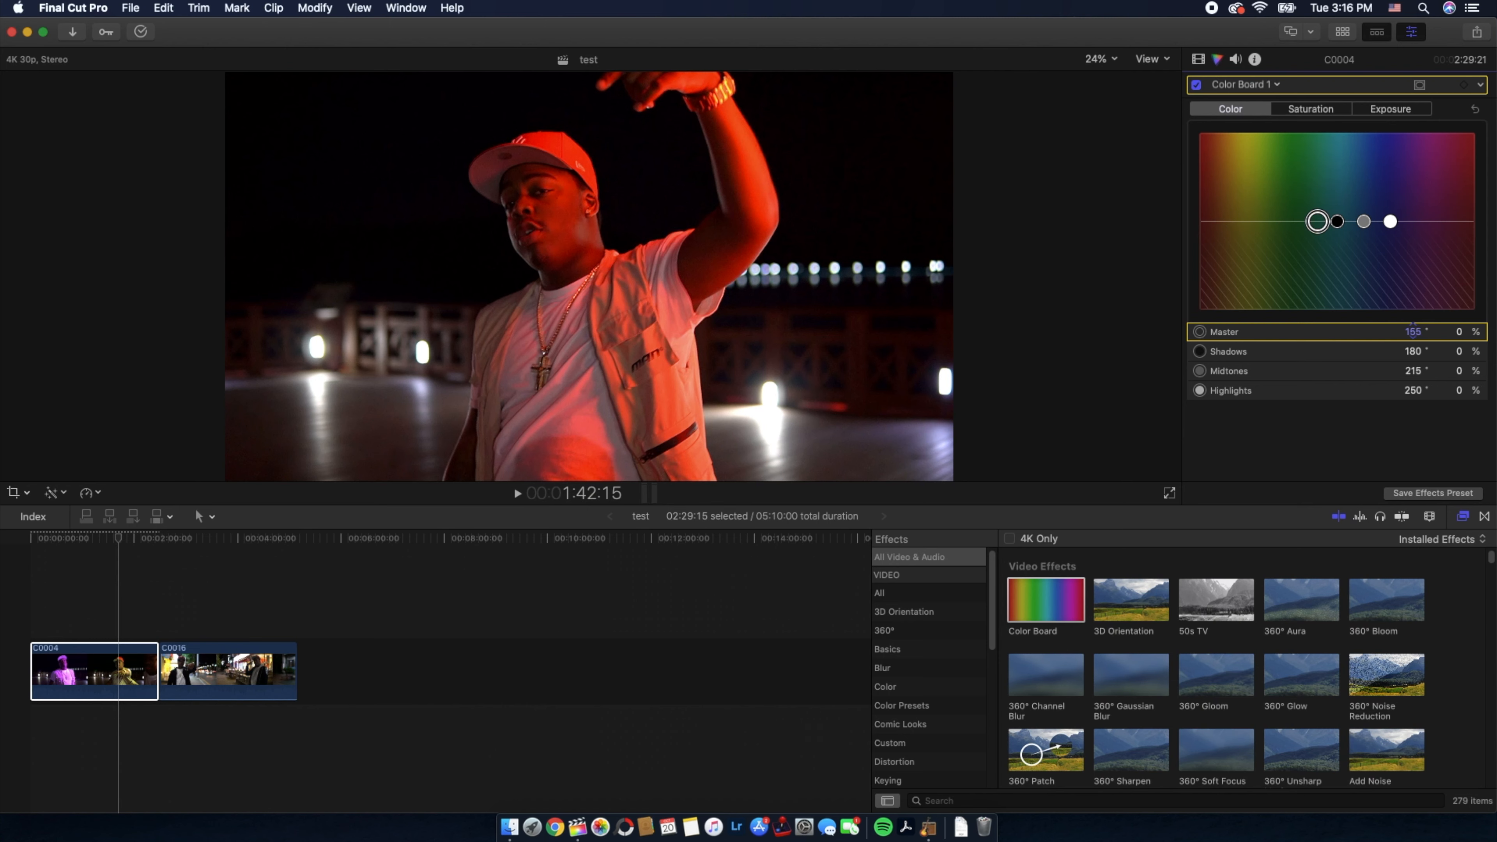
{"action": "left_click_drag", "start_coordinate": [1318, 221], "coordinate": [1218, 221]}
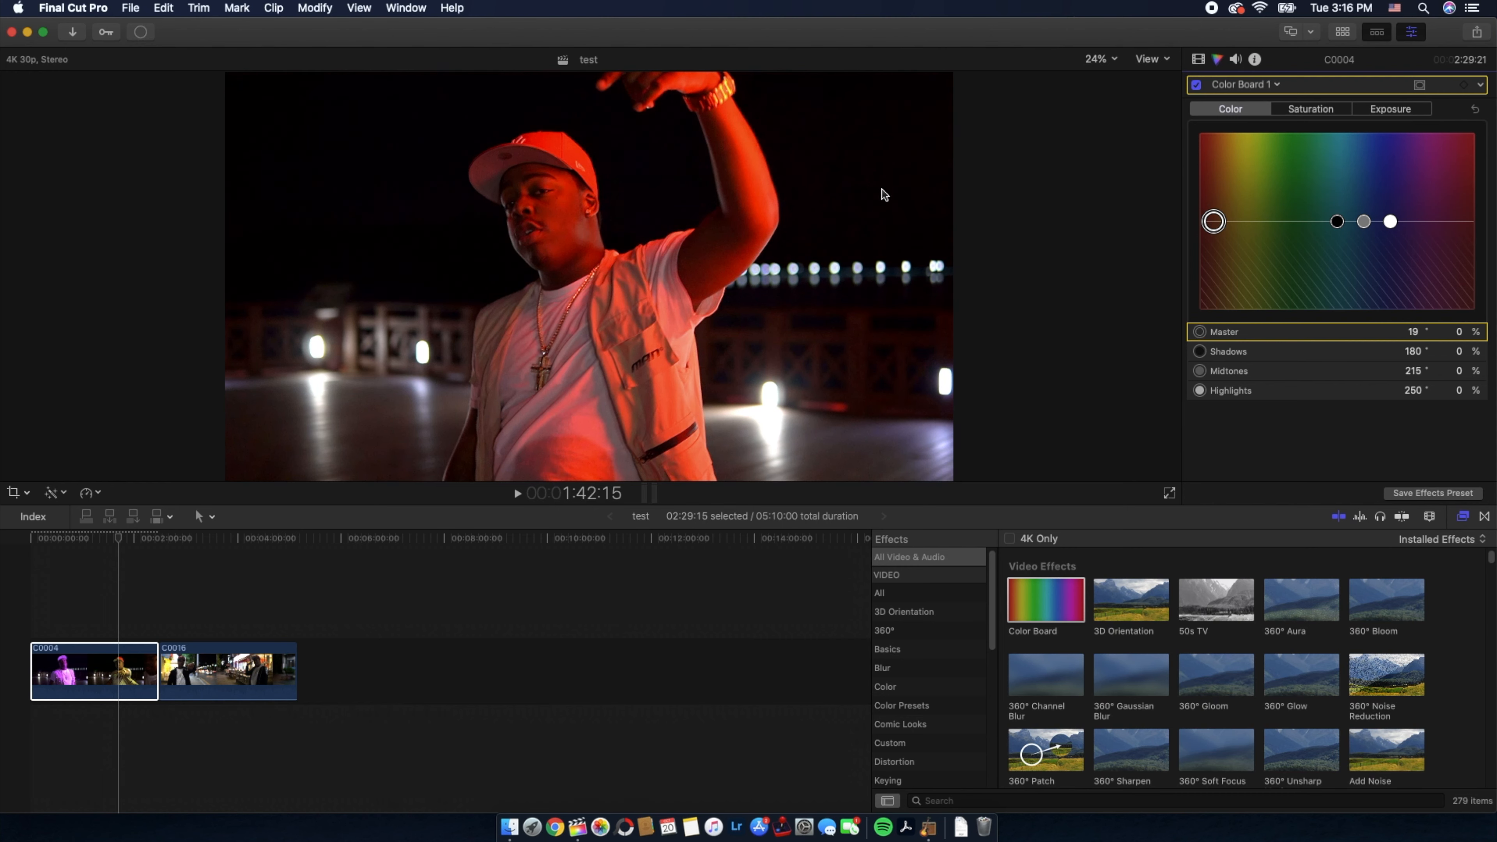
{"action": "mouse_move", "coordinate": [345, 200]}
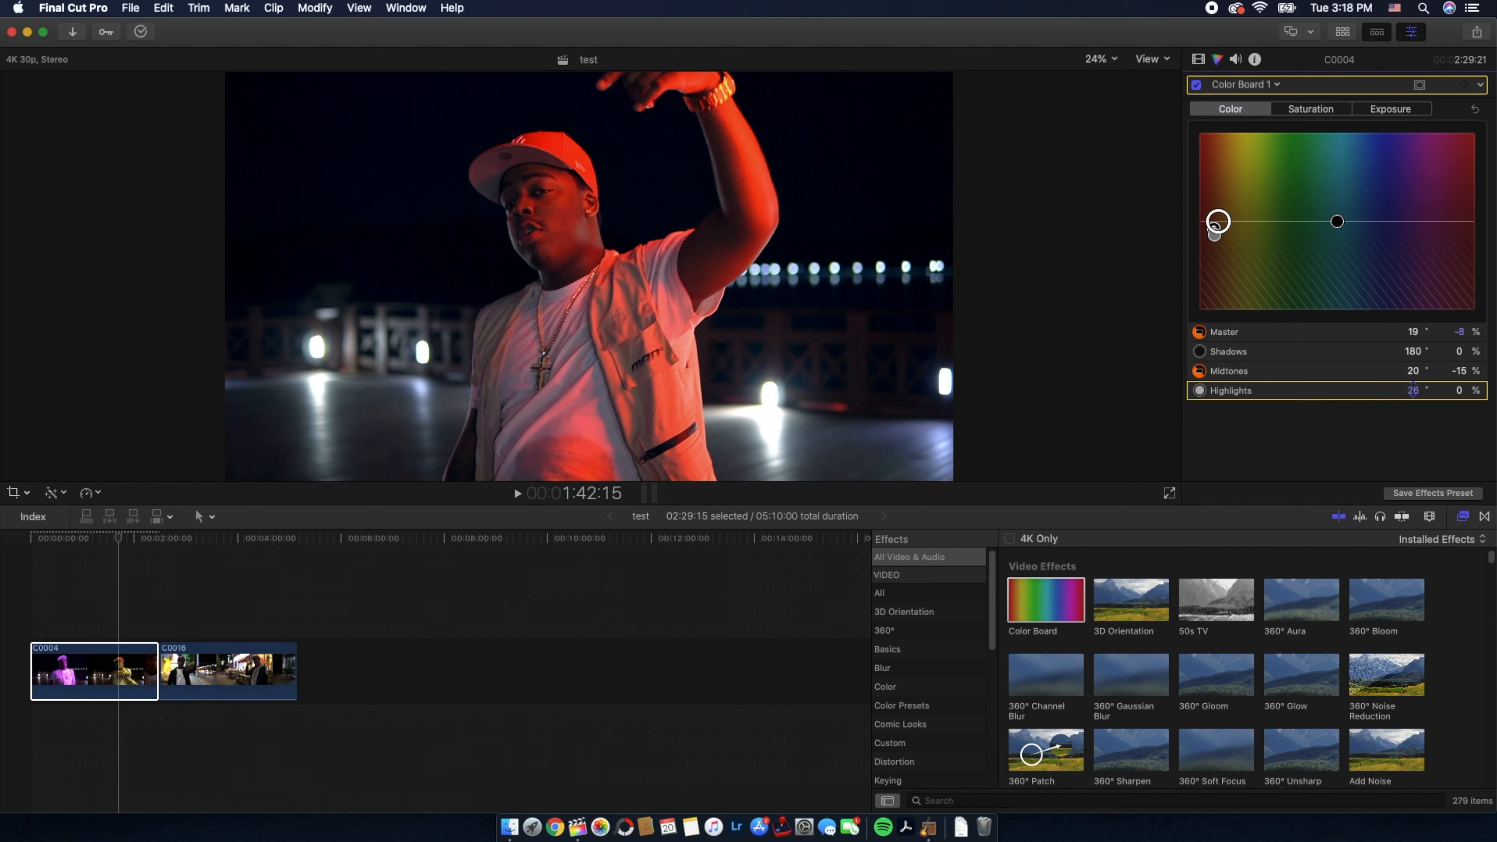
Step: Push the highlights tint to 21° at -100% blue, then toggle Color Board 1 off and on to compare
{"action": "left_click_drag", "start_coordinate": [1217, 221], "coordinate": [1215, 221]}
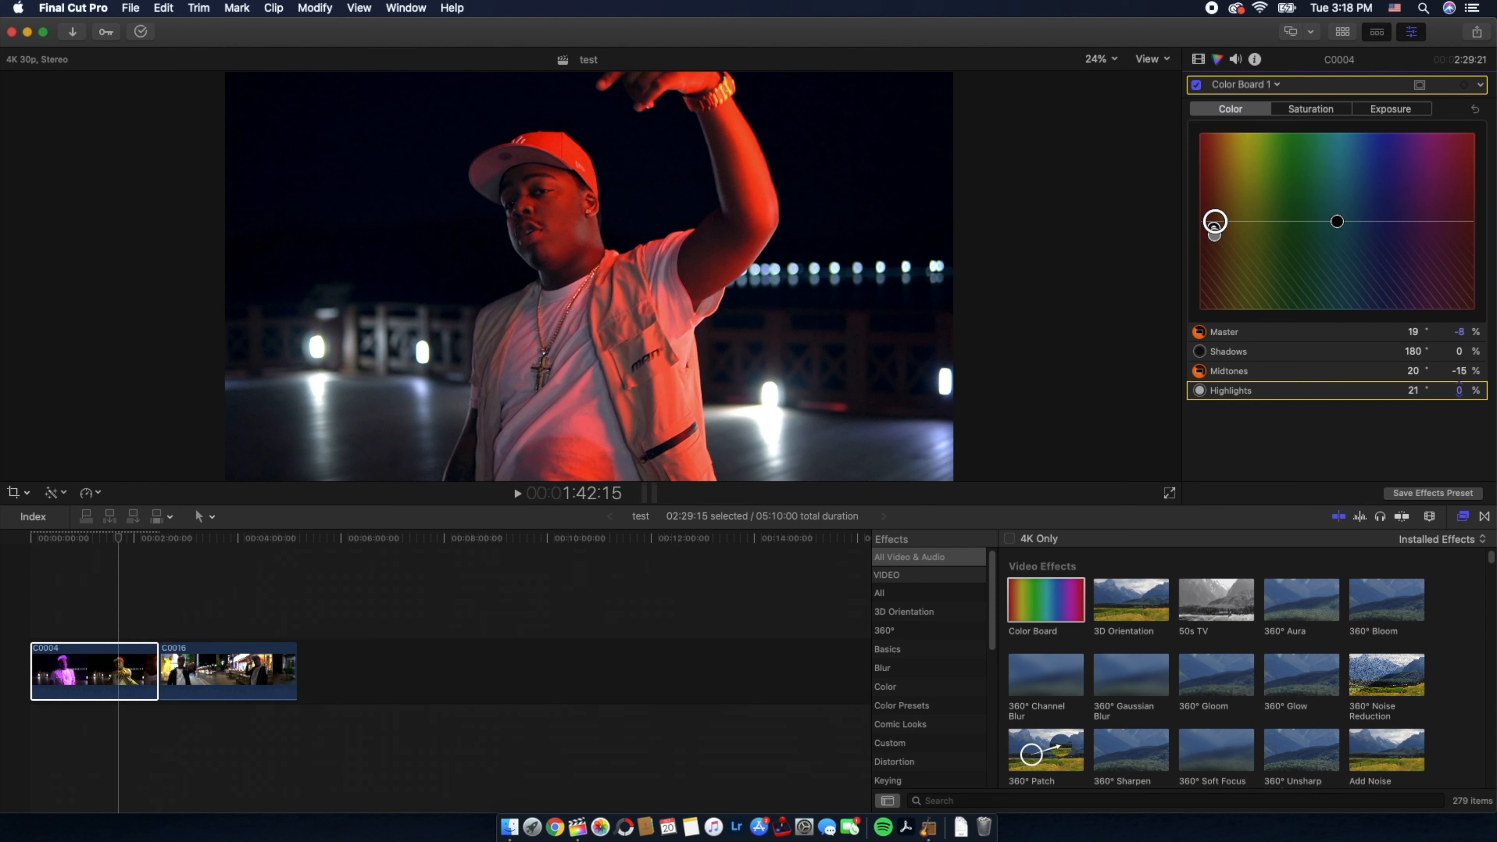
{"action": "left_click_drag", "start_coordinate": [1215, 222], "coordinate": [1215, 309]}
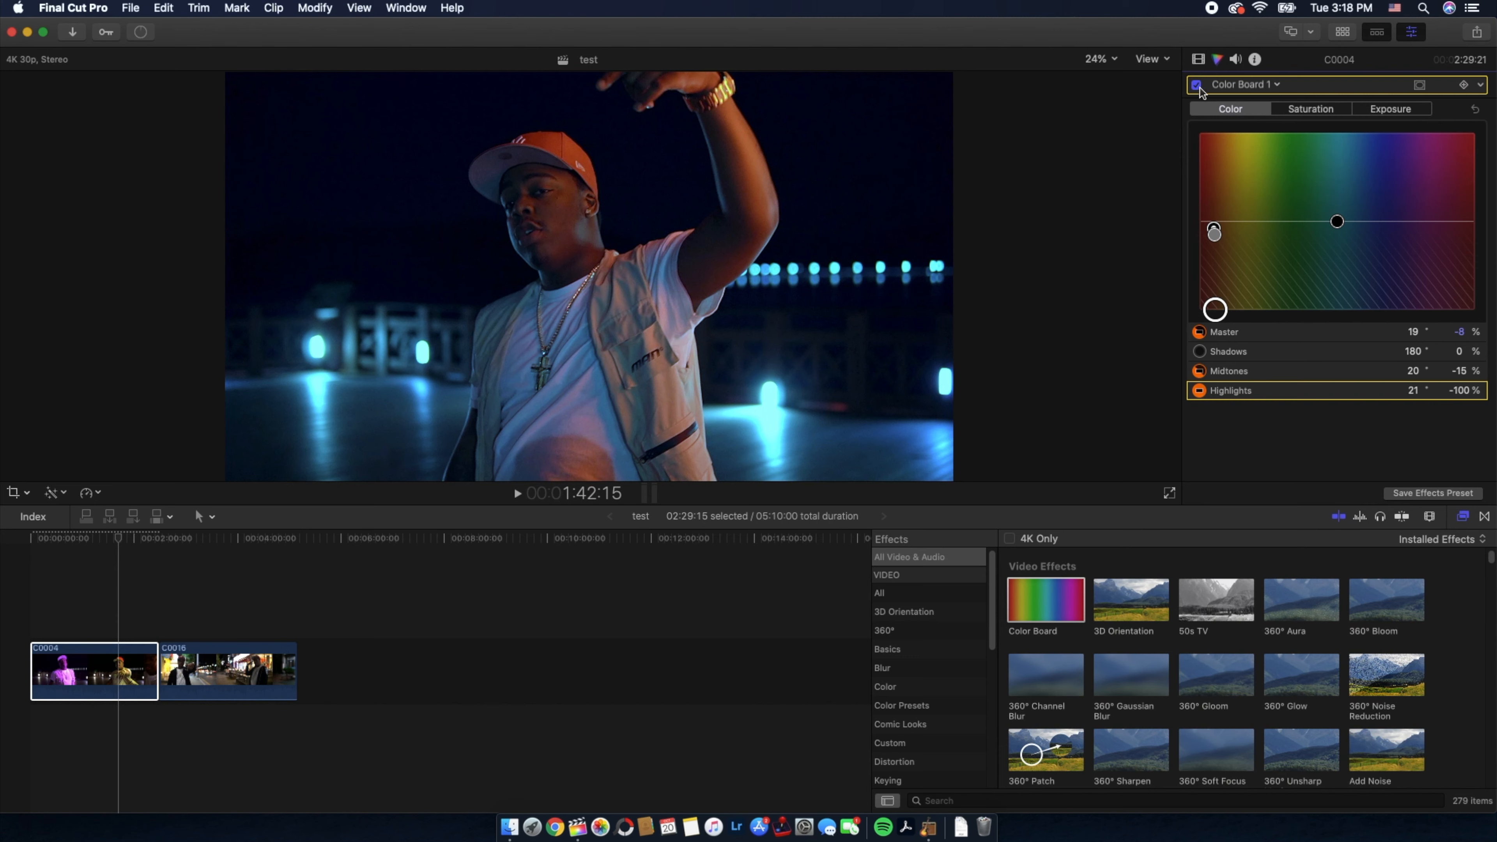
{"action": "left_click", "coordinate": [1197, 84]}
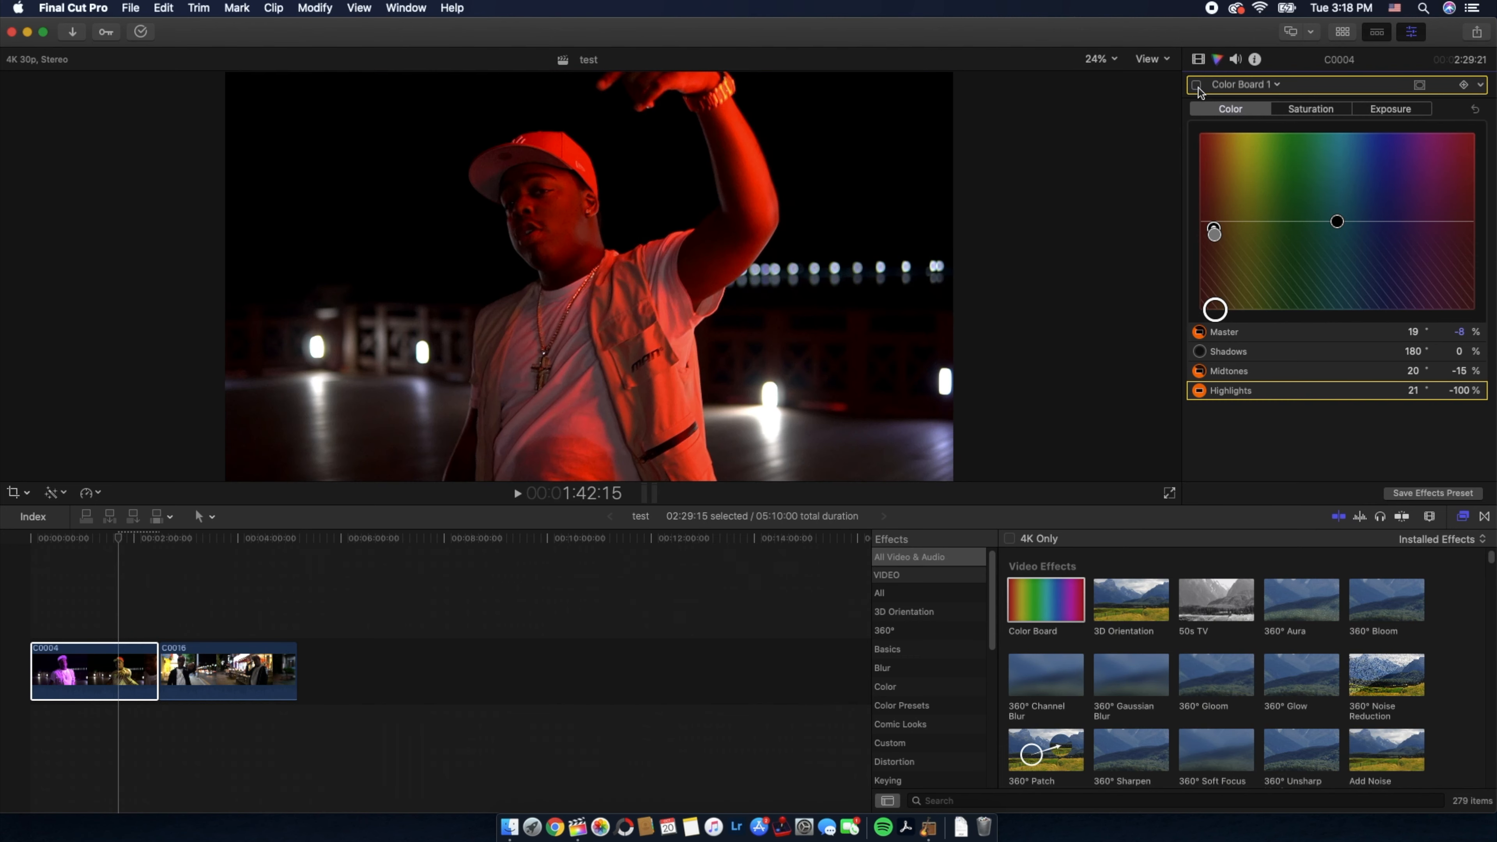
{"action": "left_click", "coordinate": [1200, 85]}
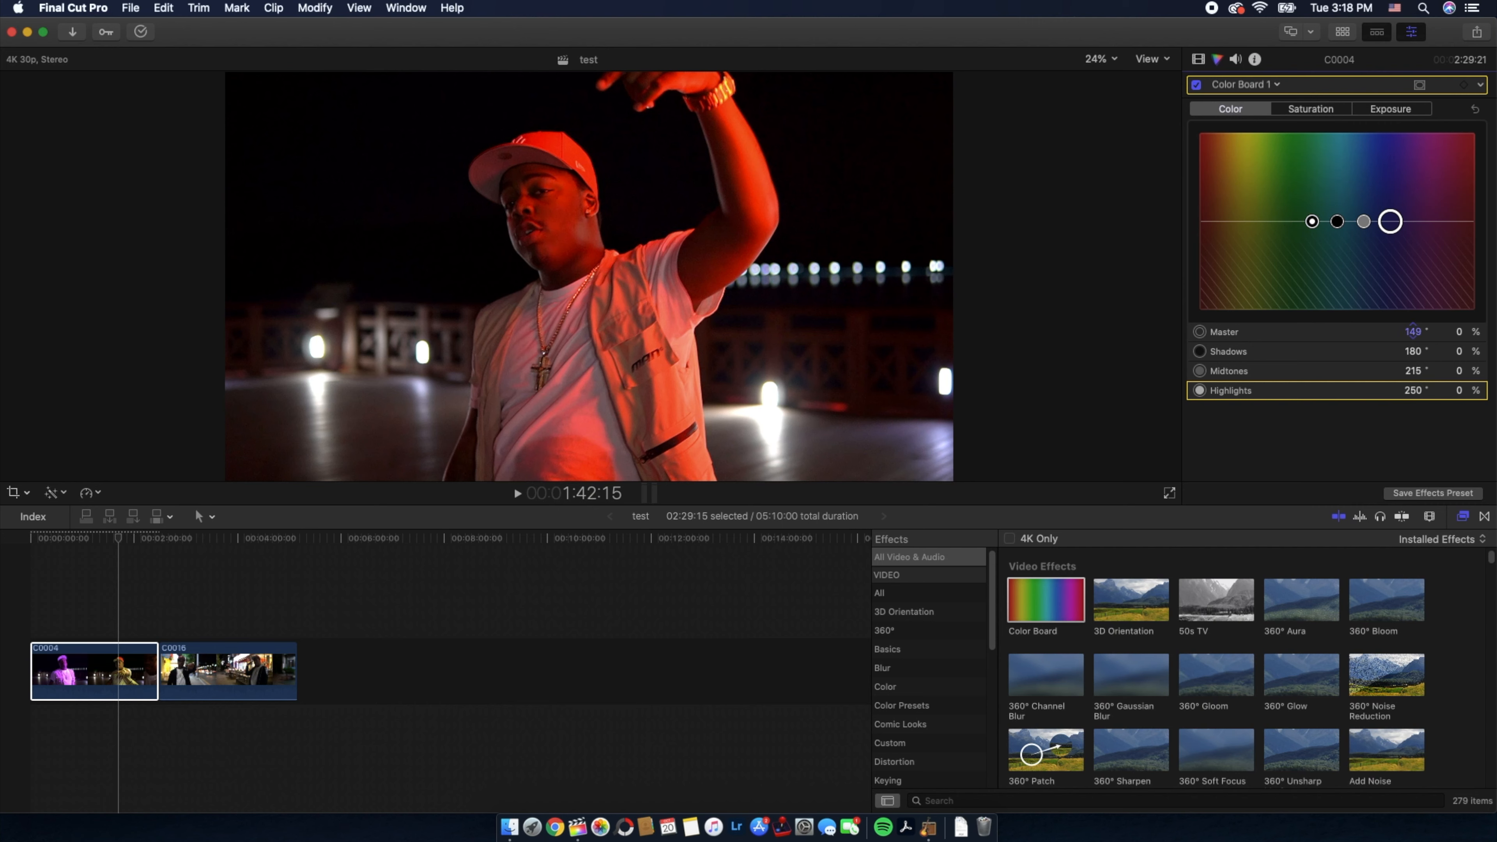
Step: Leave the first clip's master tint at 52° and −1%, then select street-scene clip C0016
{"action": "left_click_drag", "start_coordinate": [1312, 221], "coordinate": [1239, 217]}
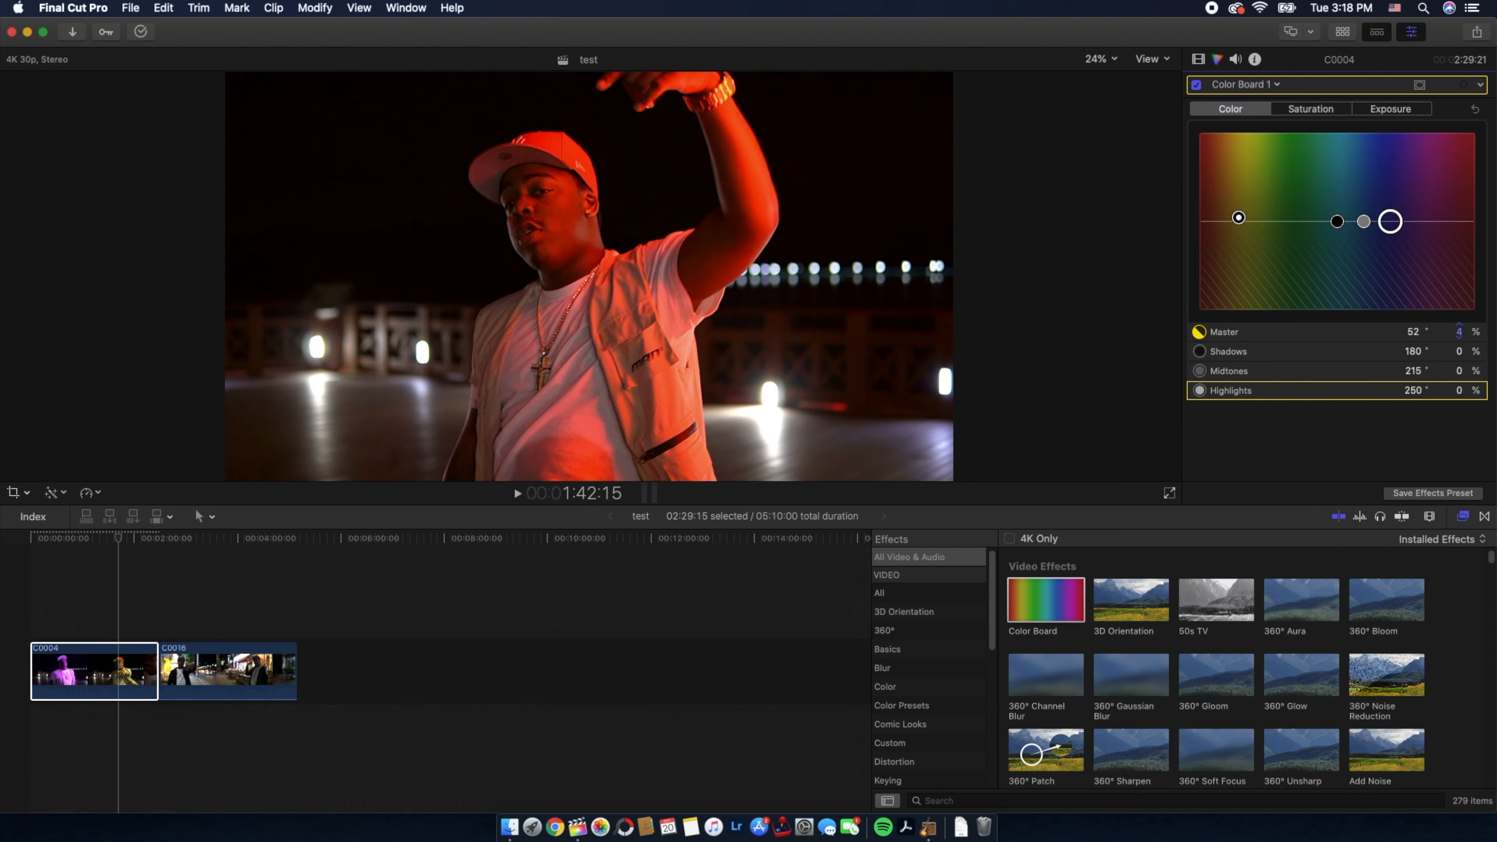
{"action": "left_click_drag", "start_coordinate": [1238, 217], "coordinate": [1238, 224]}
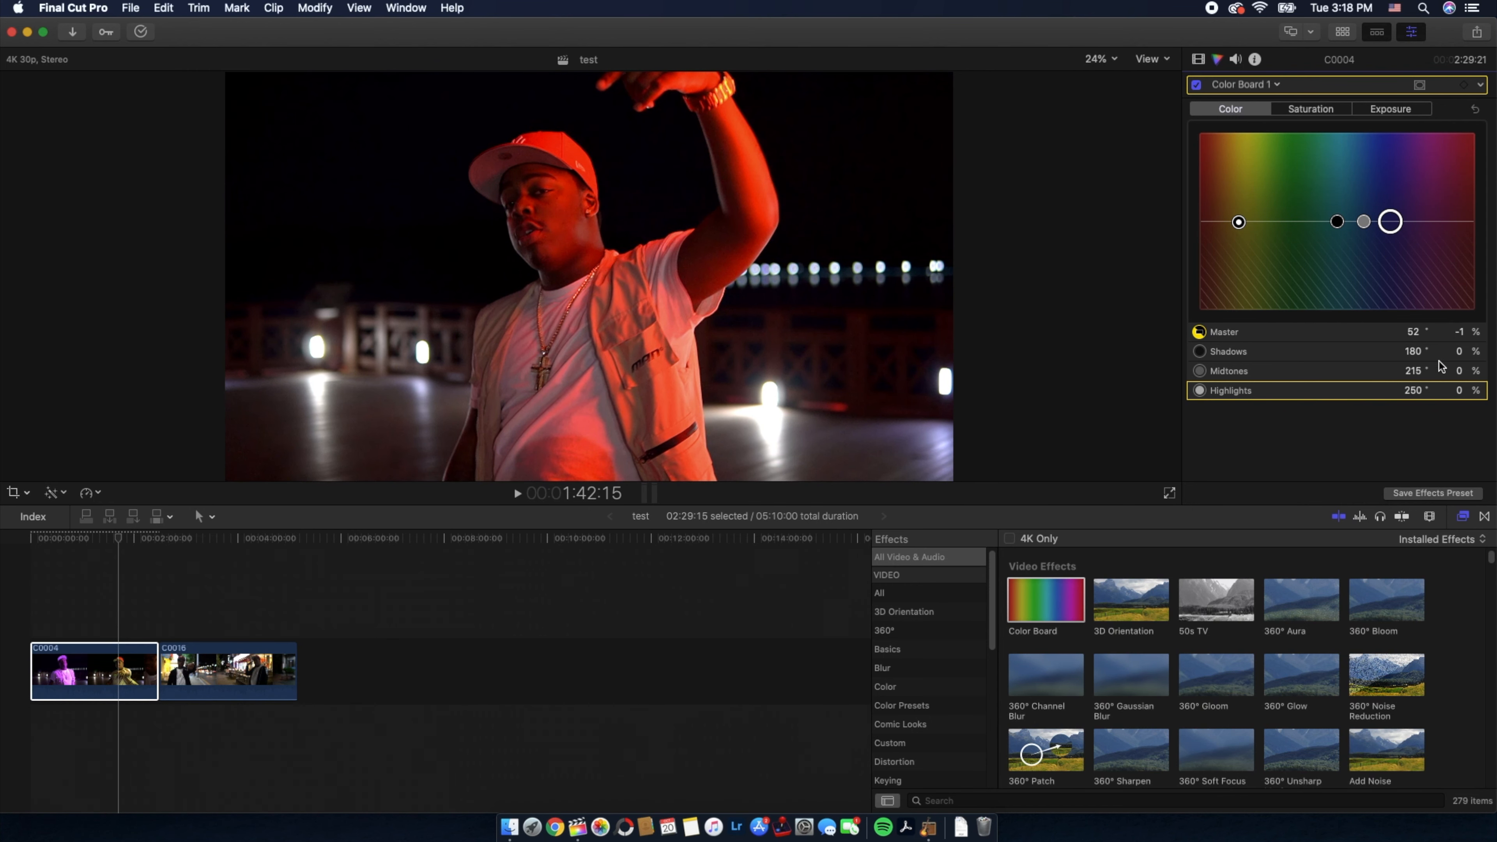
{"action": "left_click", "coordinate": [227, 672]}
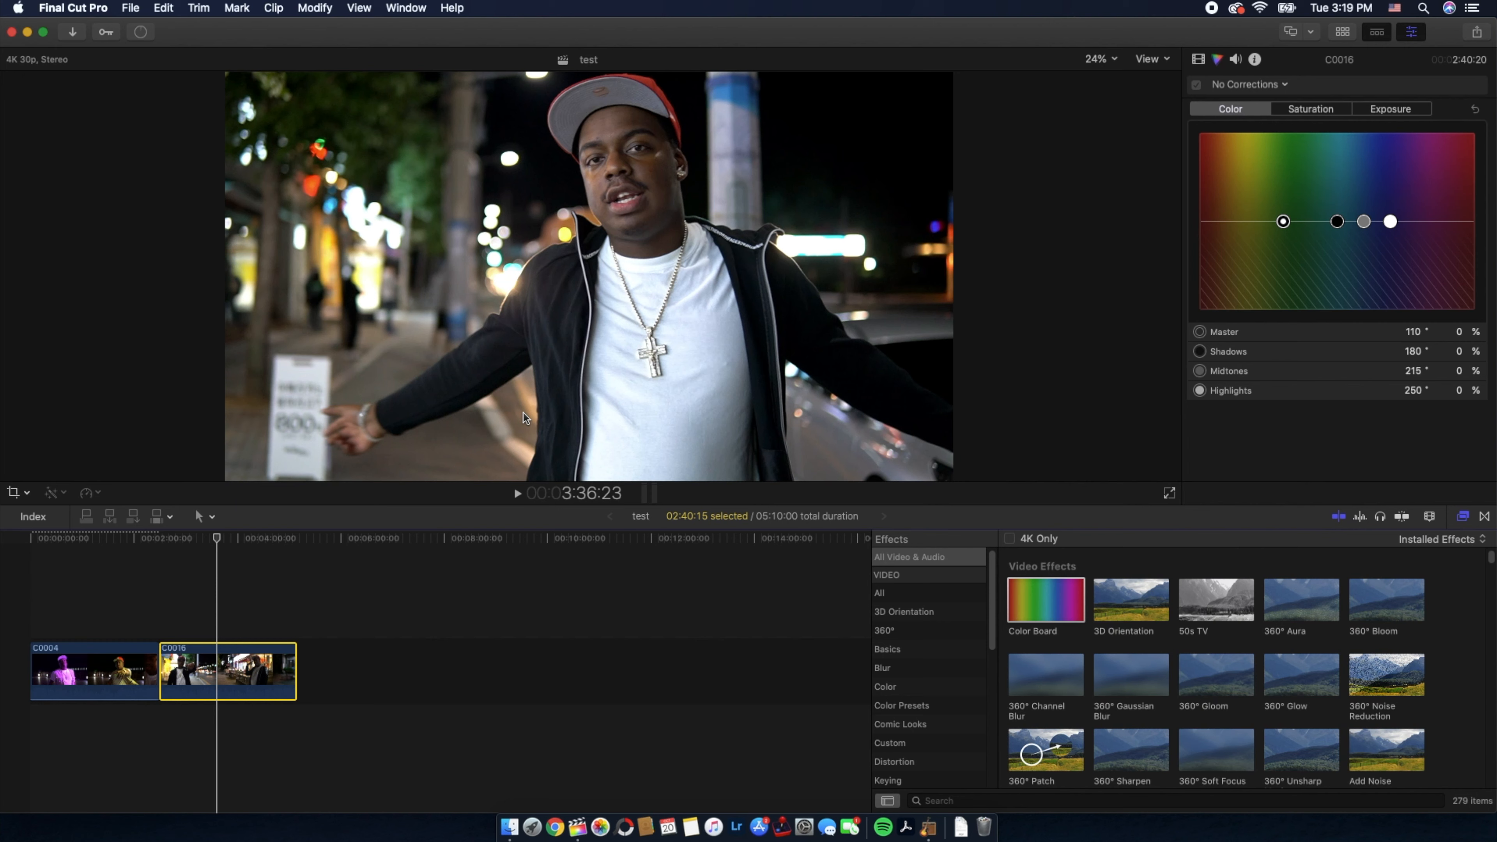
{"action": "mouse_move", "coordinate": [490, 434]}
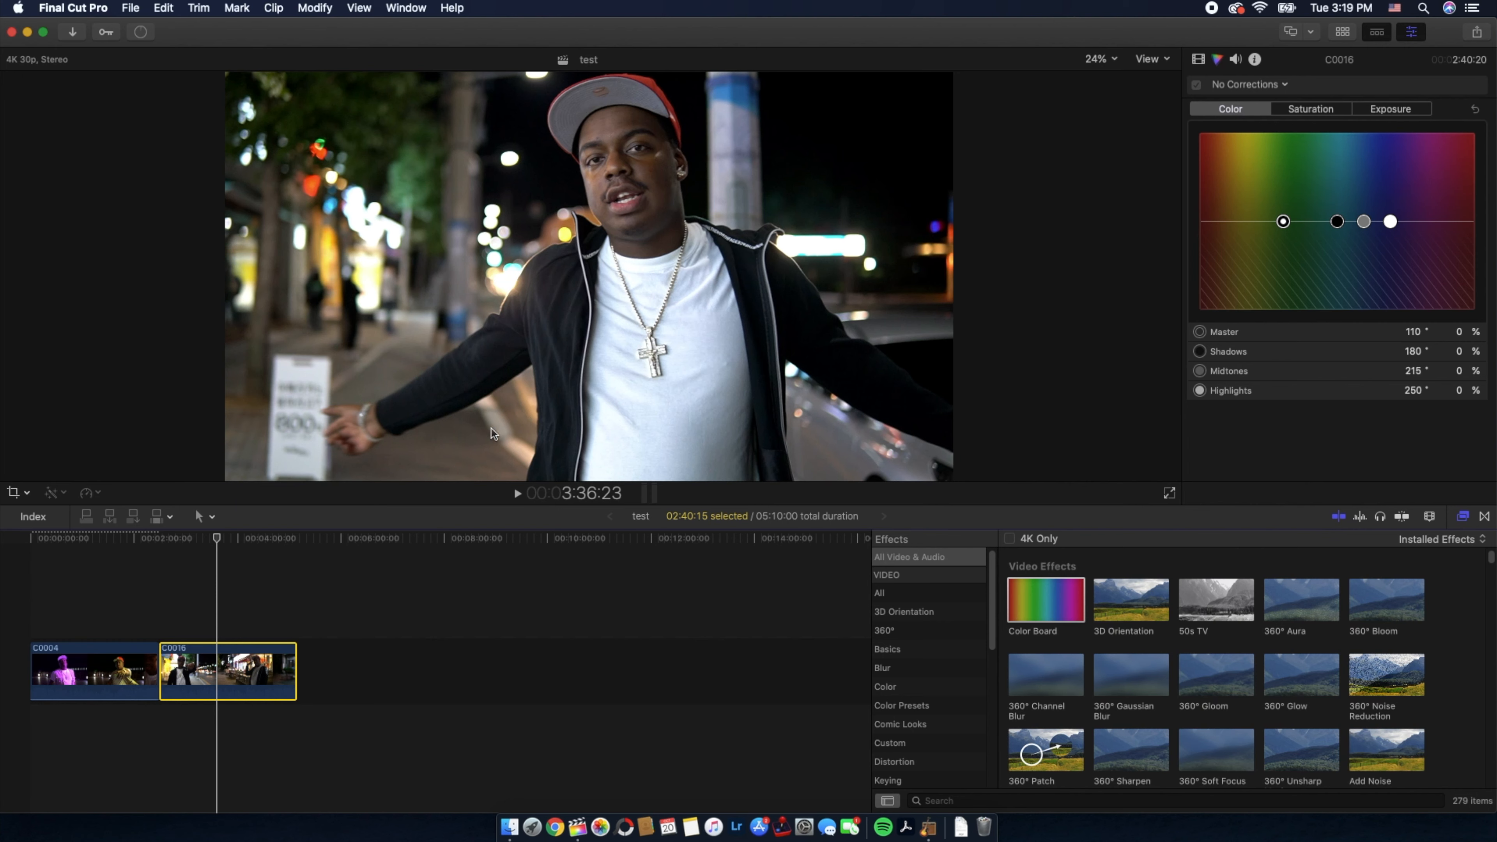
{"action": "mouse_move", "coordinate": [1037, 601]}
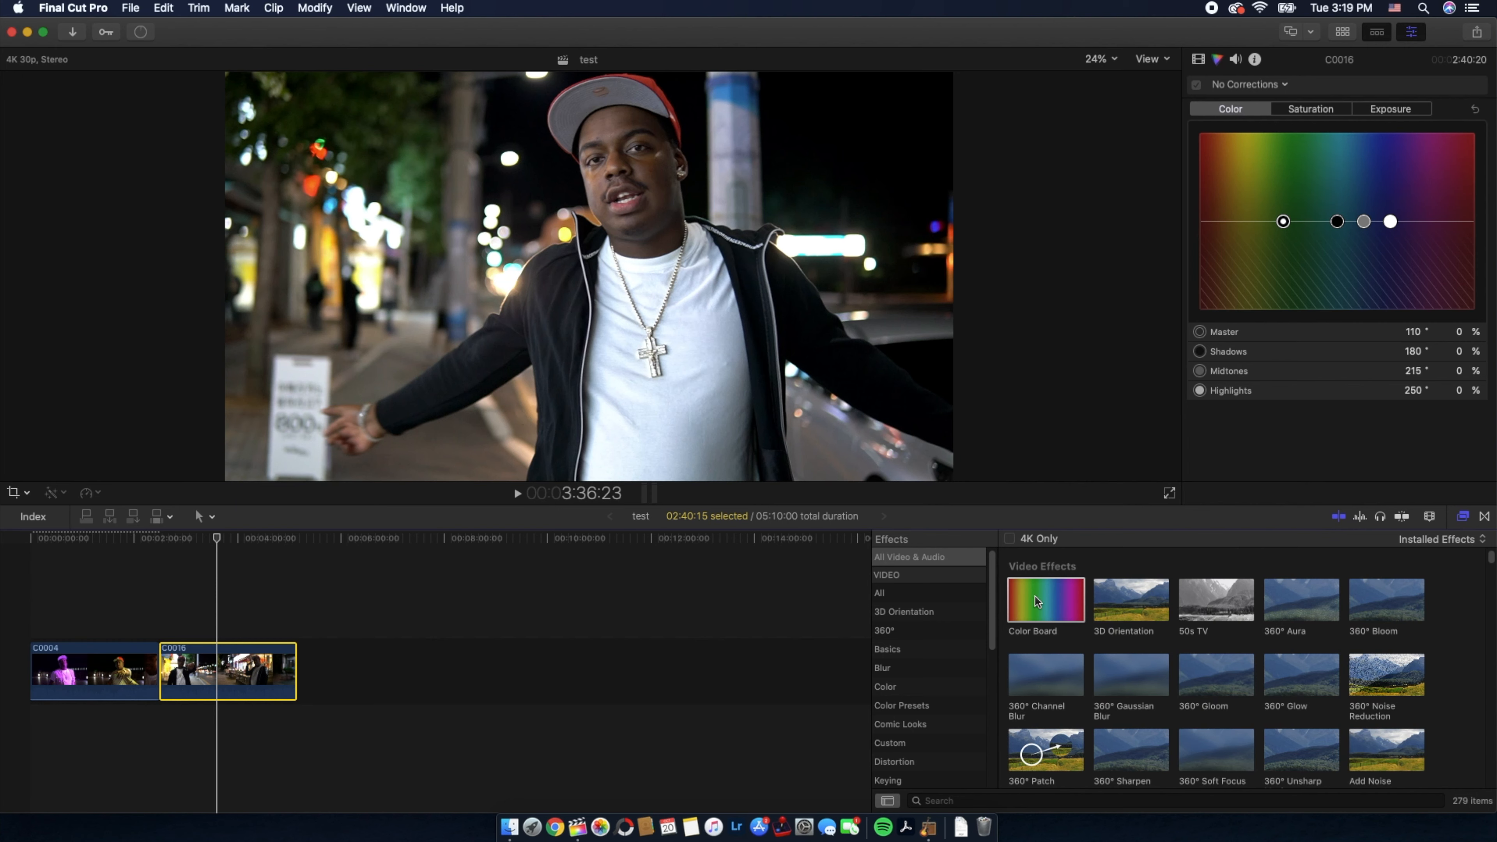
{"action": "mouse_move", "coordinate": [247, 676]}
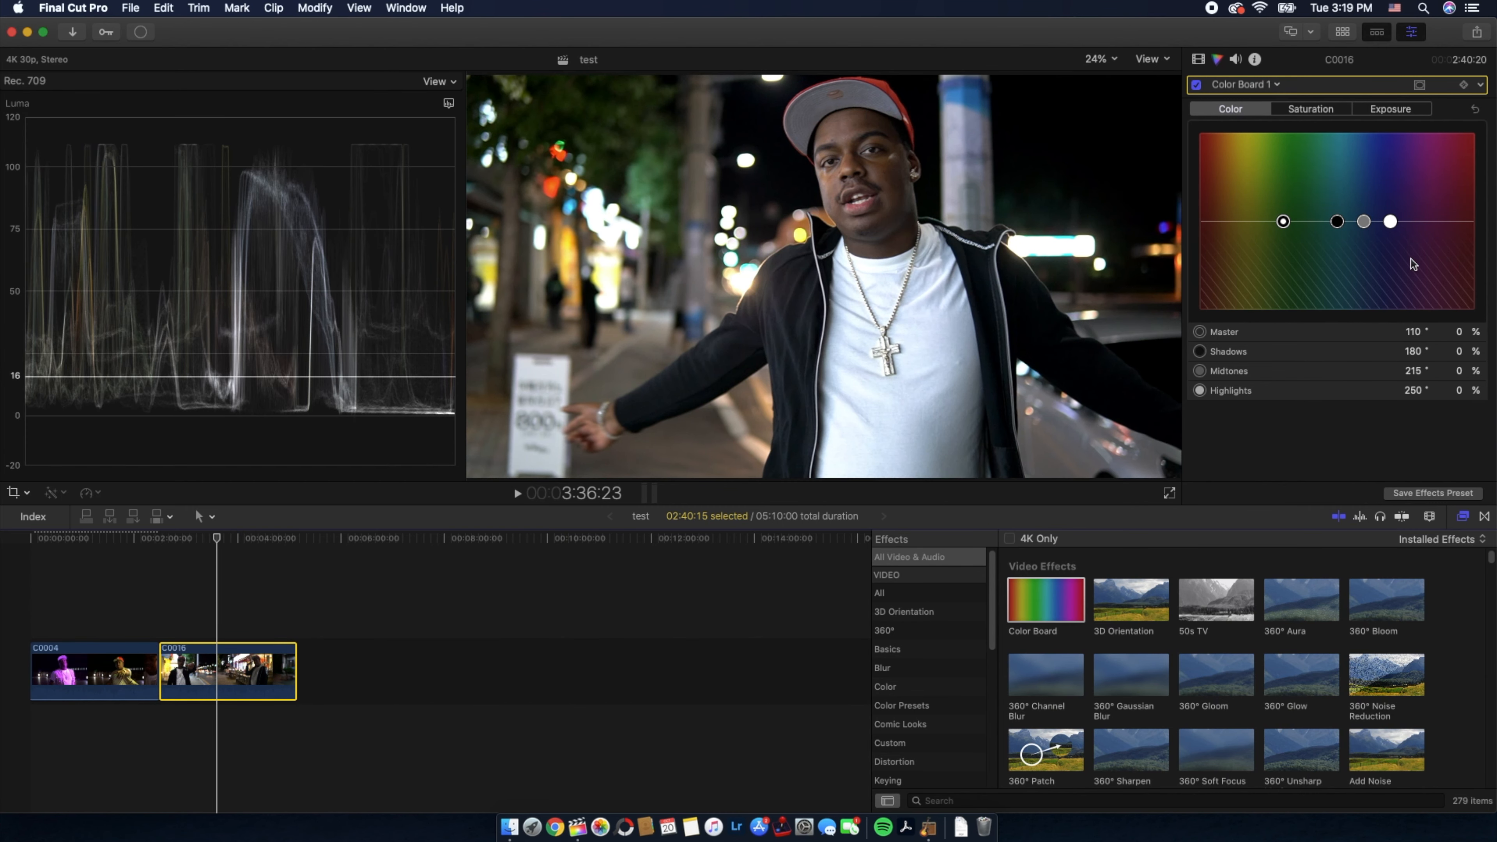
{"action": "mouse_move", "coordinate": [415, 217]}
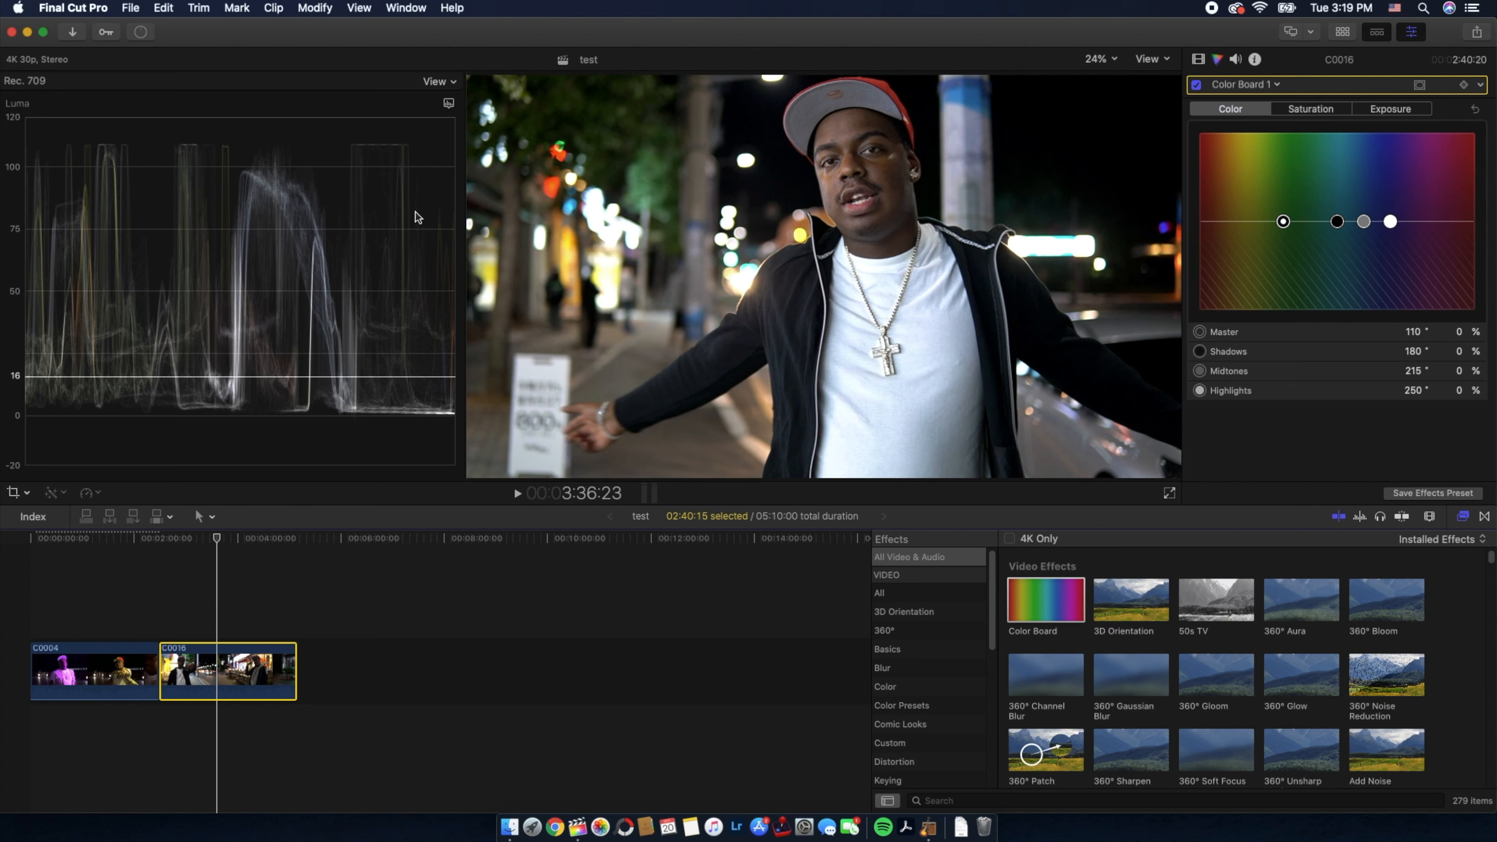
{"action": "mouse_move", "coordinate": [172, 271]}
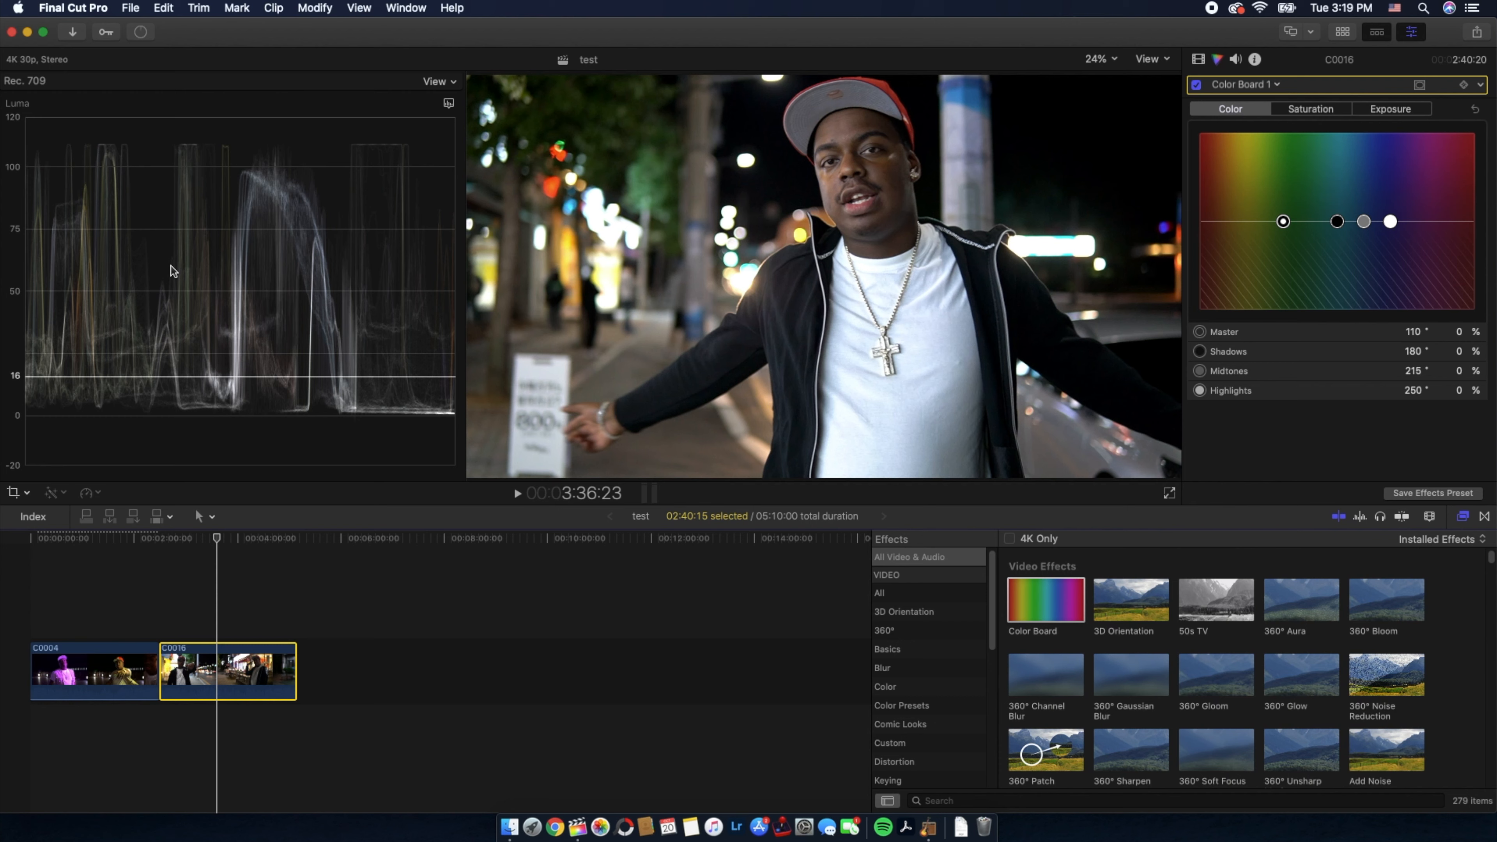
{"action": "mouse_move", "coordinate": [203, 271]}
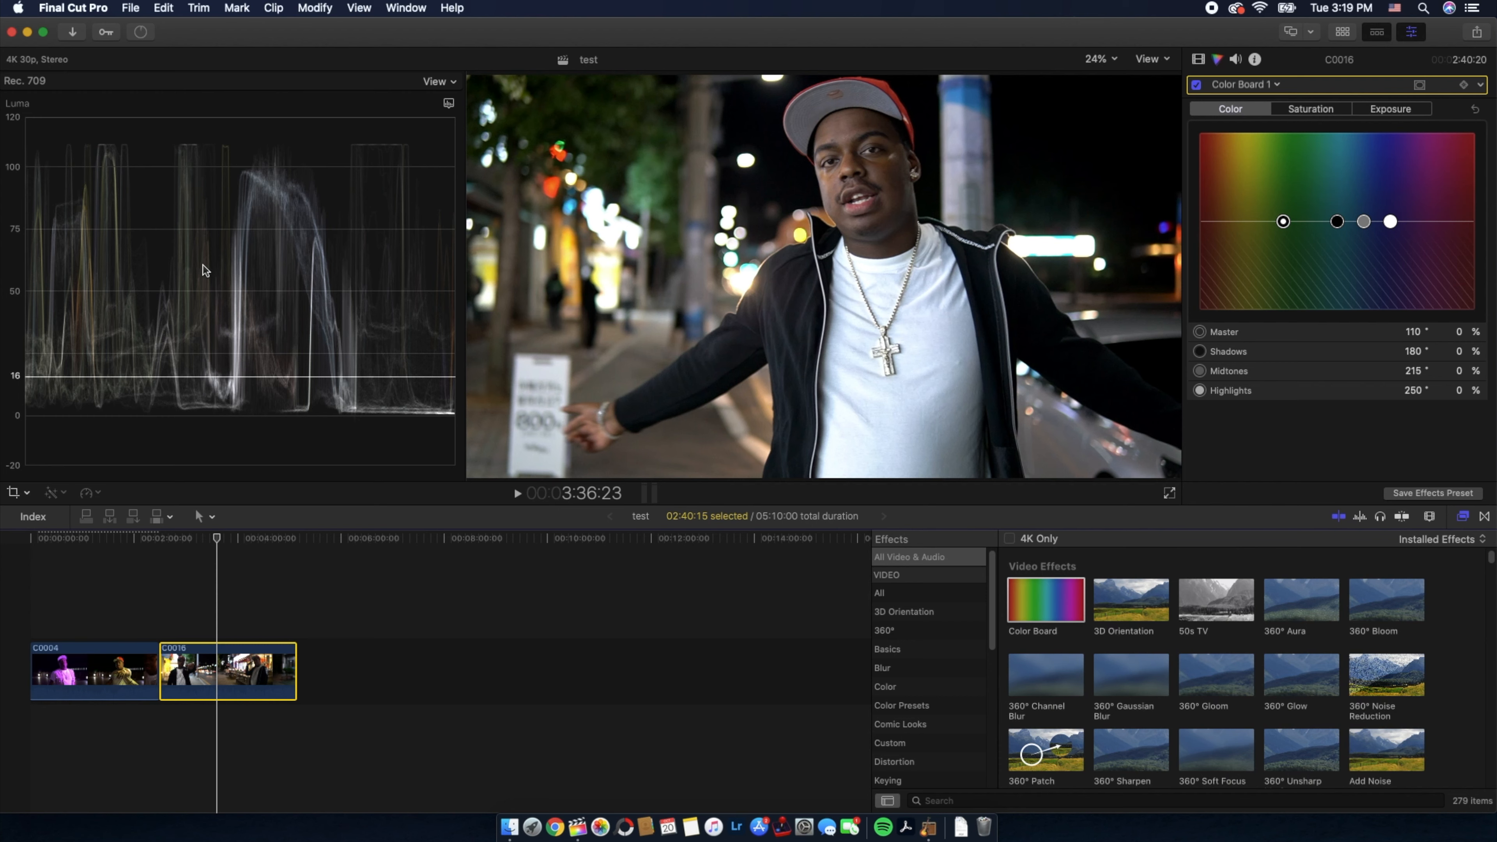
Step: Bring up the Exposure controls of the new Color Board correction on C0016
{"action": "left_click", "coordinate": [1390, 109]}
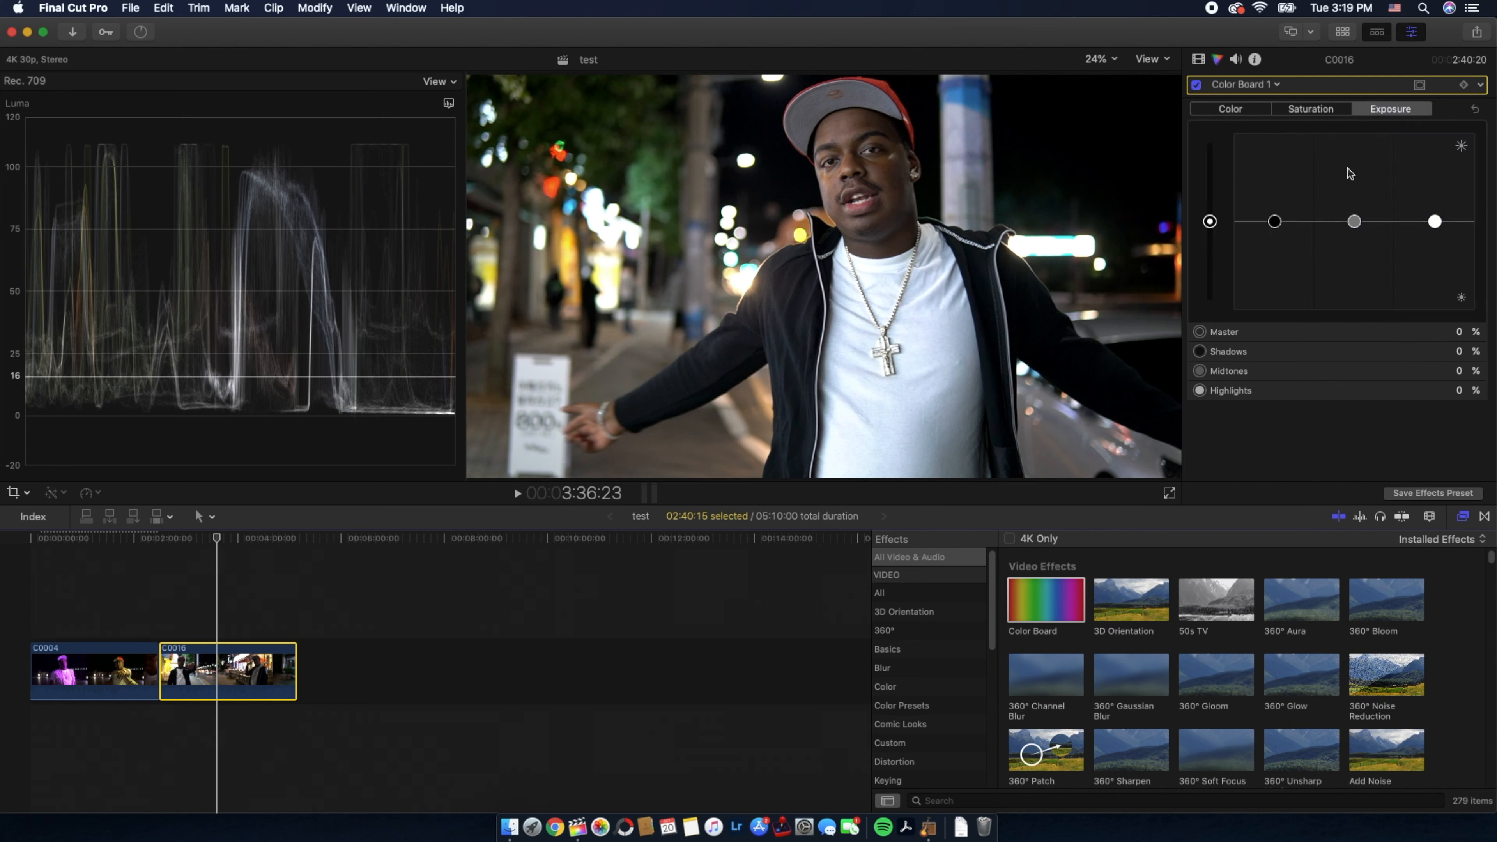
{"action": "mouse_move", "coordinate": [1379, 120]}
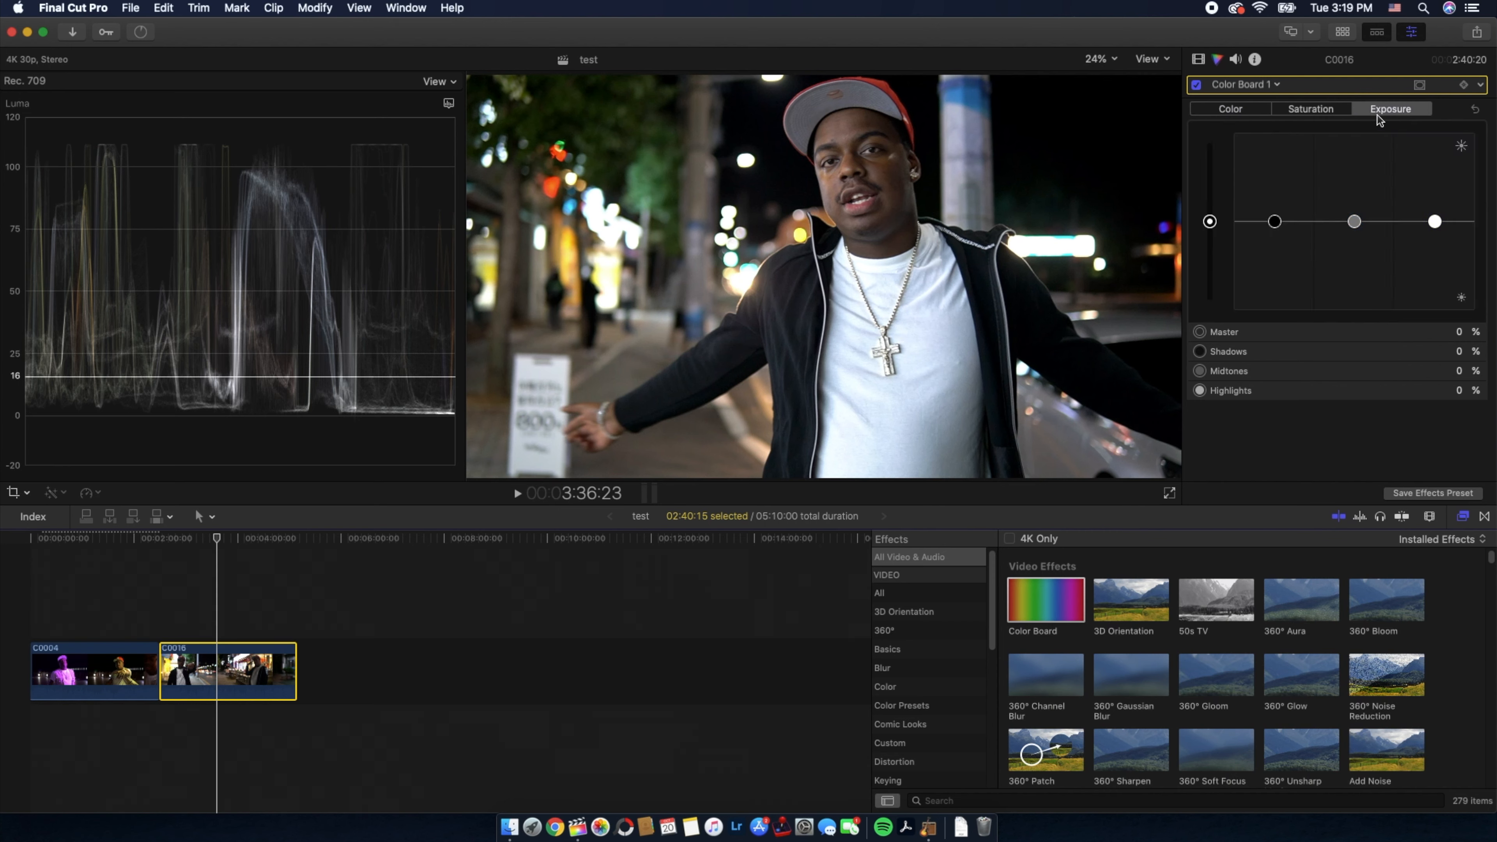
{"action": "mouse_move", "coordinate": [1165, 238]}
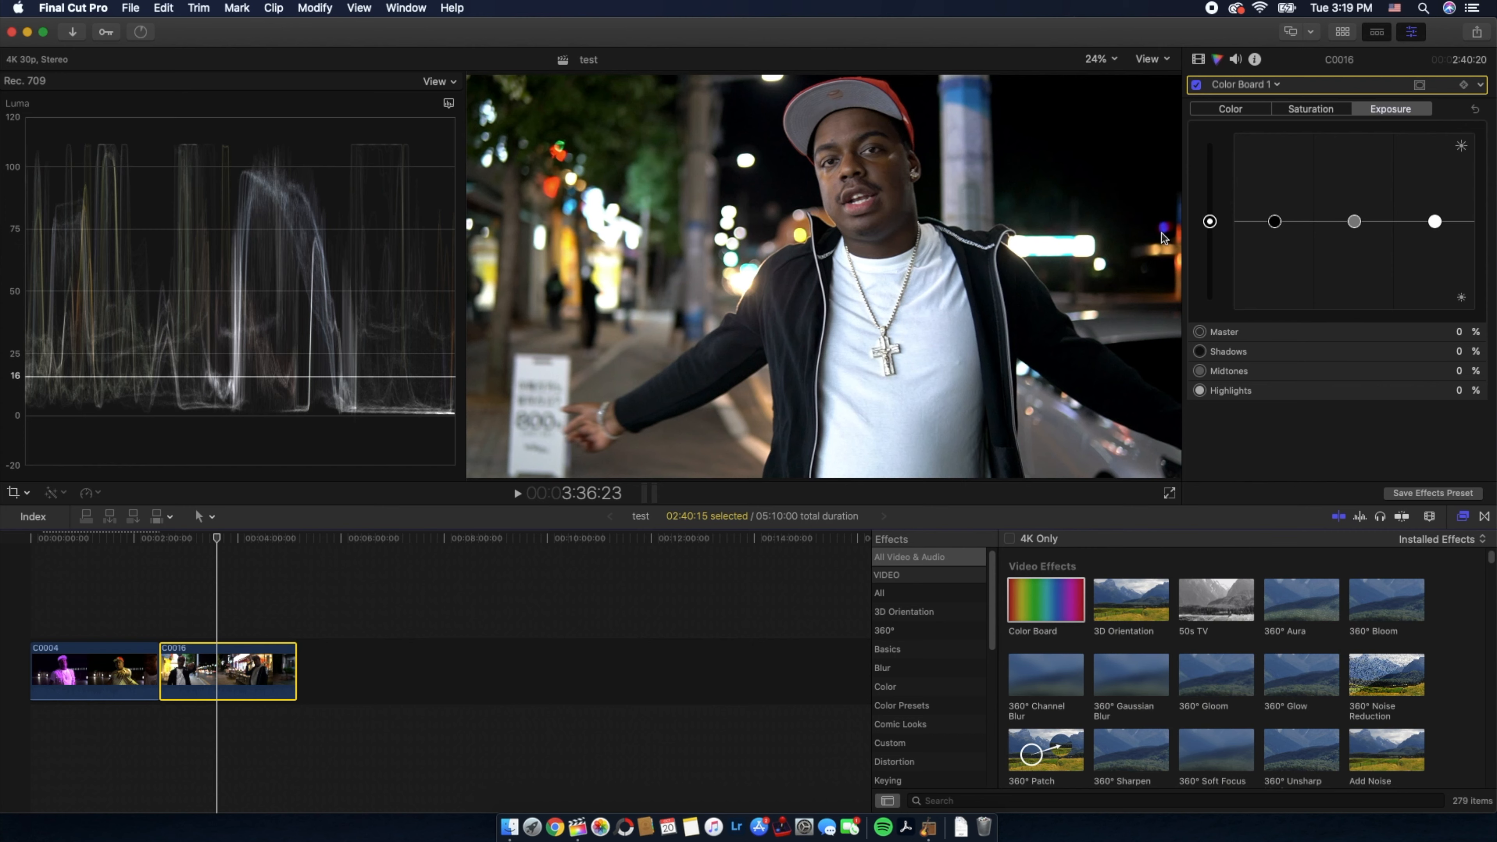
Step: Drag C0016's highlights exposure down toward -16%
{"action": "left_click_drag", "start_coordinate": [1435, 221], "coordinate": [1435, 221]}
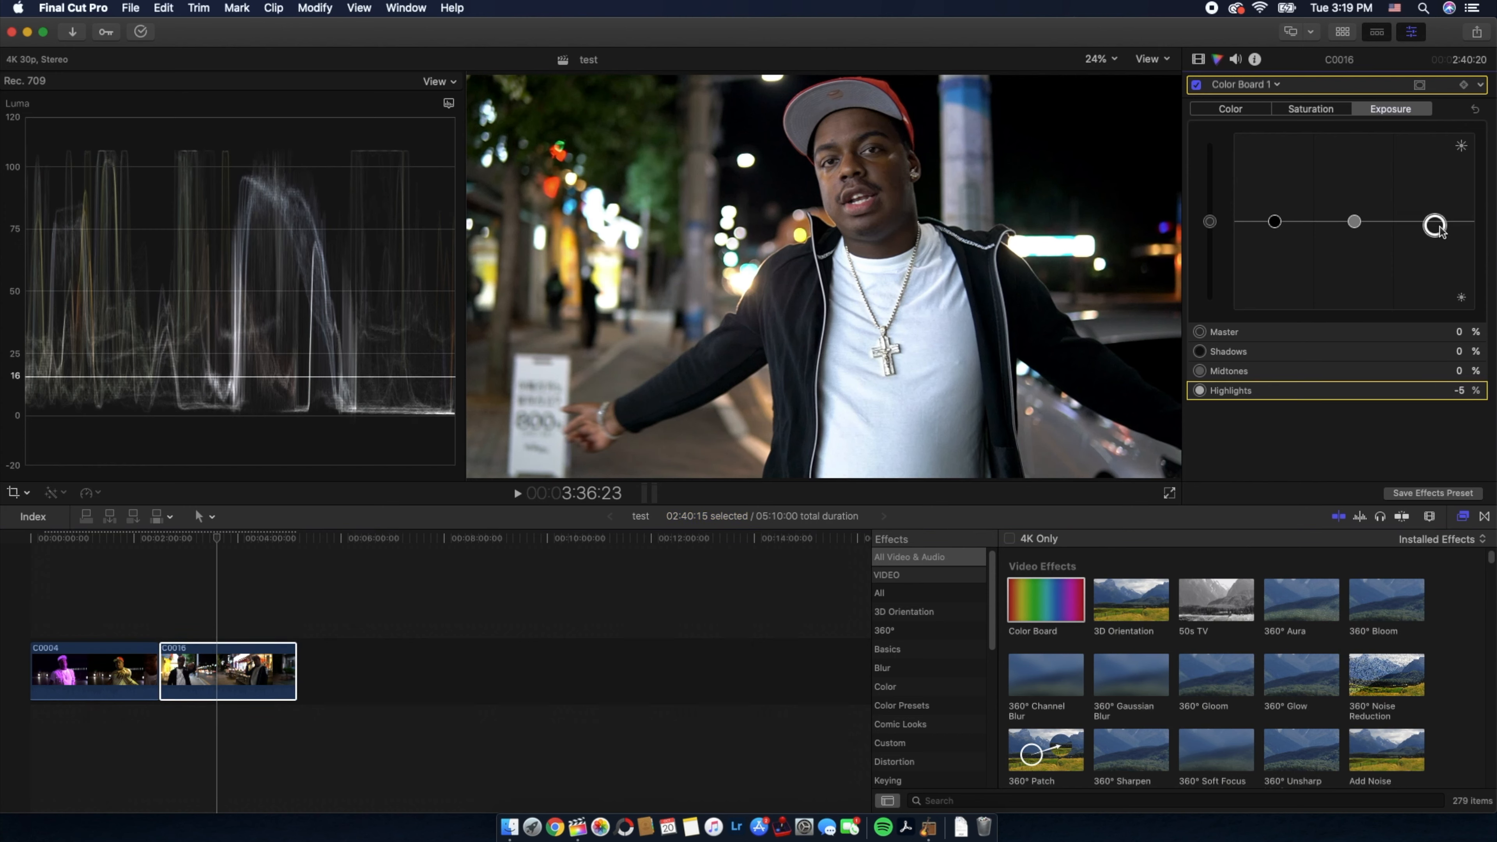
{"action": "left_click_drag", "start_coordinate": [1434, 224], "coordinate": [1434, 236]}
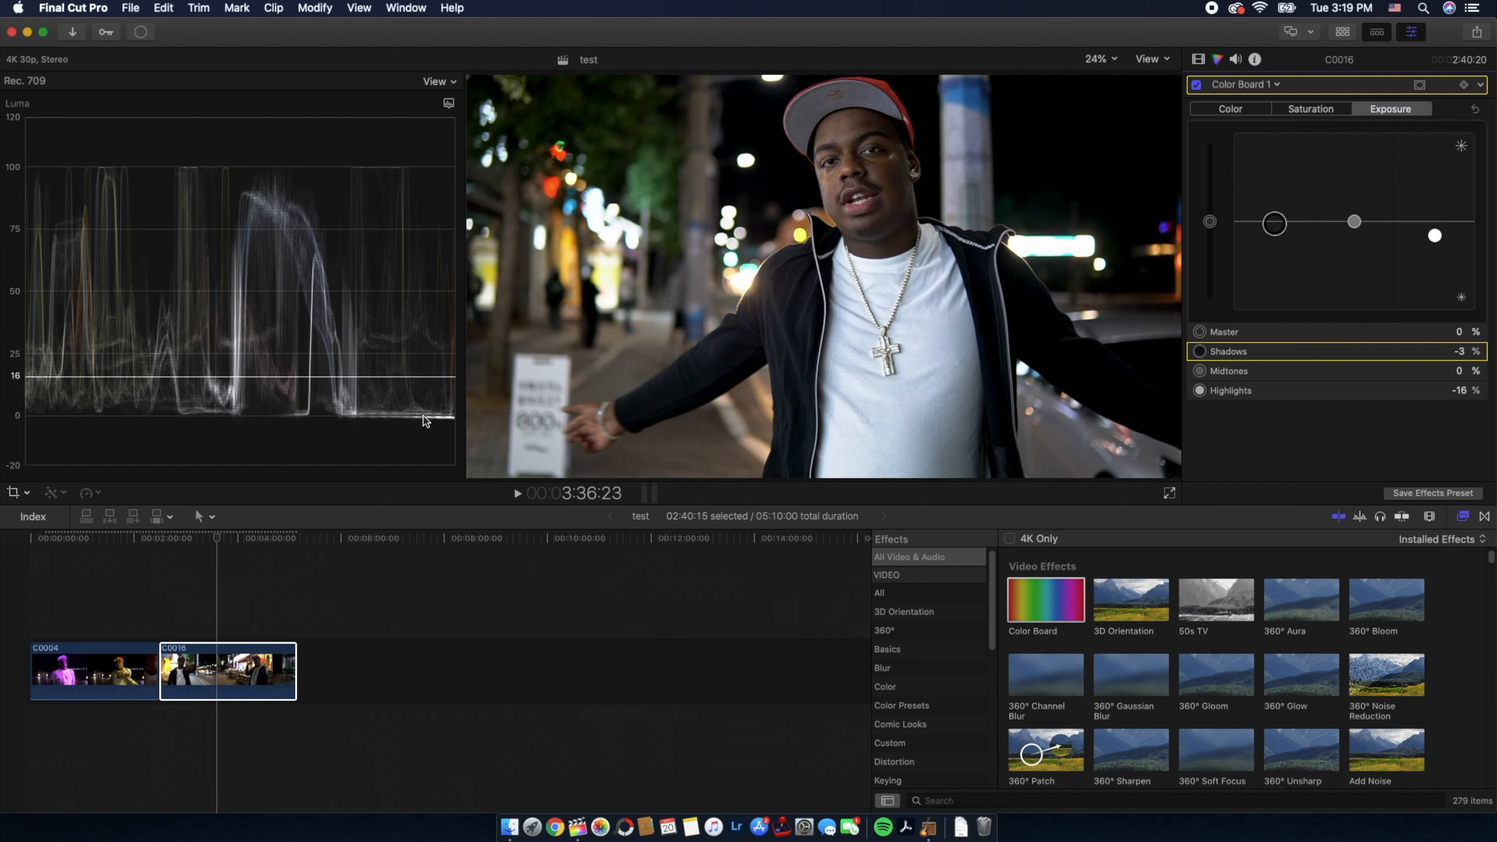
{"action": "mouse_move", "coordinate": [487, 426]}
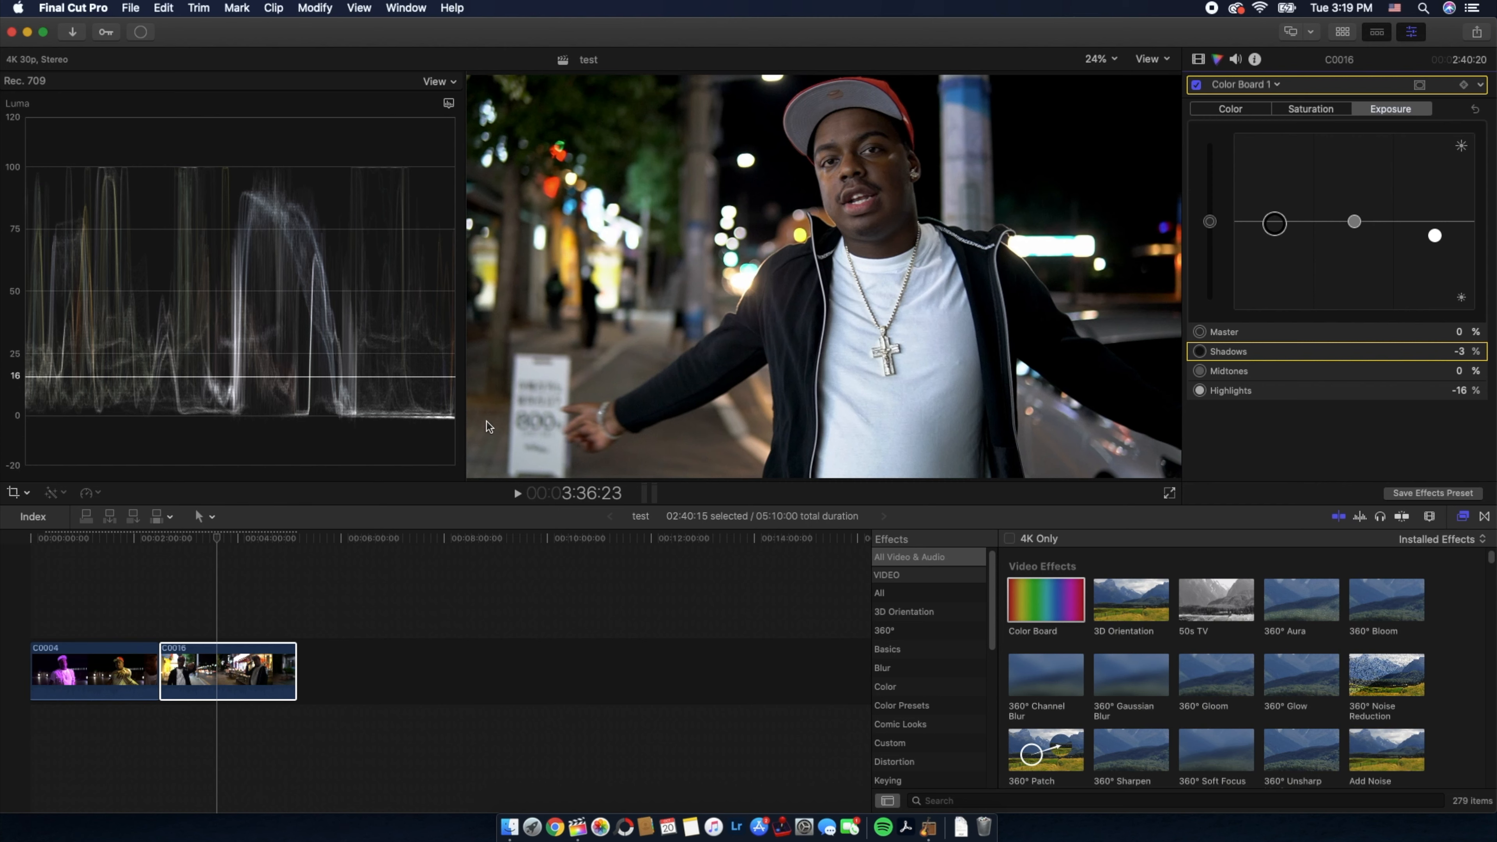
{"action": "mouse_move", "coordinate": [1156, 248]}
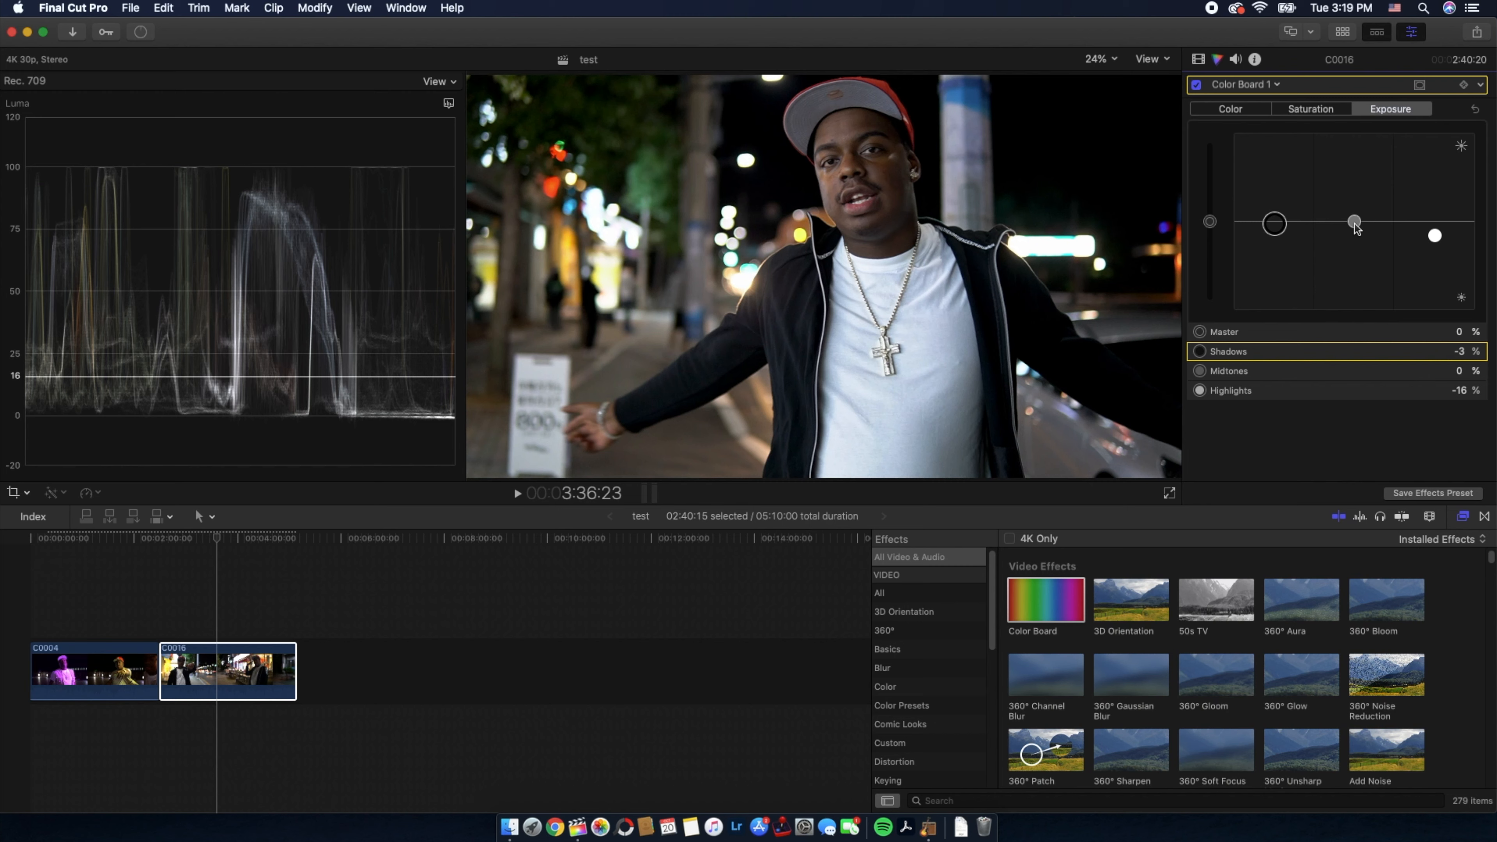
{"action": "mouse_move", "coordinate": [1237, 259]}
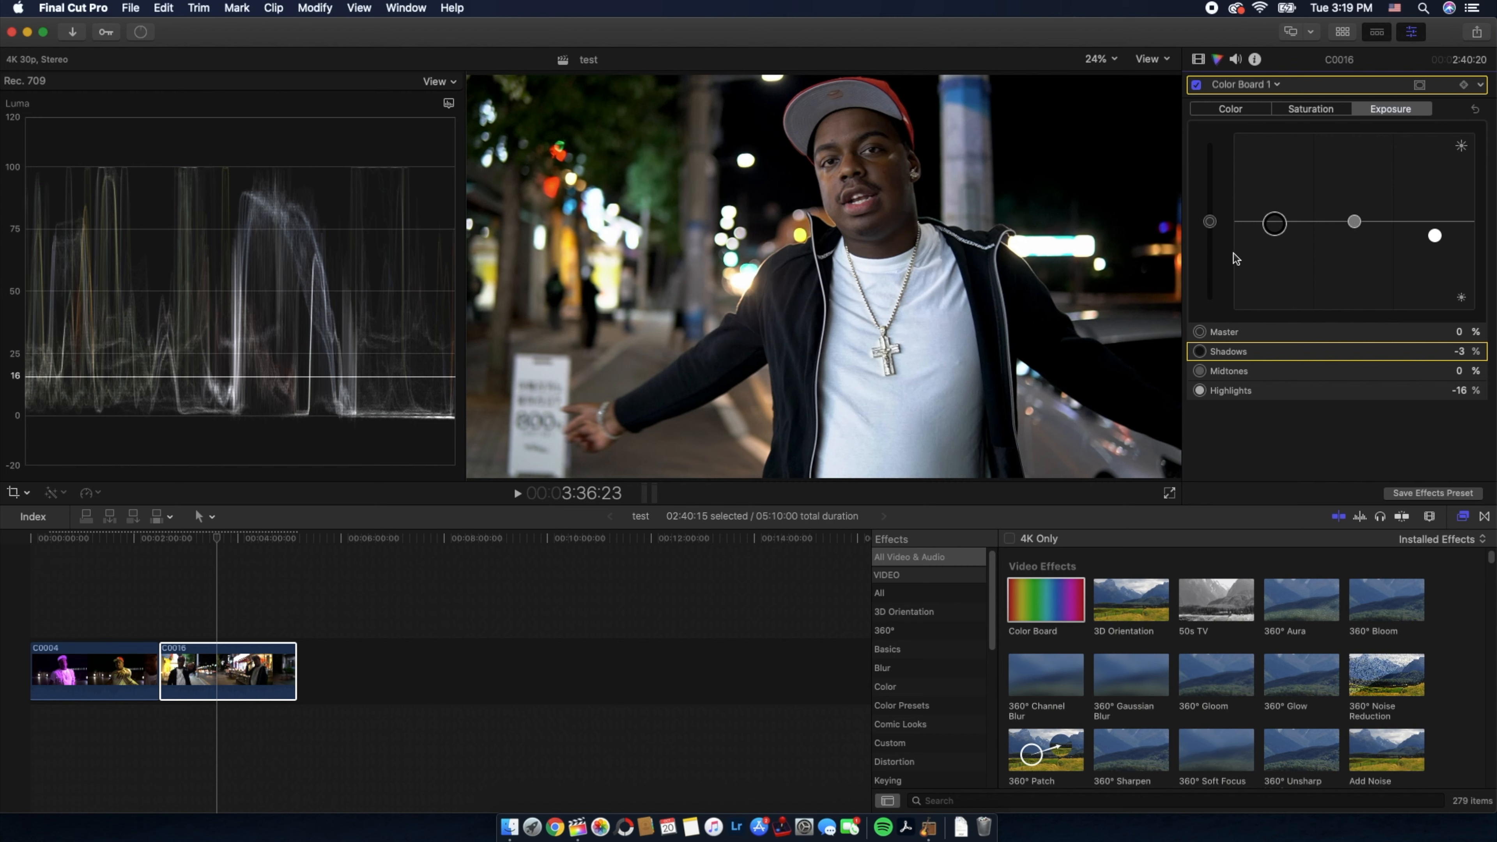
{"action": "mouse_move", "coordinate": [1017, 273]}
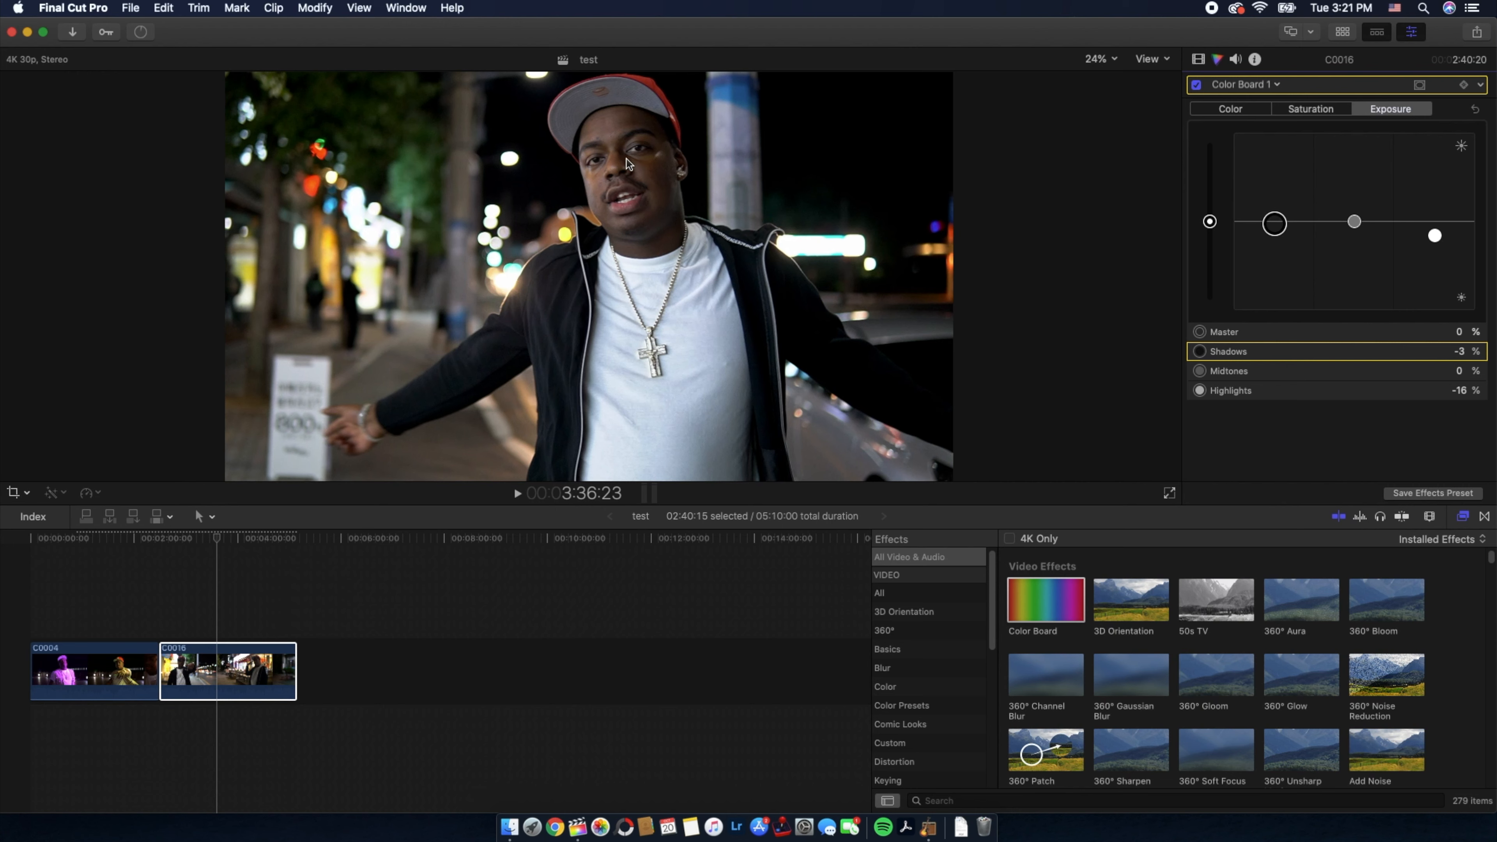
{"action": "mouse_move", "coordinate": [826, 264]}
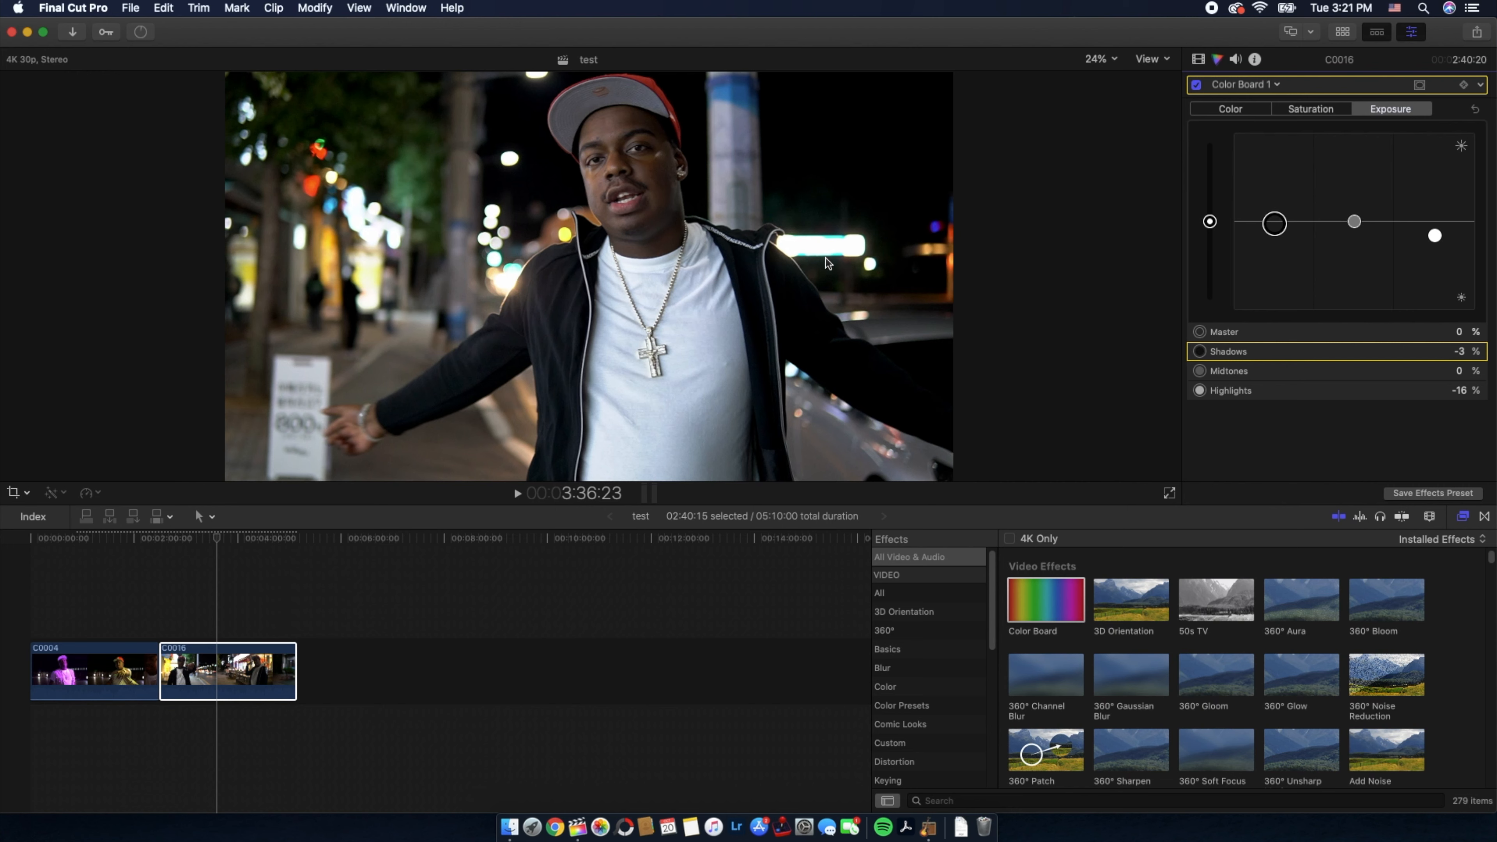
{"action": "mouse_move", "coordinate": [355, 158]}
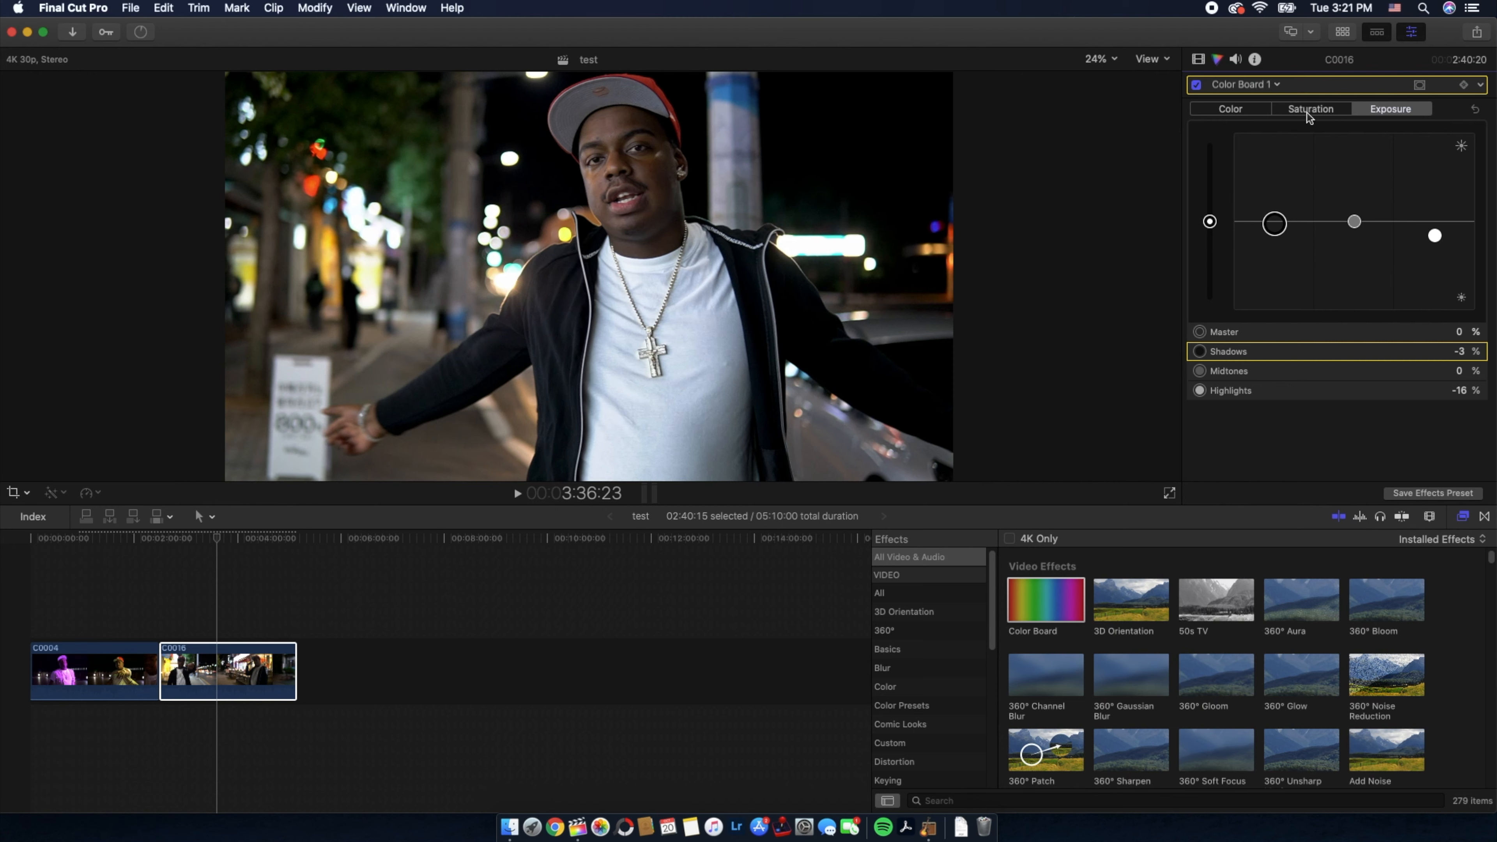
Step: Set C0016's master saturation to about 33%, toggling the correction off and on to compare
{"action": "left_click", "coordinate": [1310, 109]}
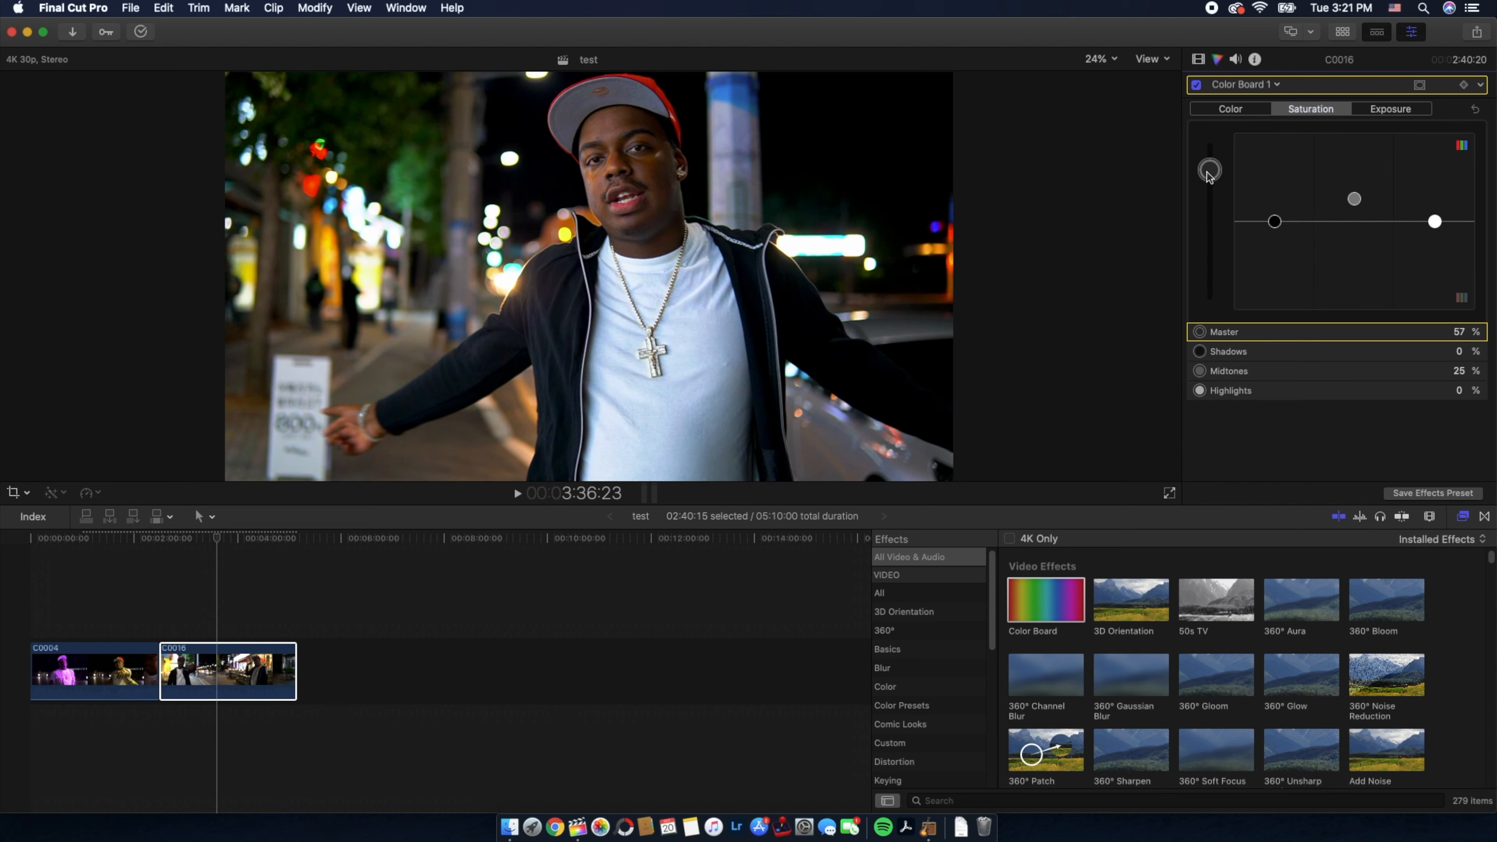
{"action": "left_click_drag", "start_coordinate": [1209, 175], "coordinate": [1210, 193]}
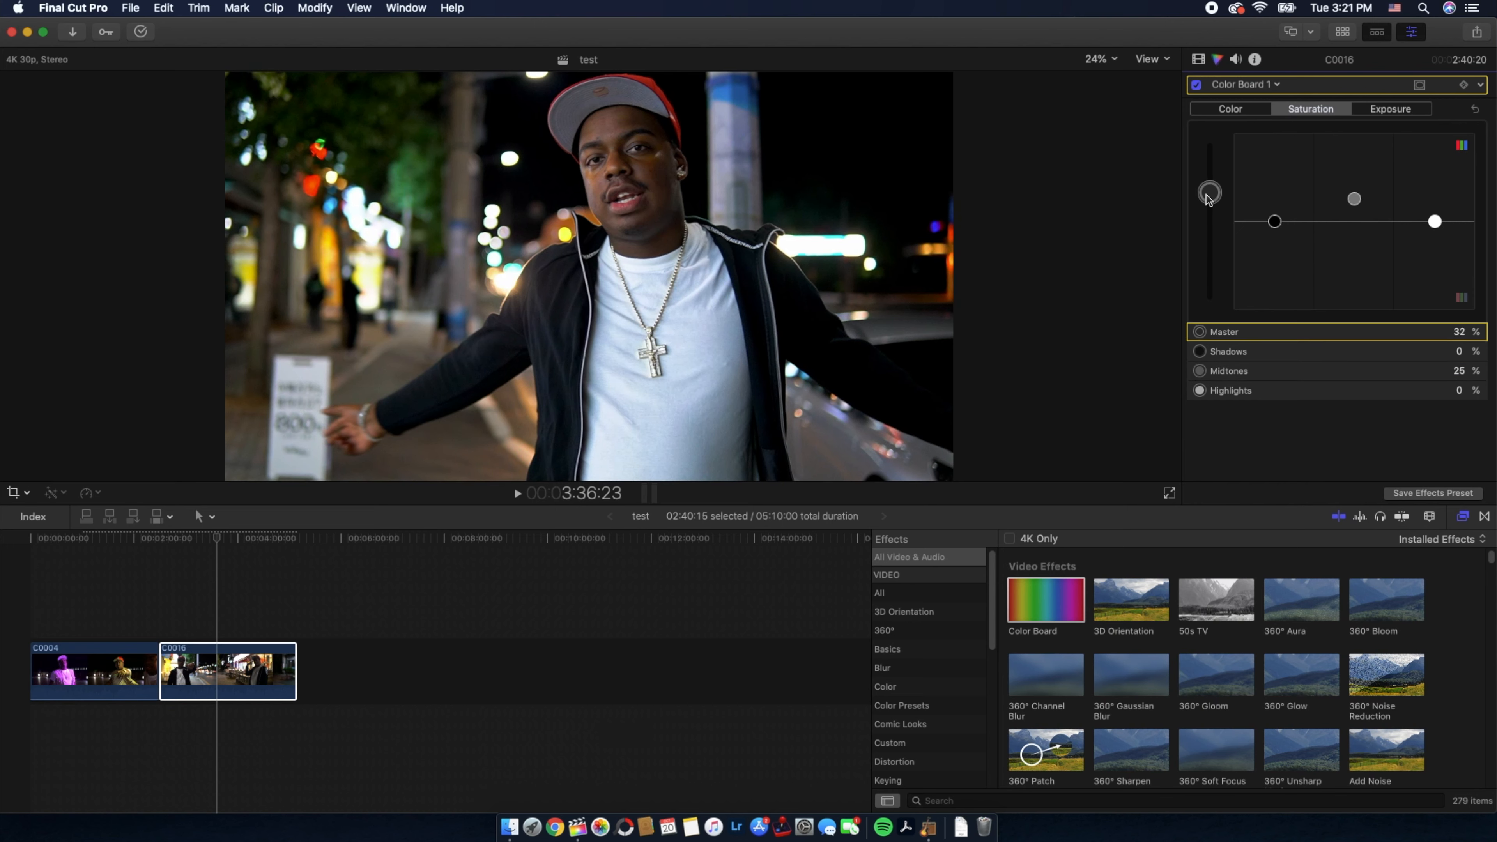
{"action": "left_click_drag", "start_coordinate": [1209, 191], "coordinate": [1209, 195]}
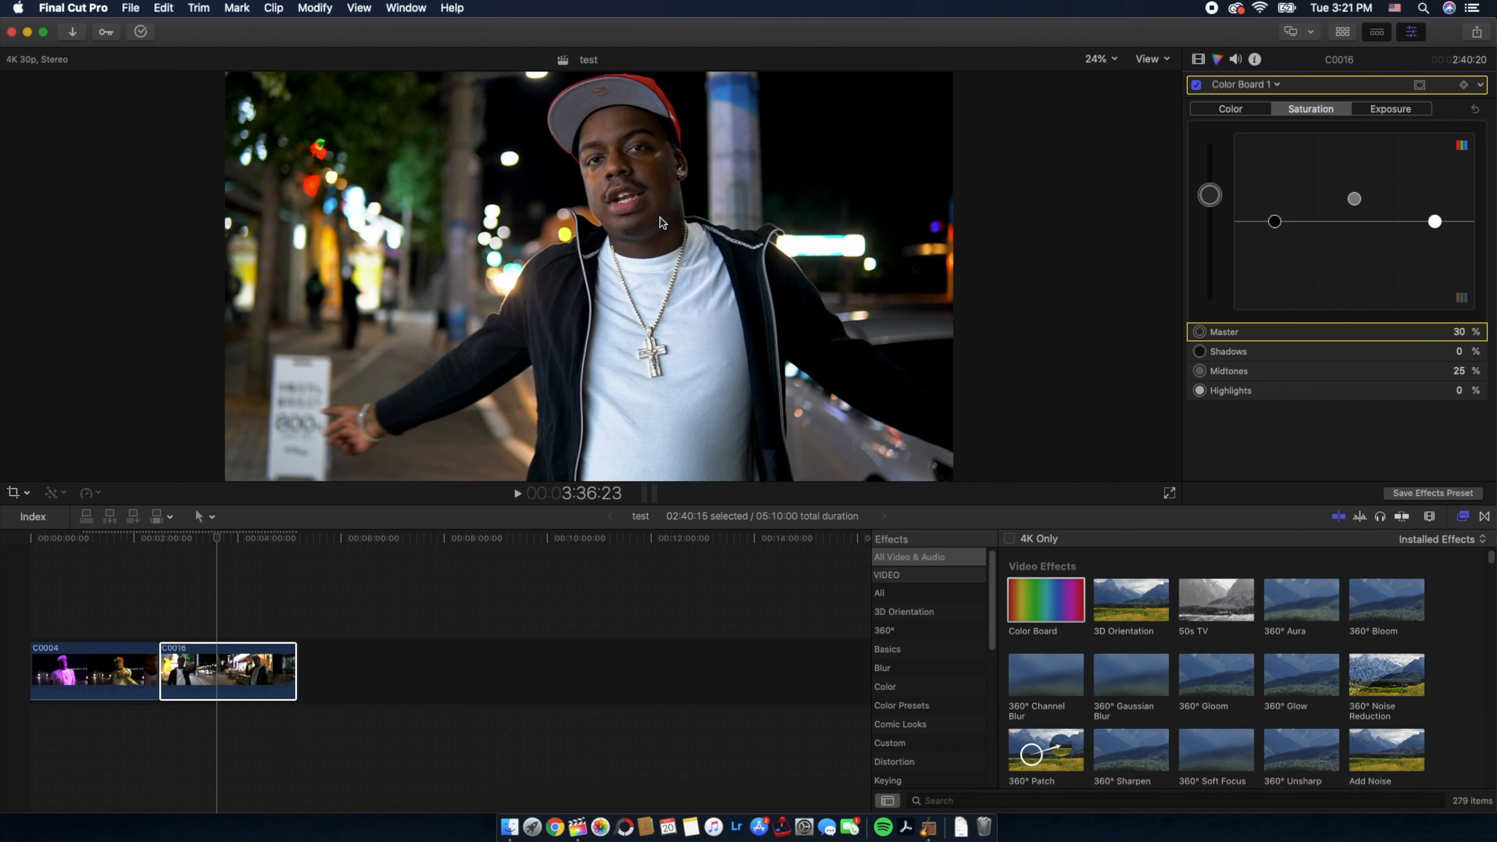
{"action": "left_click", "coordinate": [1196, 85]}
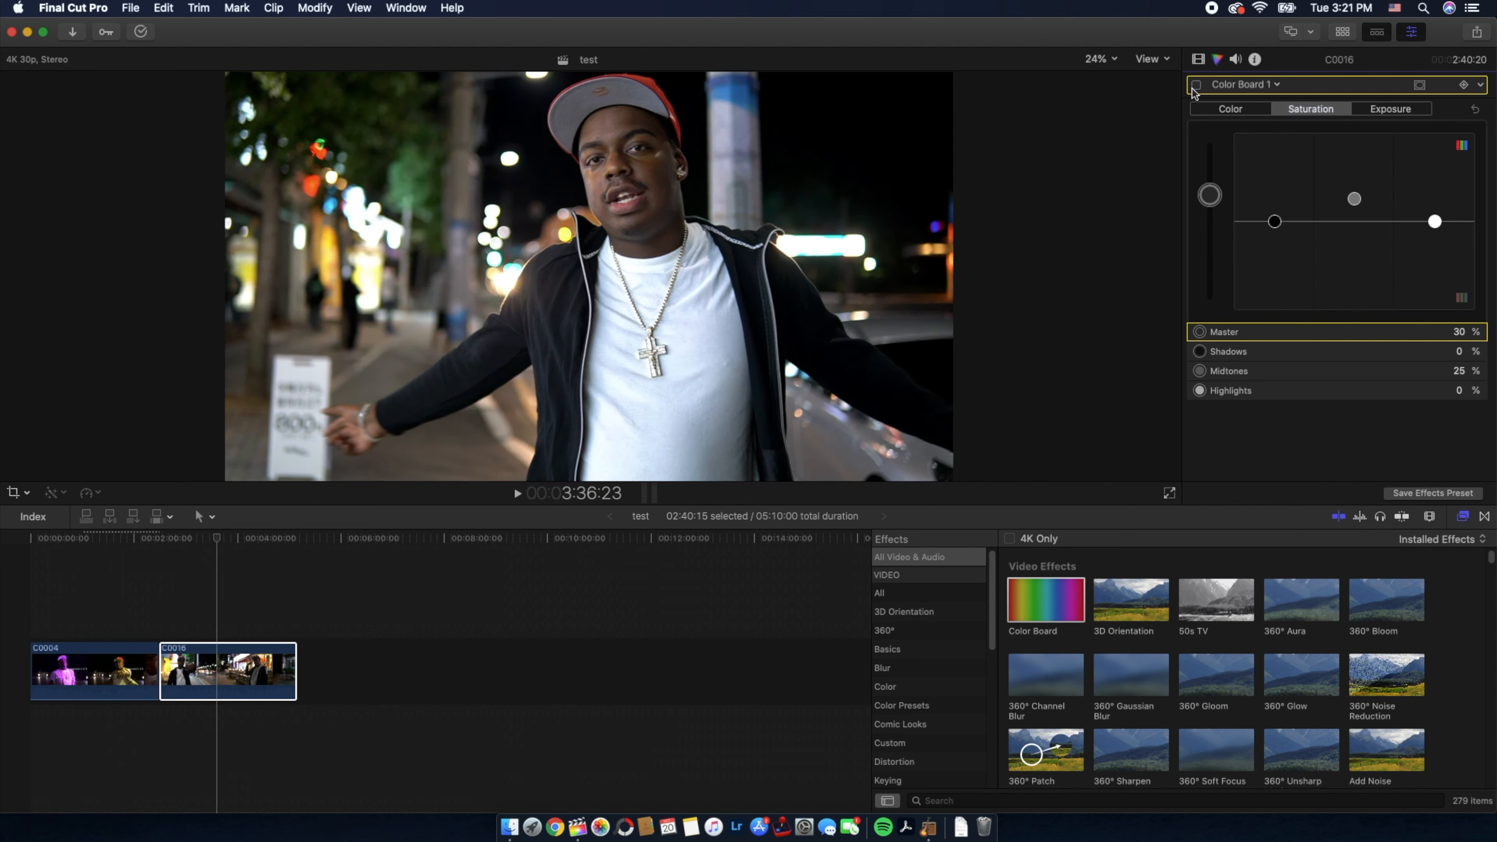
{"action": "left_click", "coordinate": [1195, 85]}
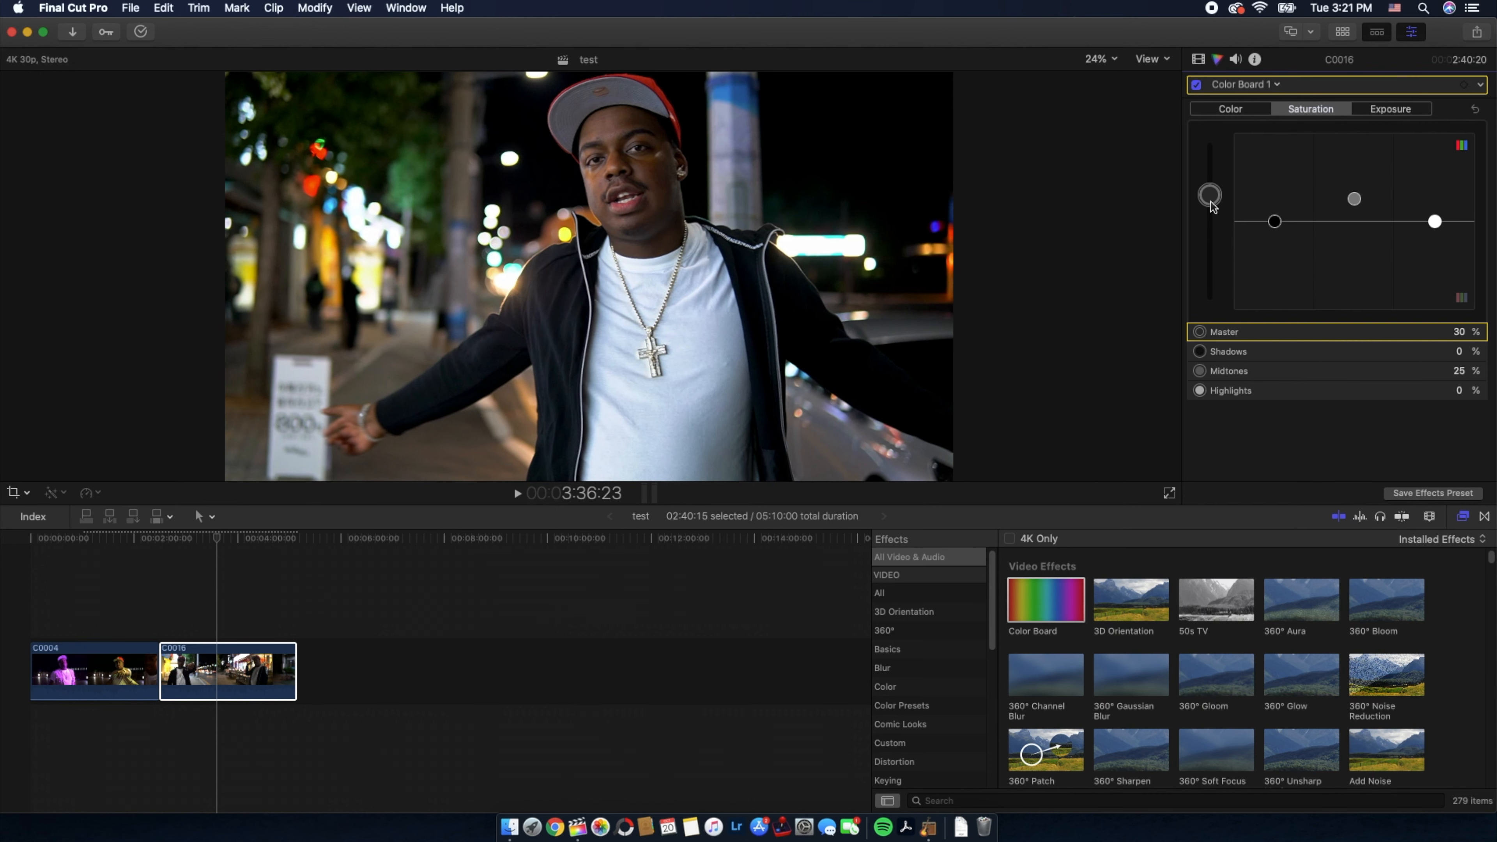
{"action": "left_click_drag", "start_coordinate": [1209, 195], "coordinate": [1209, 240]}
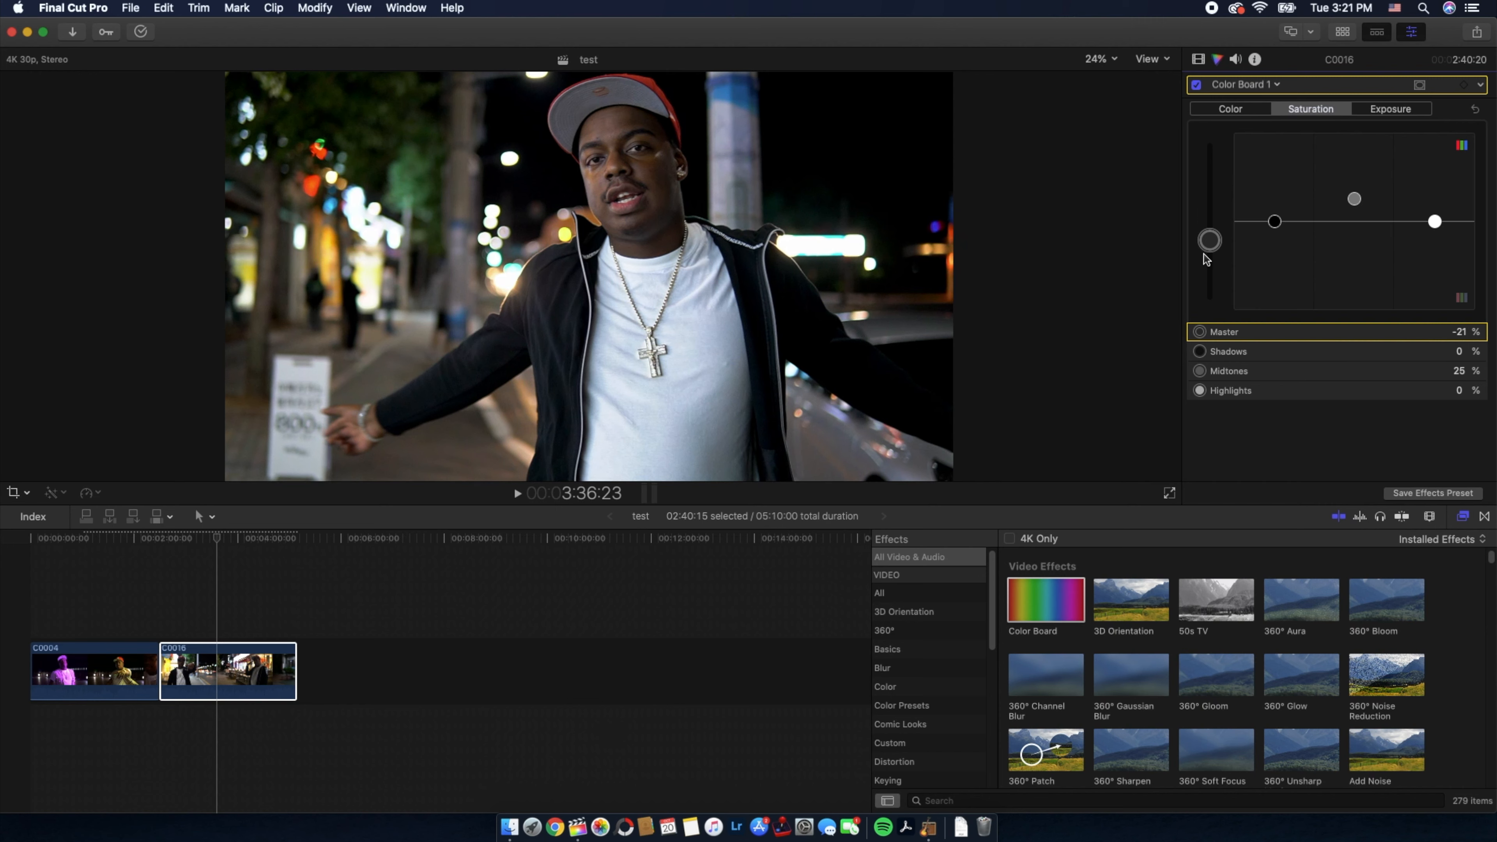
{"action": "left_click_drag", "start_coordinate": [1209, 240], "coordinate": [1208, 192]}
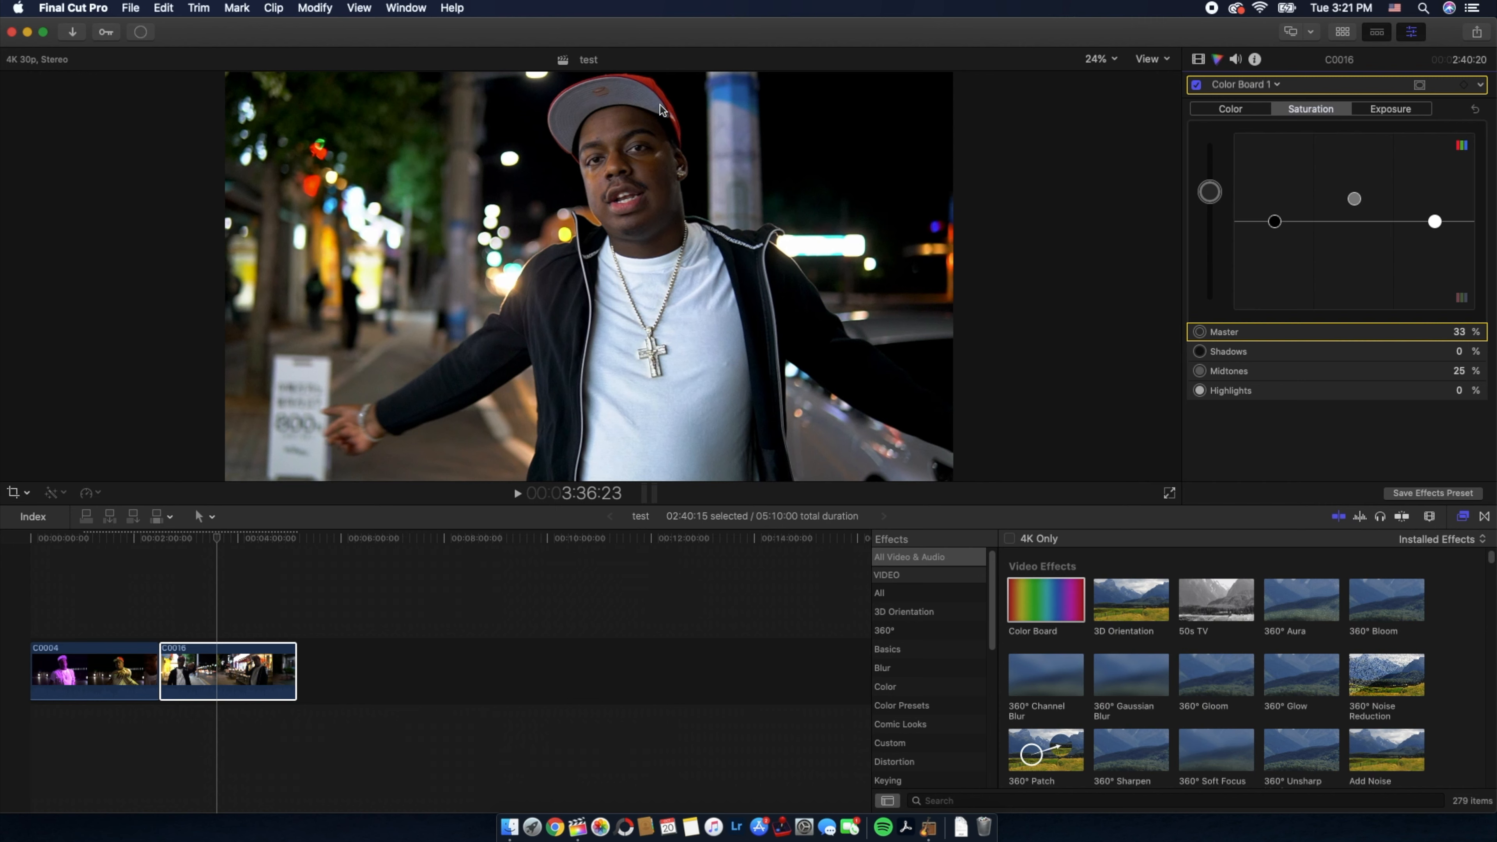
{"action": "mouse_move", "coordinate": [1276, 238]}
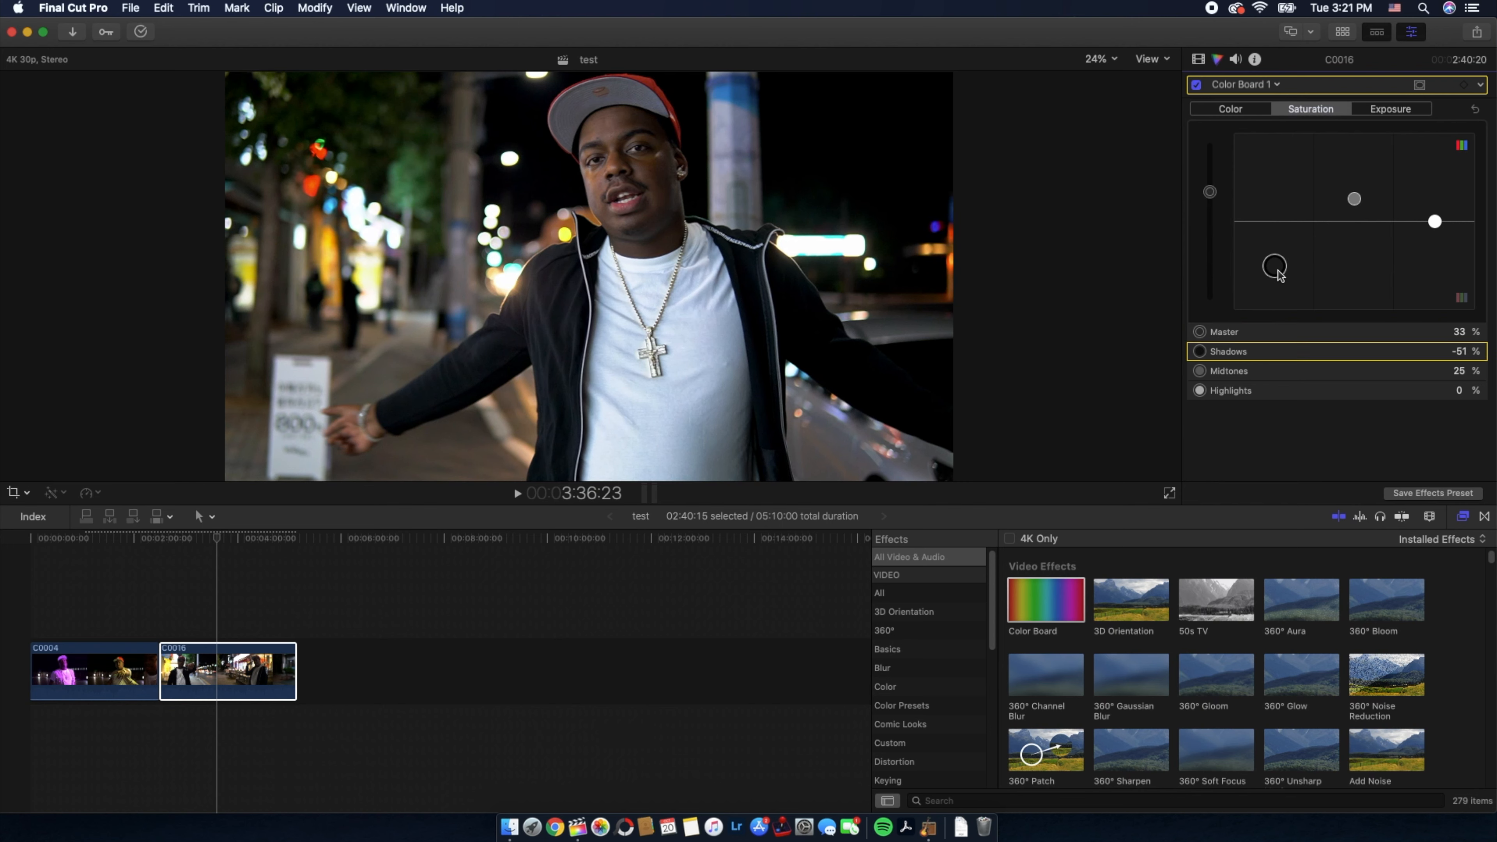
Step: Desaturate the shadows, easing back from heavy desaturation to around -10%
{"action": "left_click_drag", "start_coordinate": [1274, 265], "coordinate": [1273, 229]}
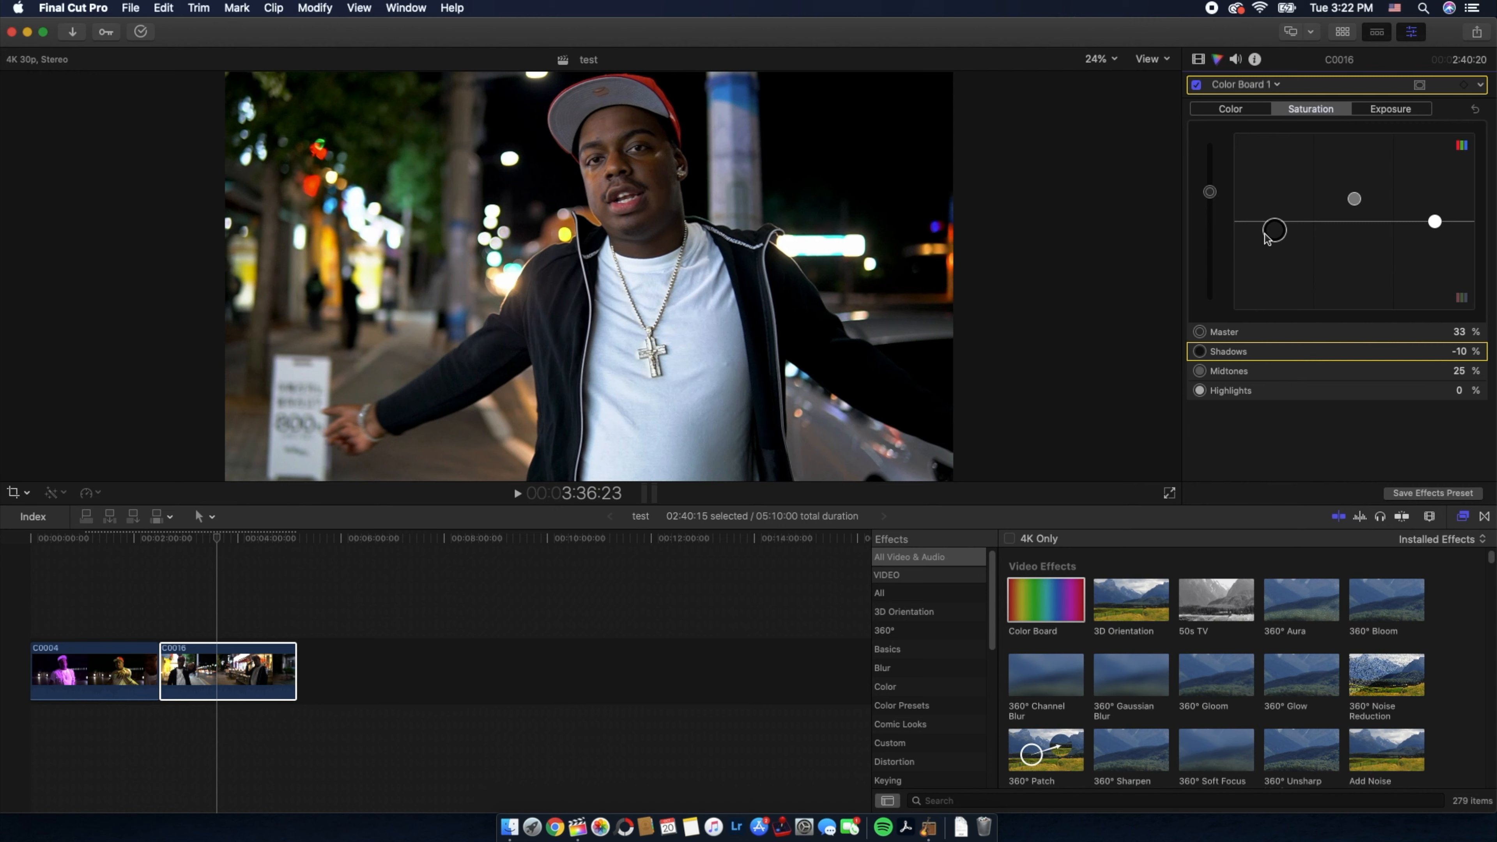
{"action": "left_click_drag", "start_coordinate": [1273, 229], "coordinate": [1274, 251]}
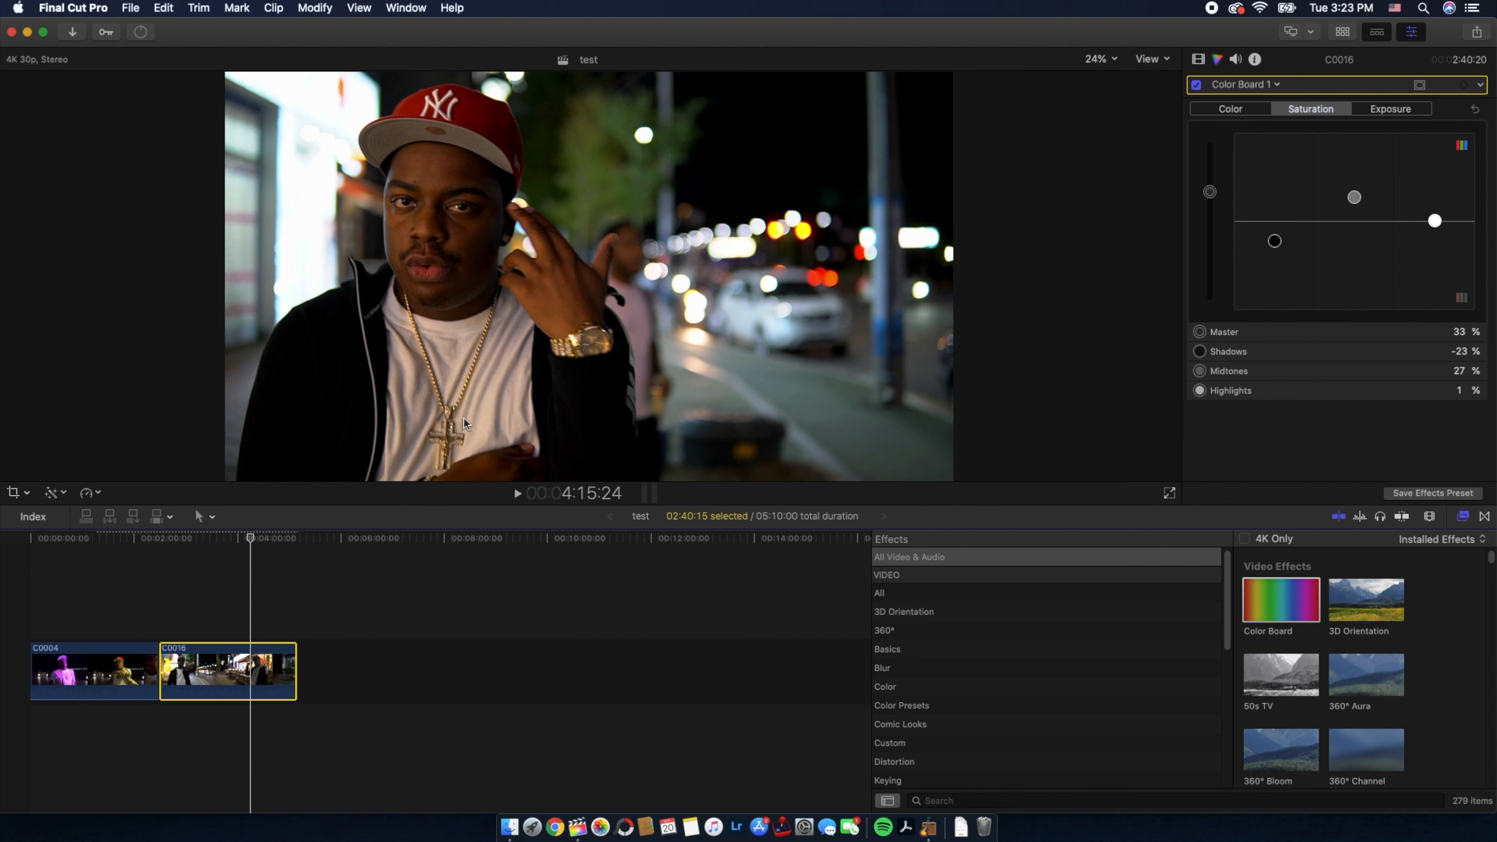
{"action": "mouse_move", "coordinate": [1346, 31]}
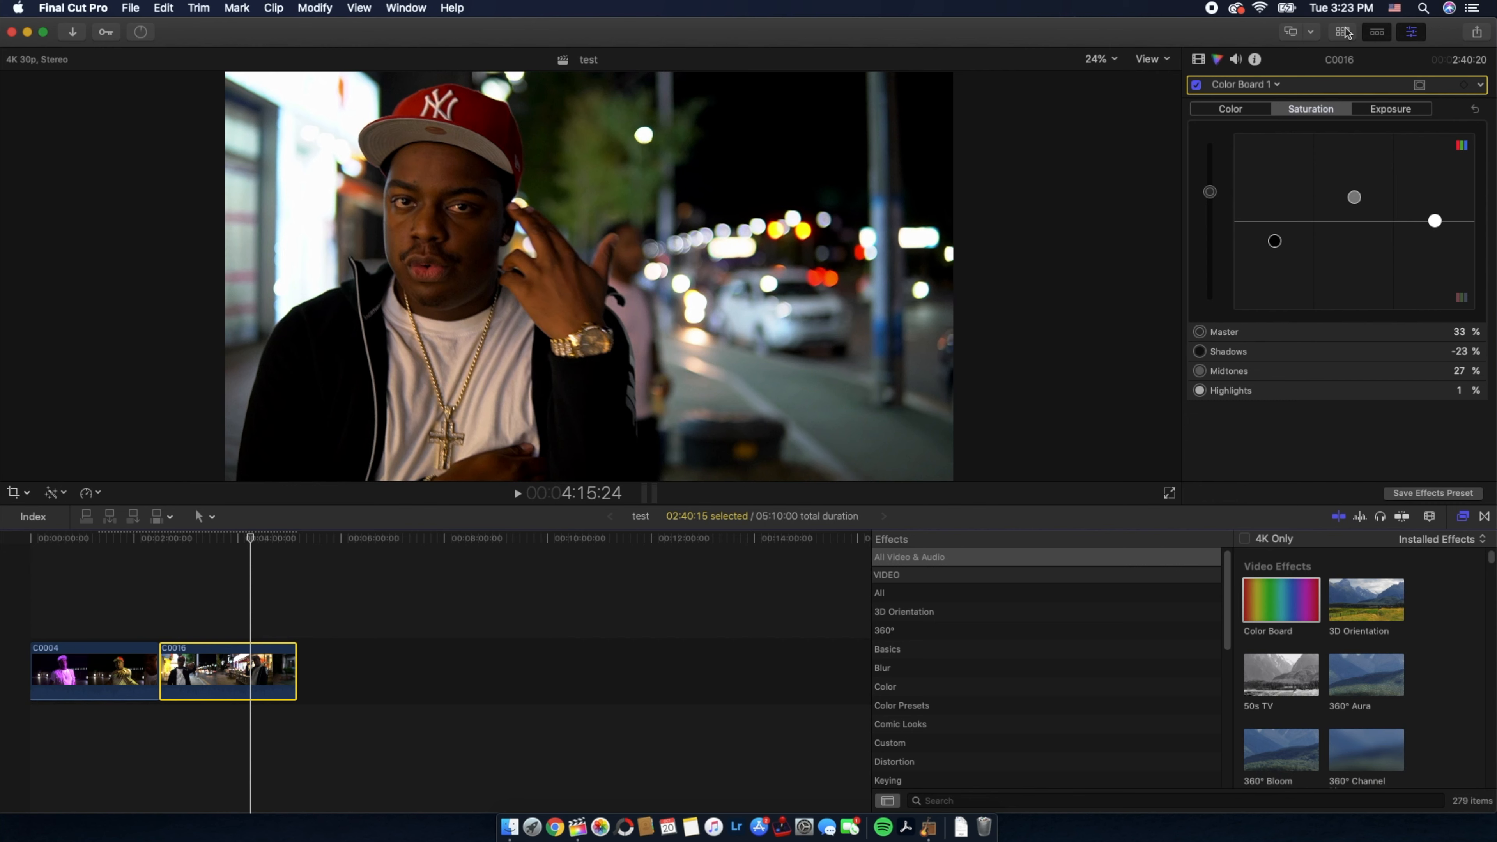
{"action": "mouse_move", "coordinate": [1341, 31]}
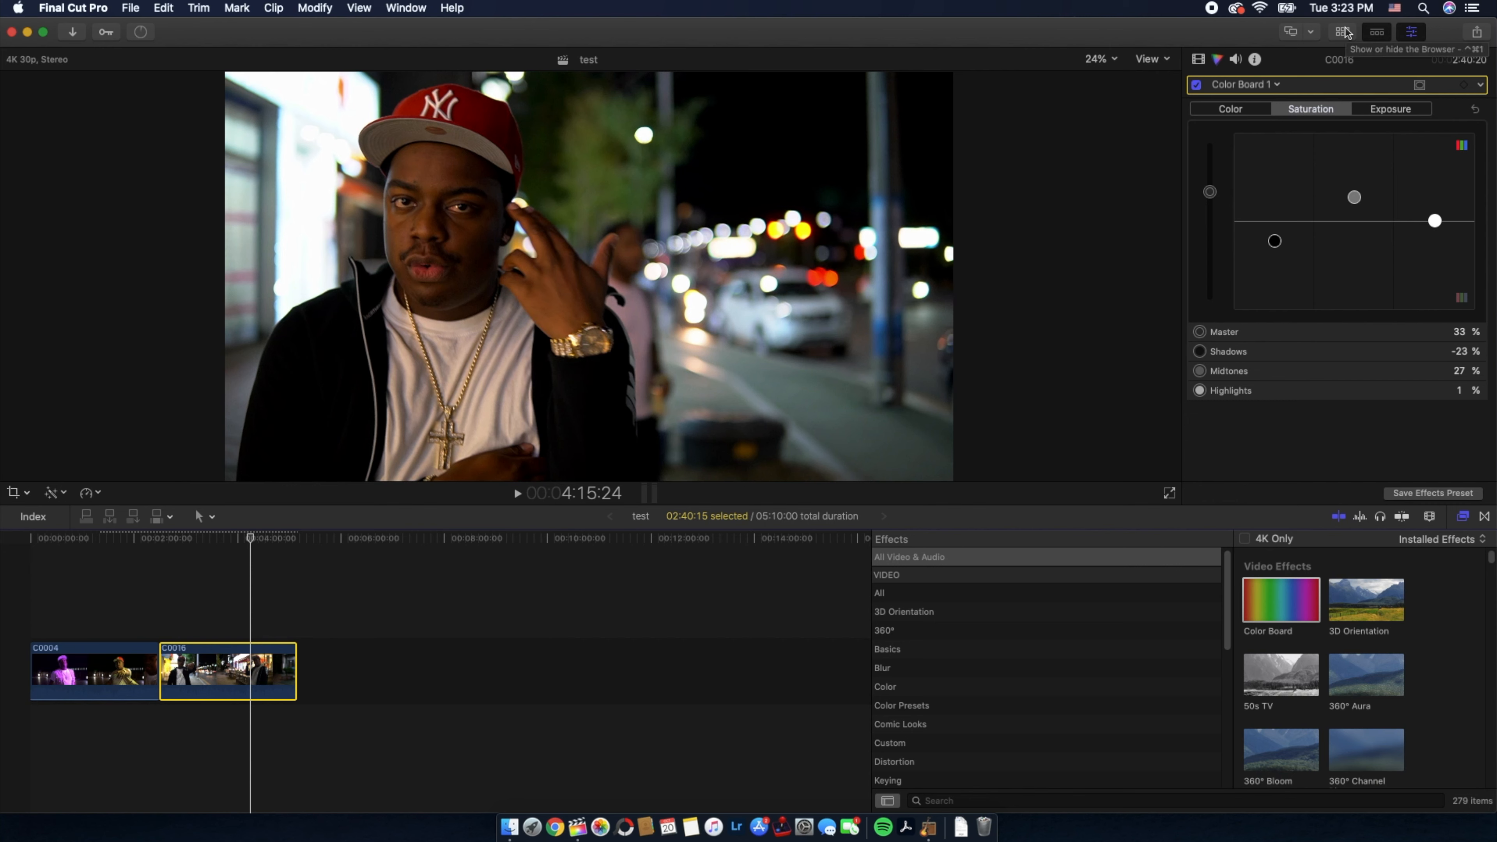
Step: From the Titles browser, drop the Base Correction adjustment layer above clips C0004 and C0016
{"action": "left_click", "coordinate": [1344, 31]}
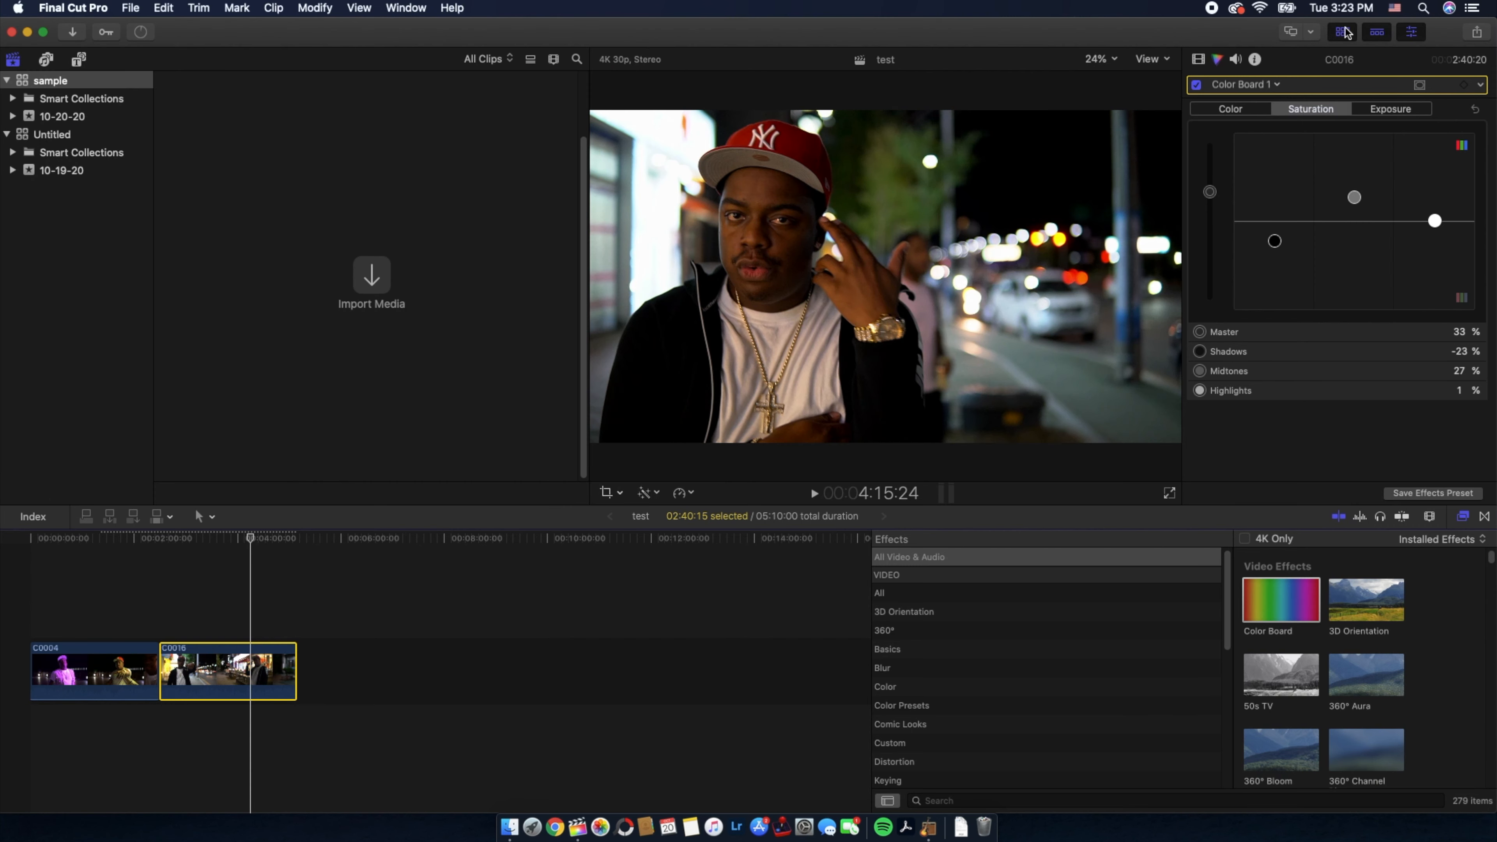
{"action": "left_click", "coordinate": [80, 59]}
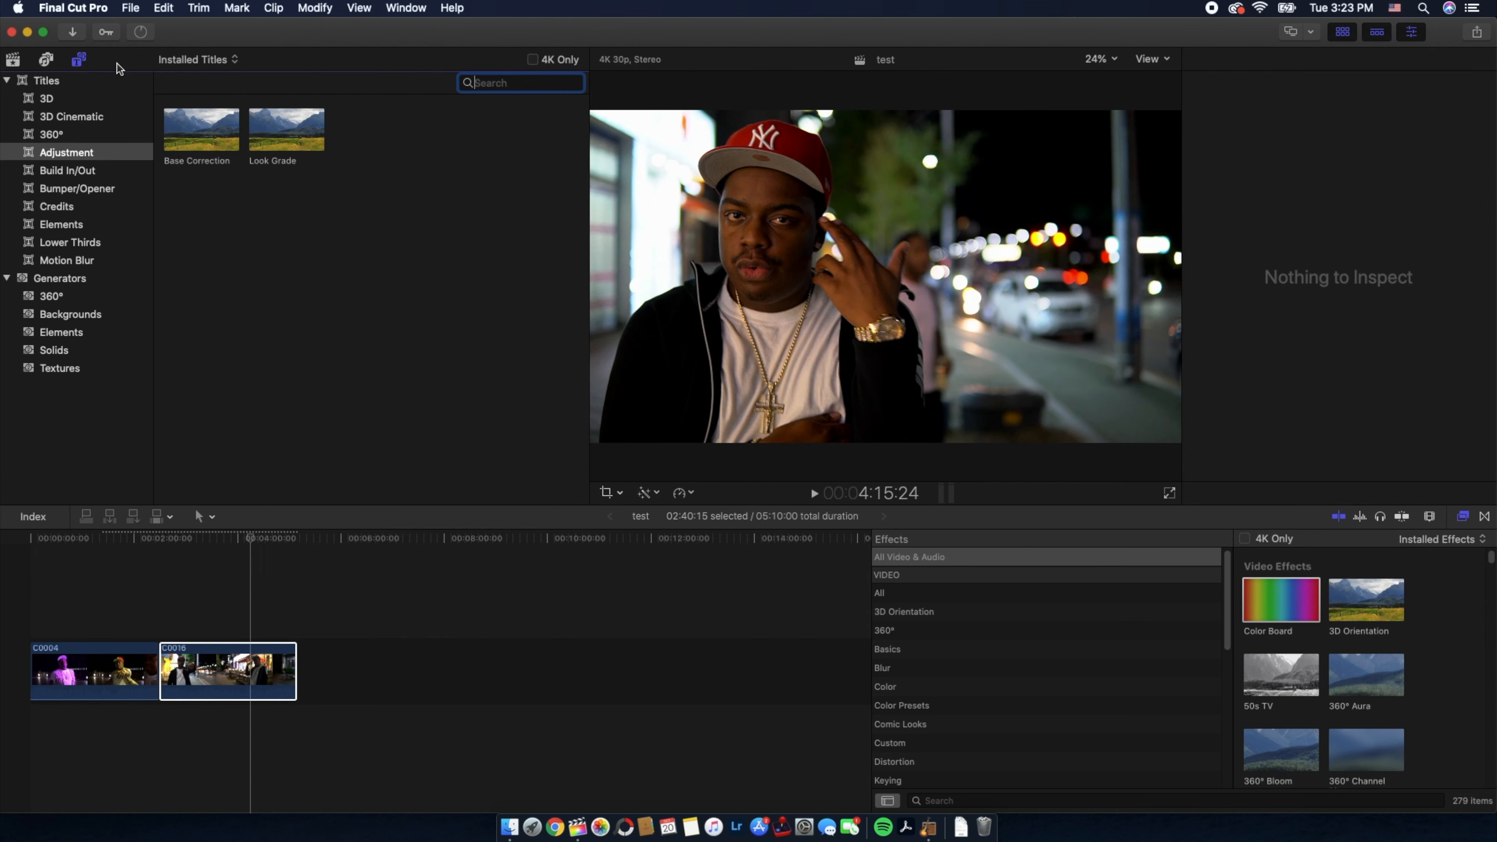
{"action": "mouse_move", "coordinate": [198, 133]}
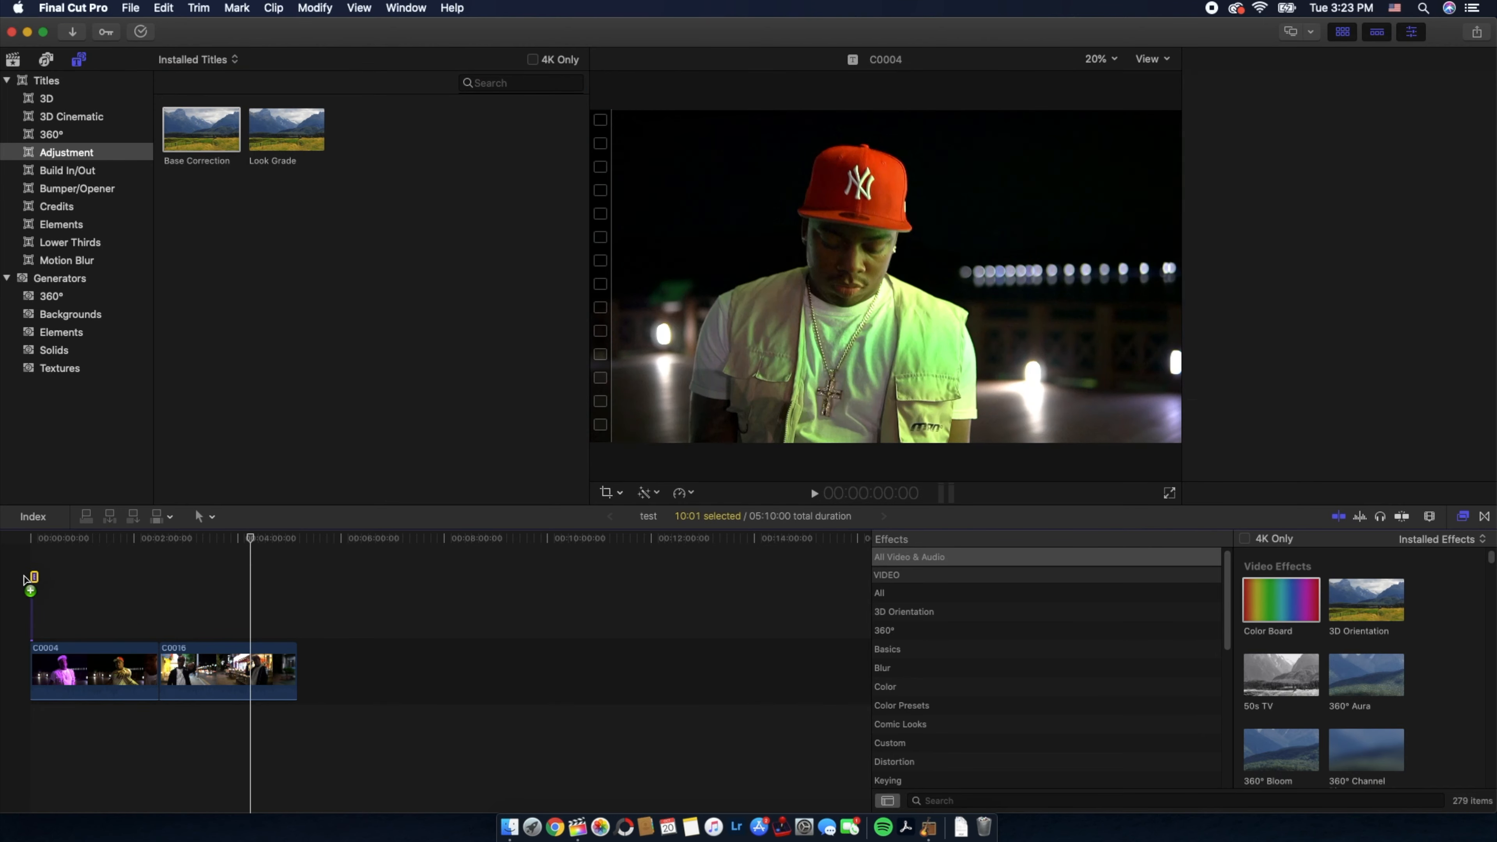
{"action": "left_click_drag", "start_coordinate": [200, 128], "coordinate": [143, 627]}
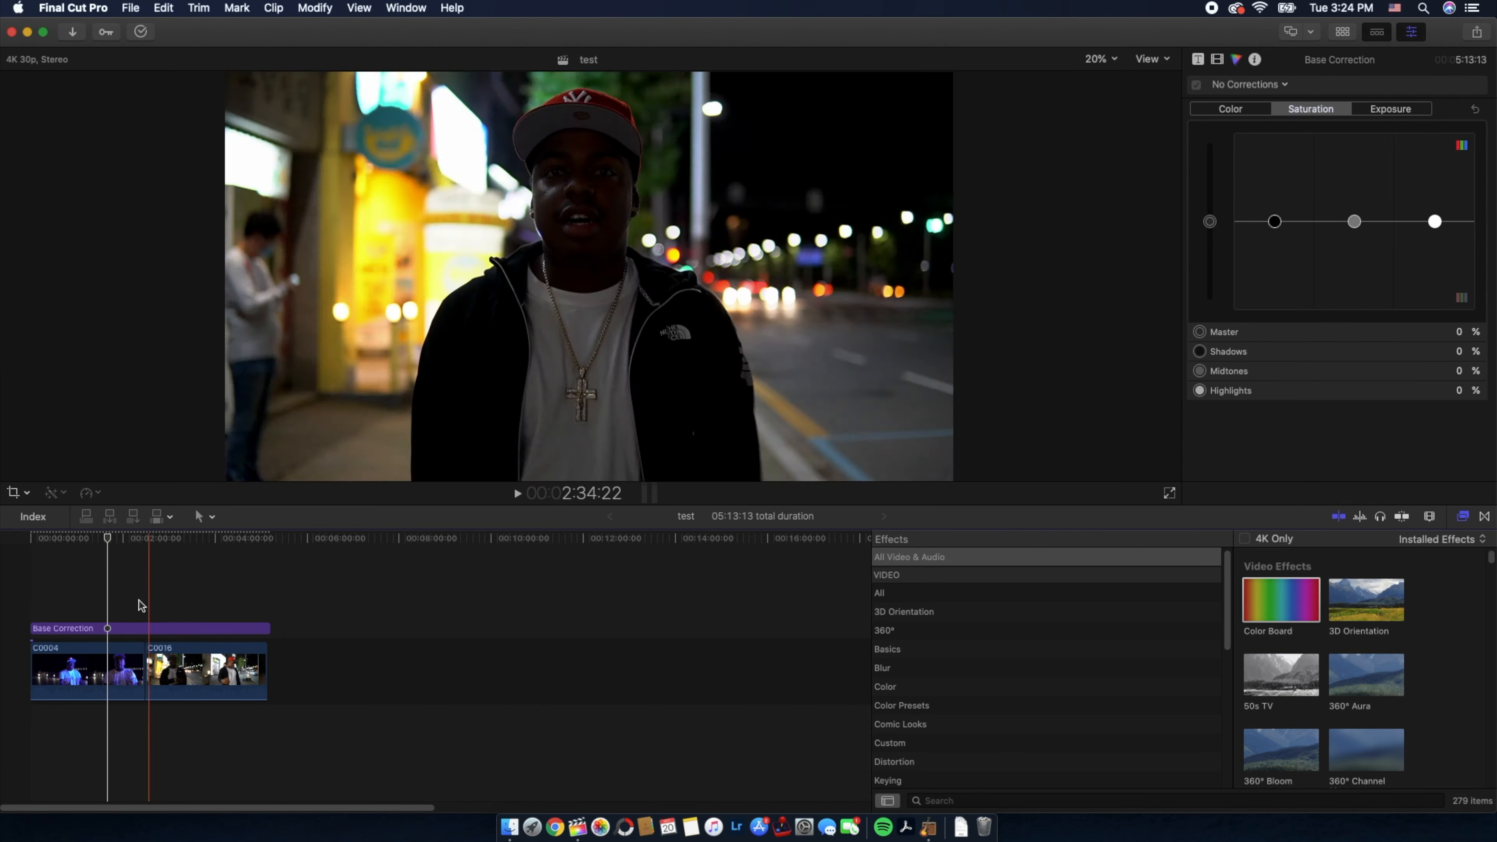
Step: Select the Base Correction adjustment layer in the timeline above C0016
{"action": "left_click", "coordinate": [119, 647]}
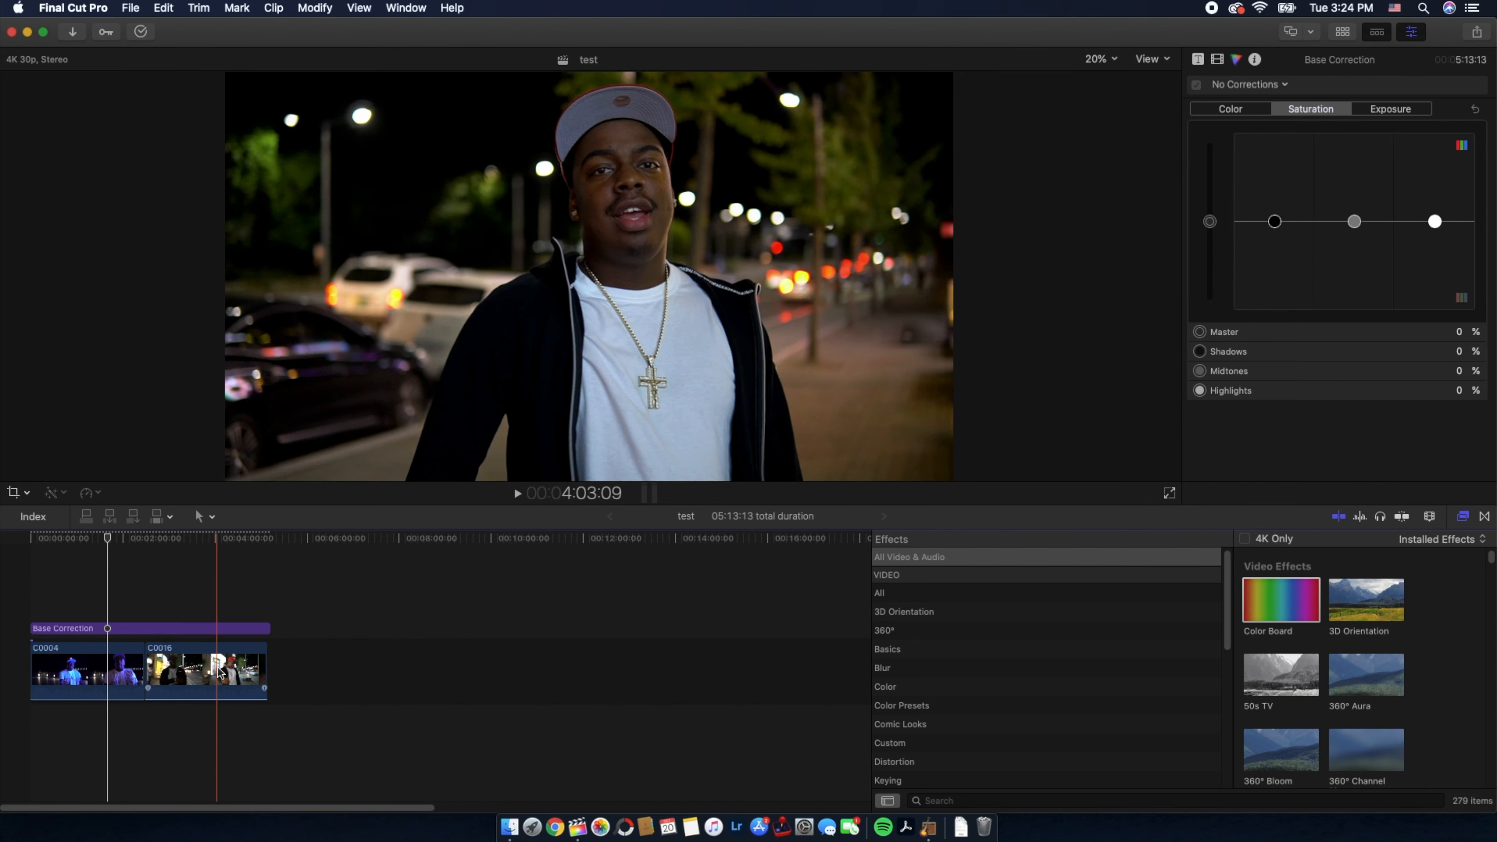
{"action": "left_click", "coordinate": [148, 628]}
{"action": "type", "text": "custom"}
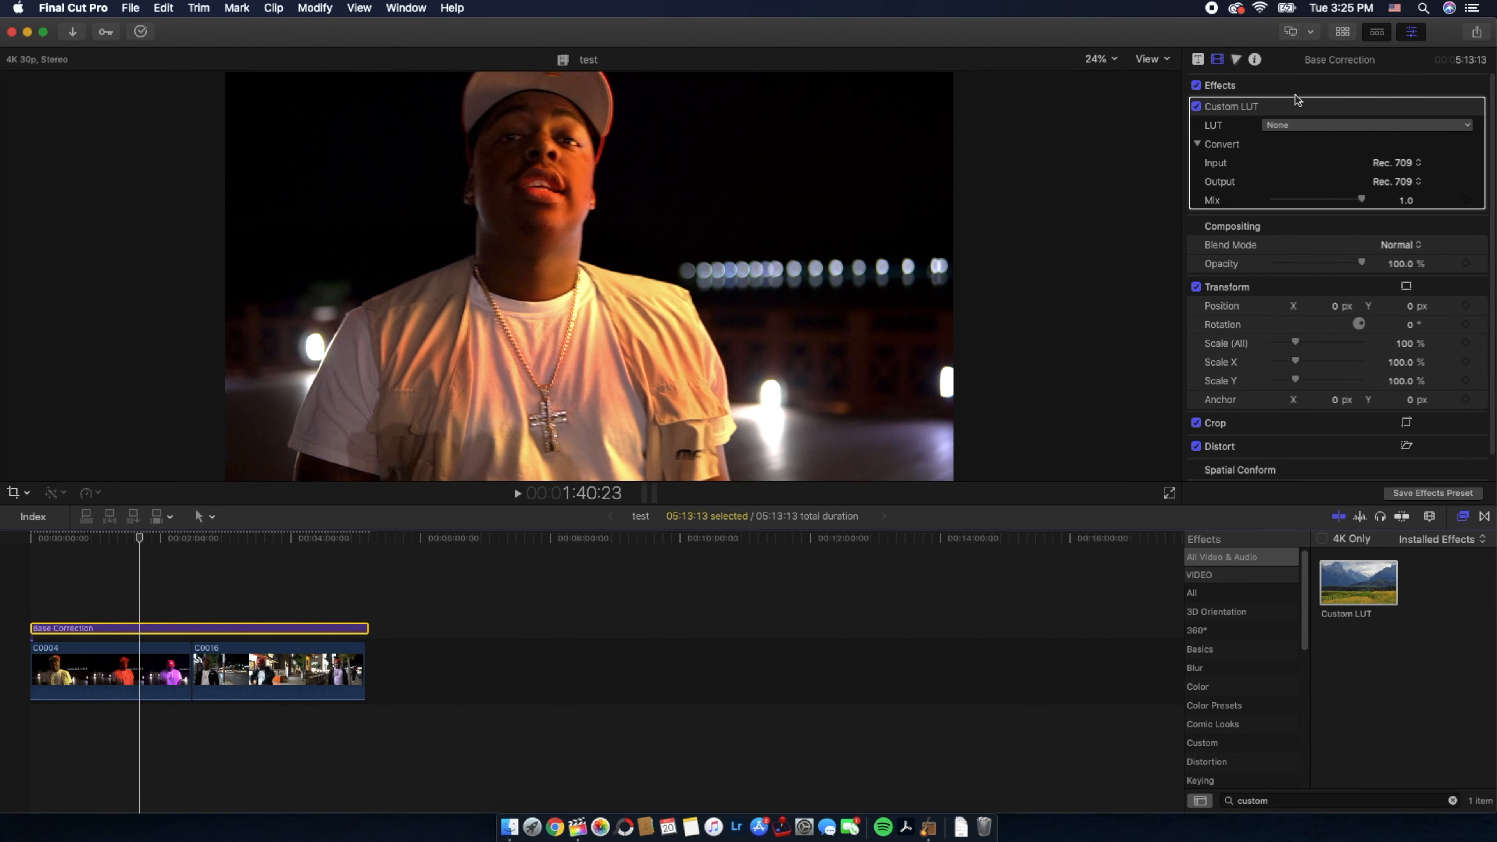
Step: Choose the F-8700-STD LUT from CinePacks LUTS SAMPLE and leave its Mix at full 1.0
{"action": "left_click", "coordinate": [1365, 124]}
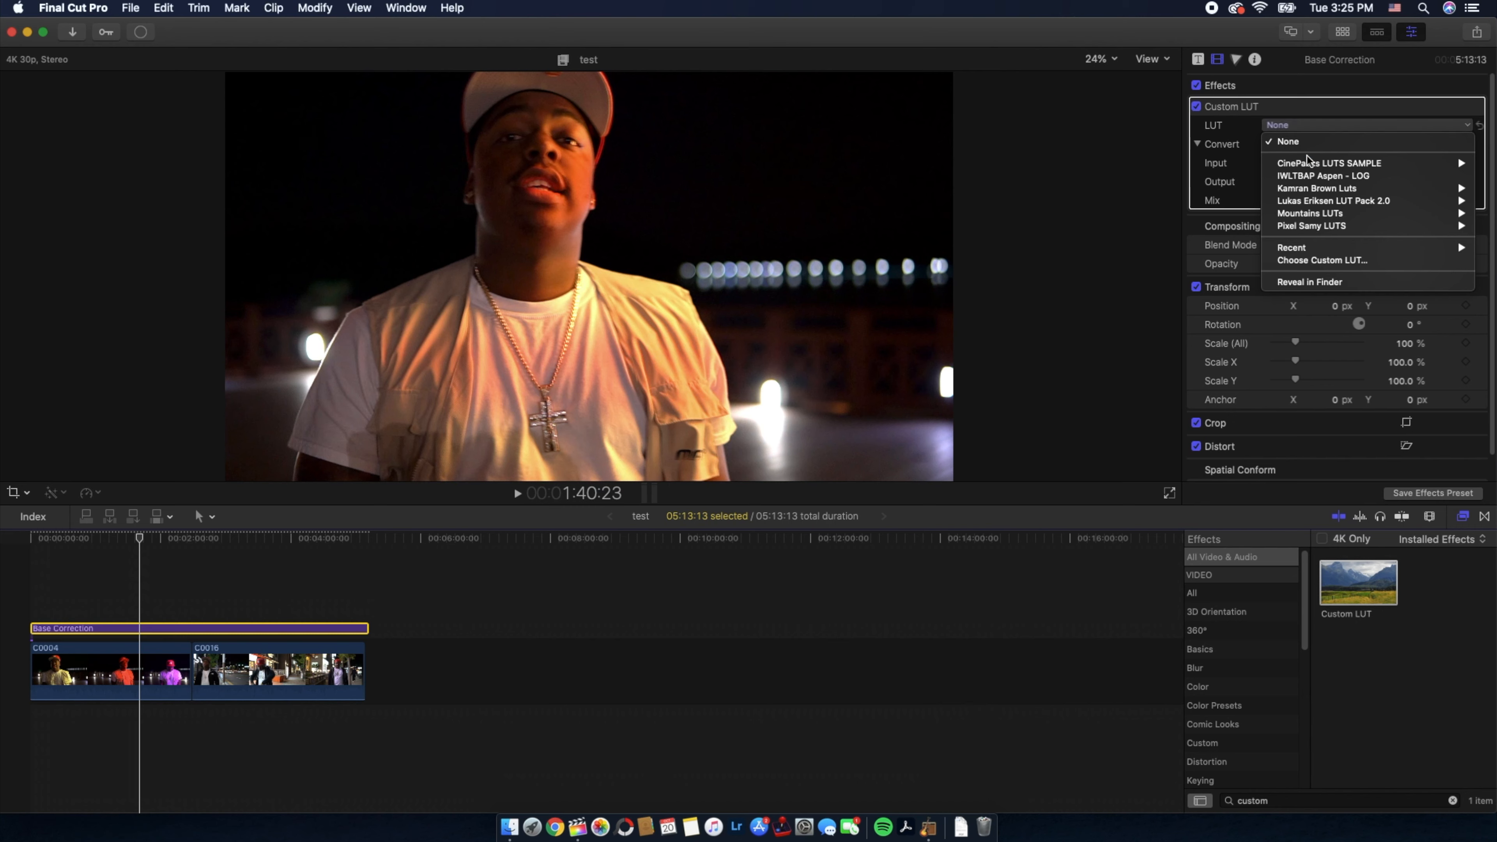
{"action": "mouse_move", "coordinate": [1318, 188]}
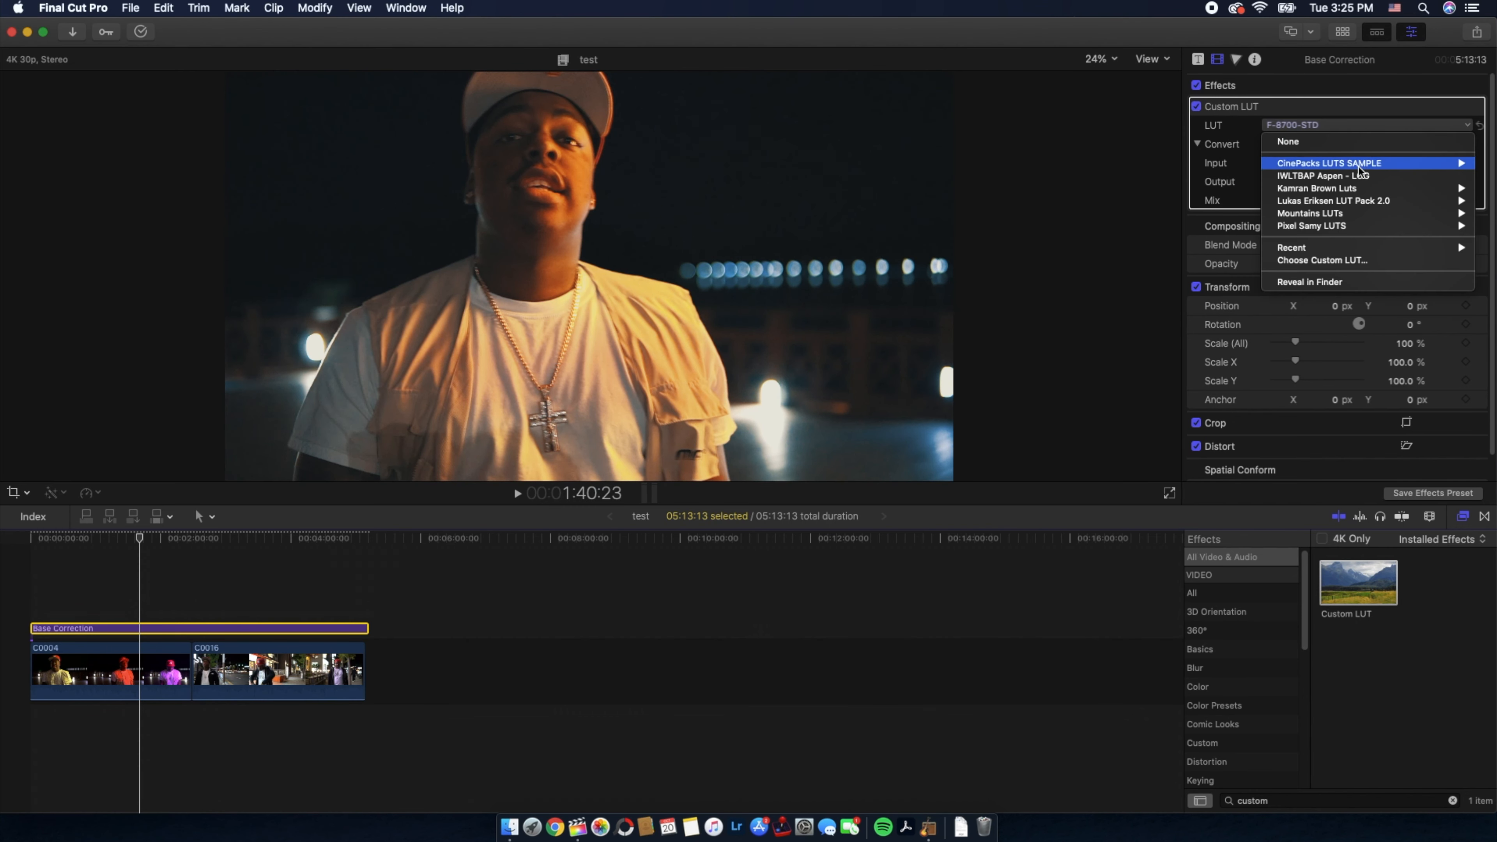
{"action": "mouse_move", "coordinate": [1319, 188]}
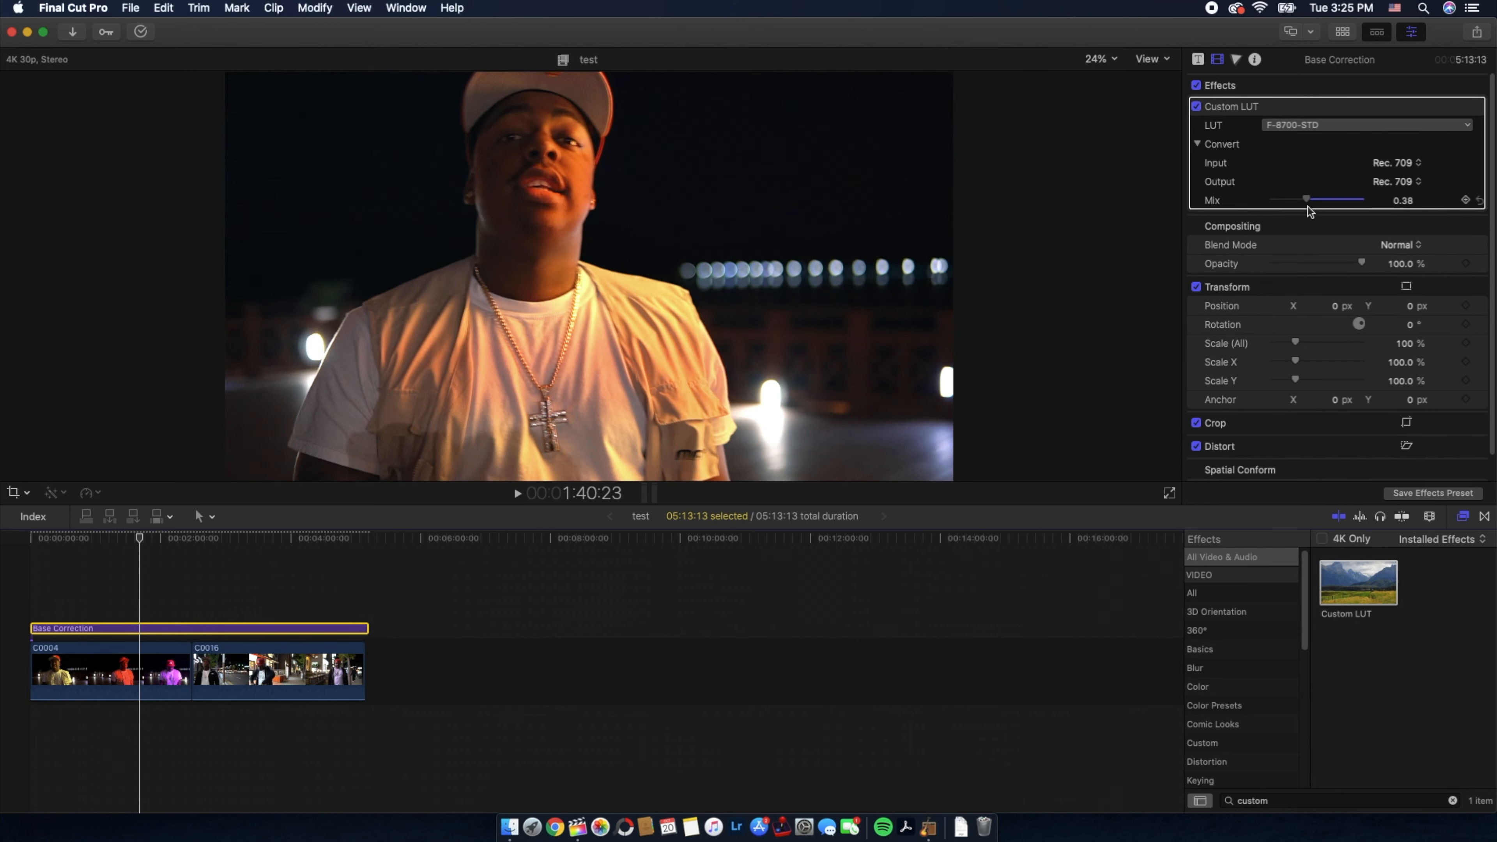
{"action": "left_click_drag", "start_coordinate": [1306, 199], "coordinate": [1360, 200]}
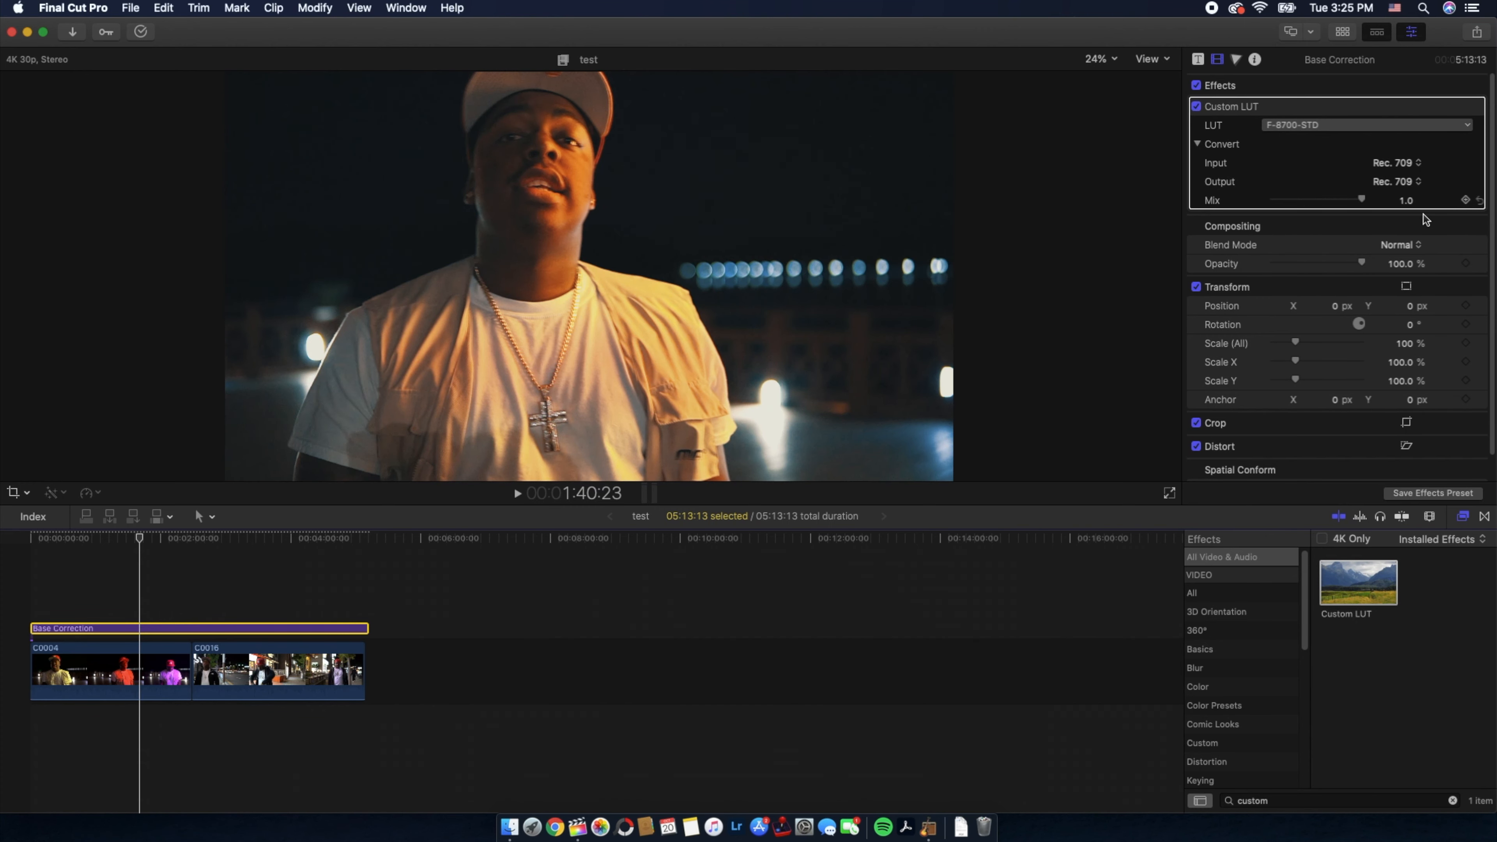
{"action": "left_click_drag", "start_coordinate": [1364, 200], "coordinate": [1327, 200]}
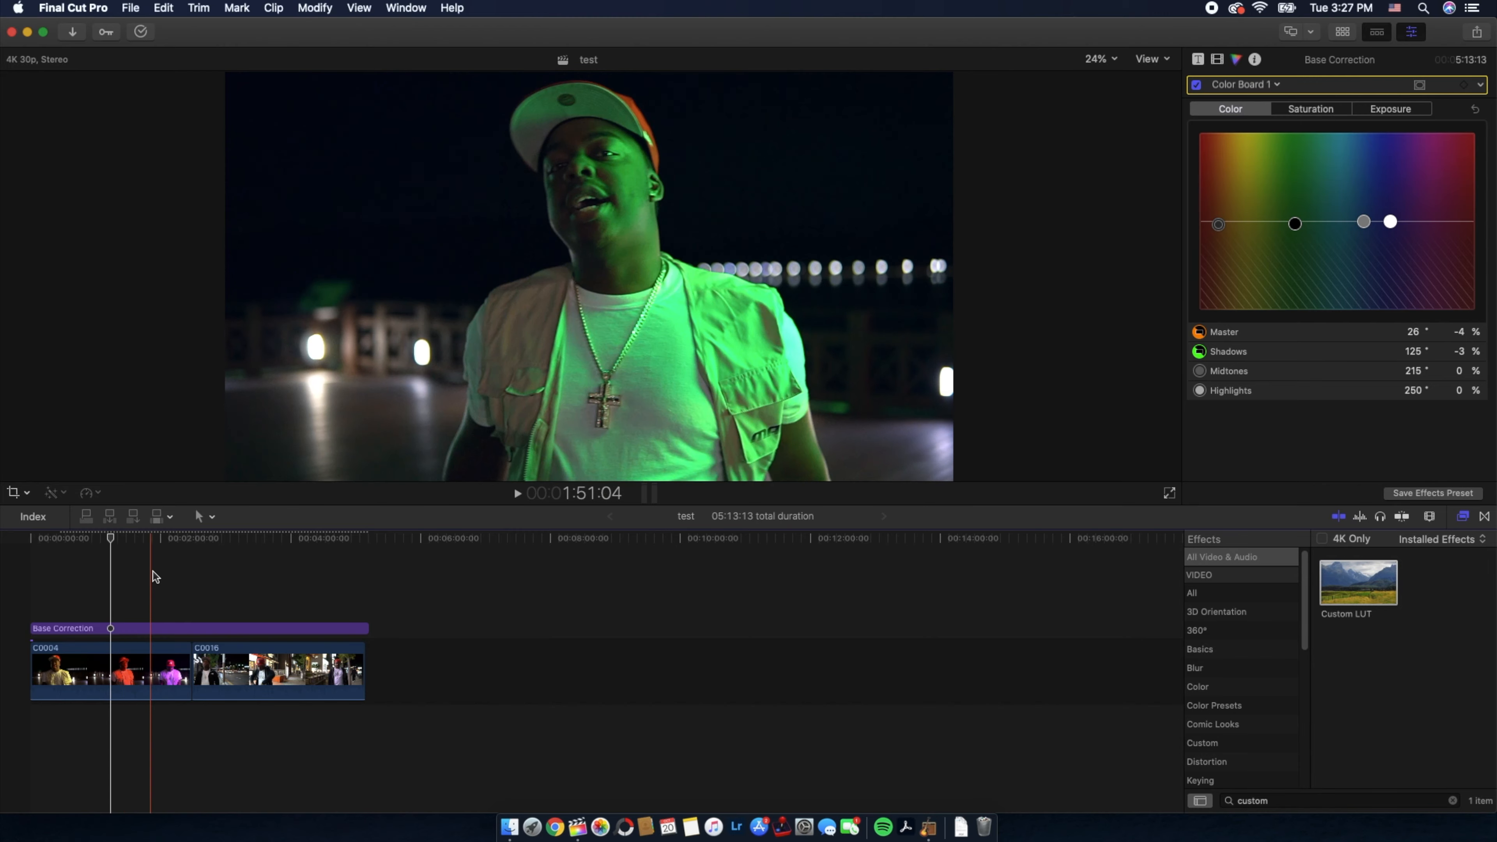
Step: Check clip C0016's colour, then reselect the Base Correction layer for its Color Board tints
{"action": "left_click", "coordinate": [276, 669]}
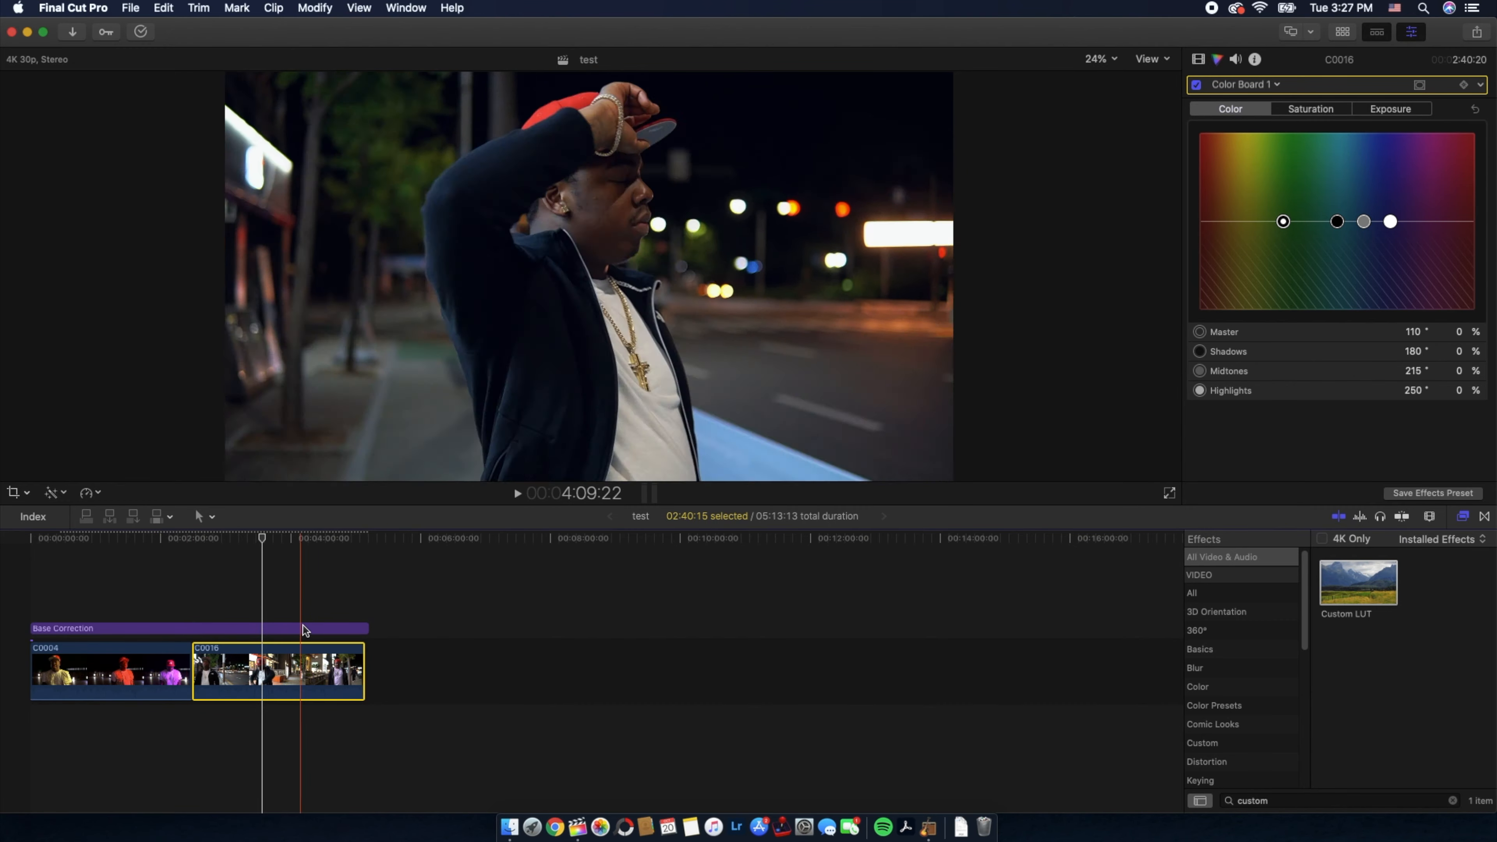
{"action": "left_click", "coordinate": [262, 629]}
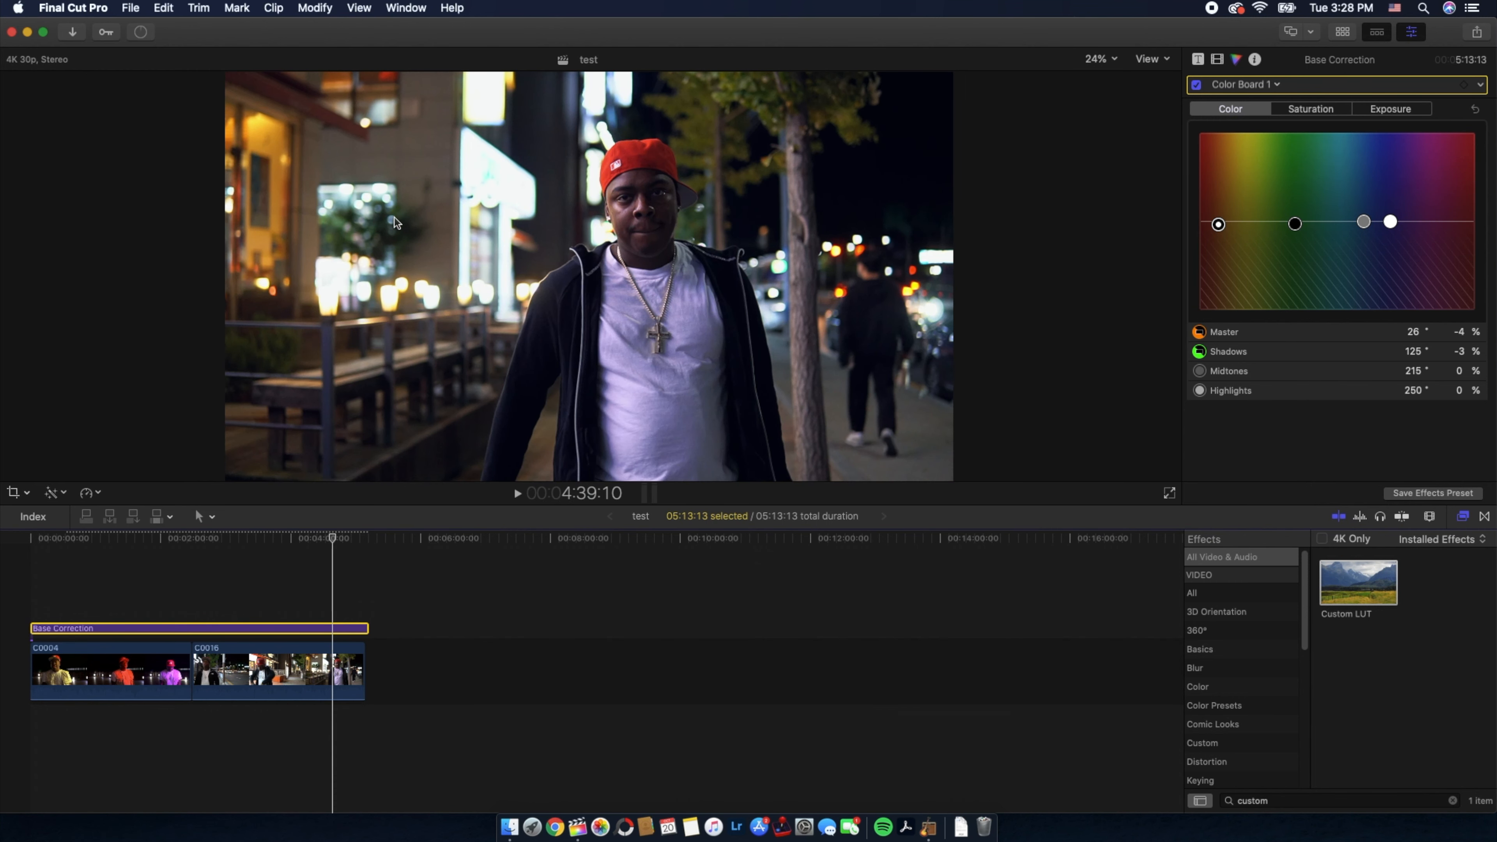
{"action": "mouse_move", "coordinate": [392, 182]}
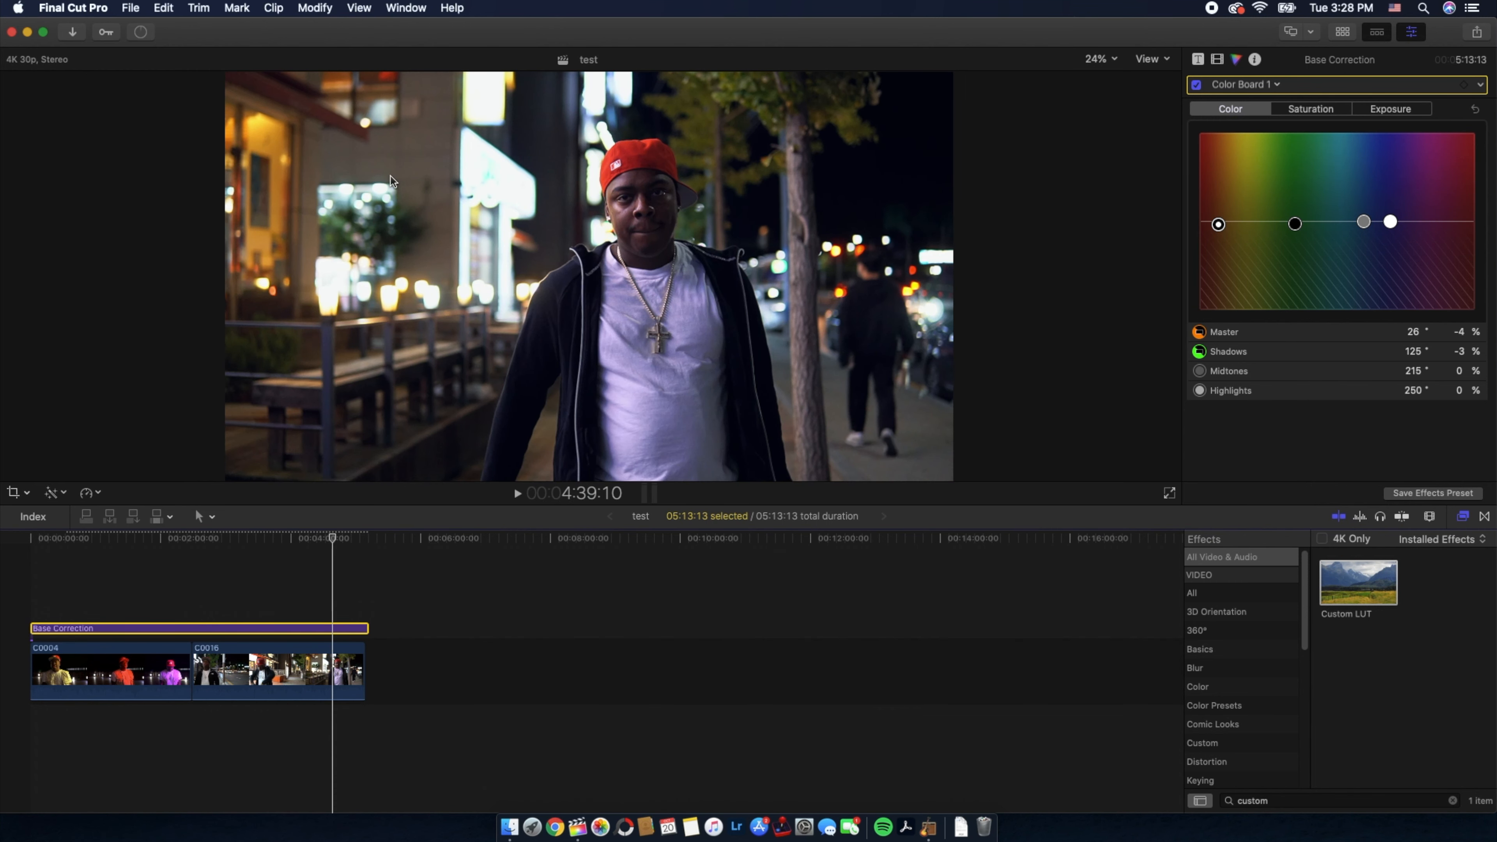
{"action": "mouse_move", "coordinate": [1103, 76]}
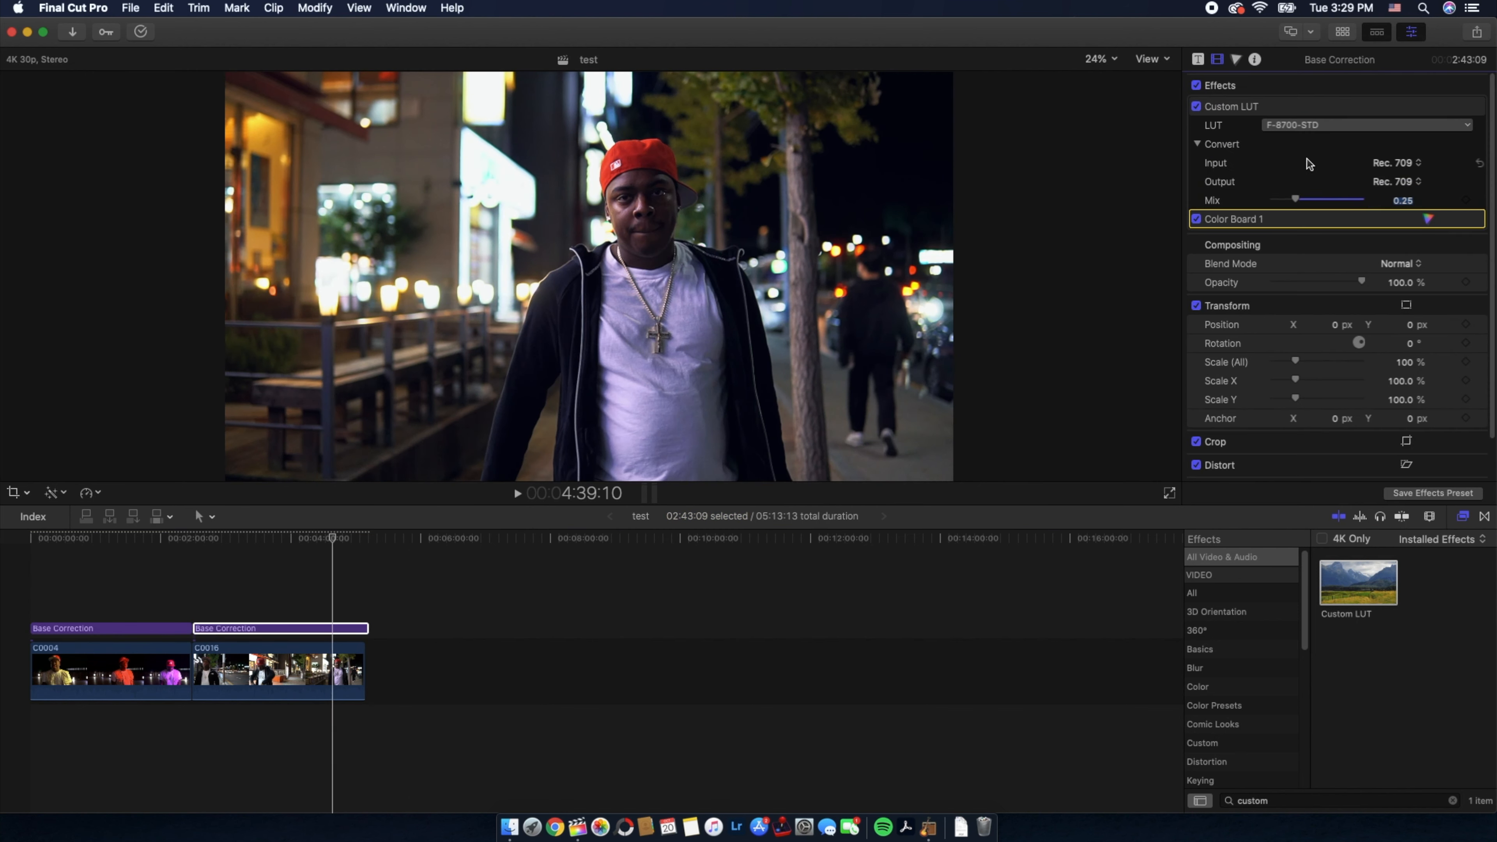
Step: Set the second clip's Custom LUT Mix to 0.48 and toggle the effect to compare the look
{"action": "left_click_drag", "start_coordinate": [1296, 199], "coordinate": [1360, 199]}
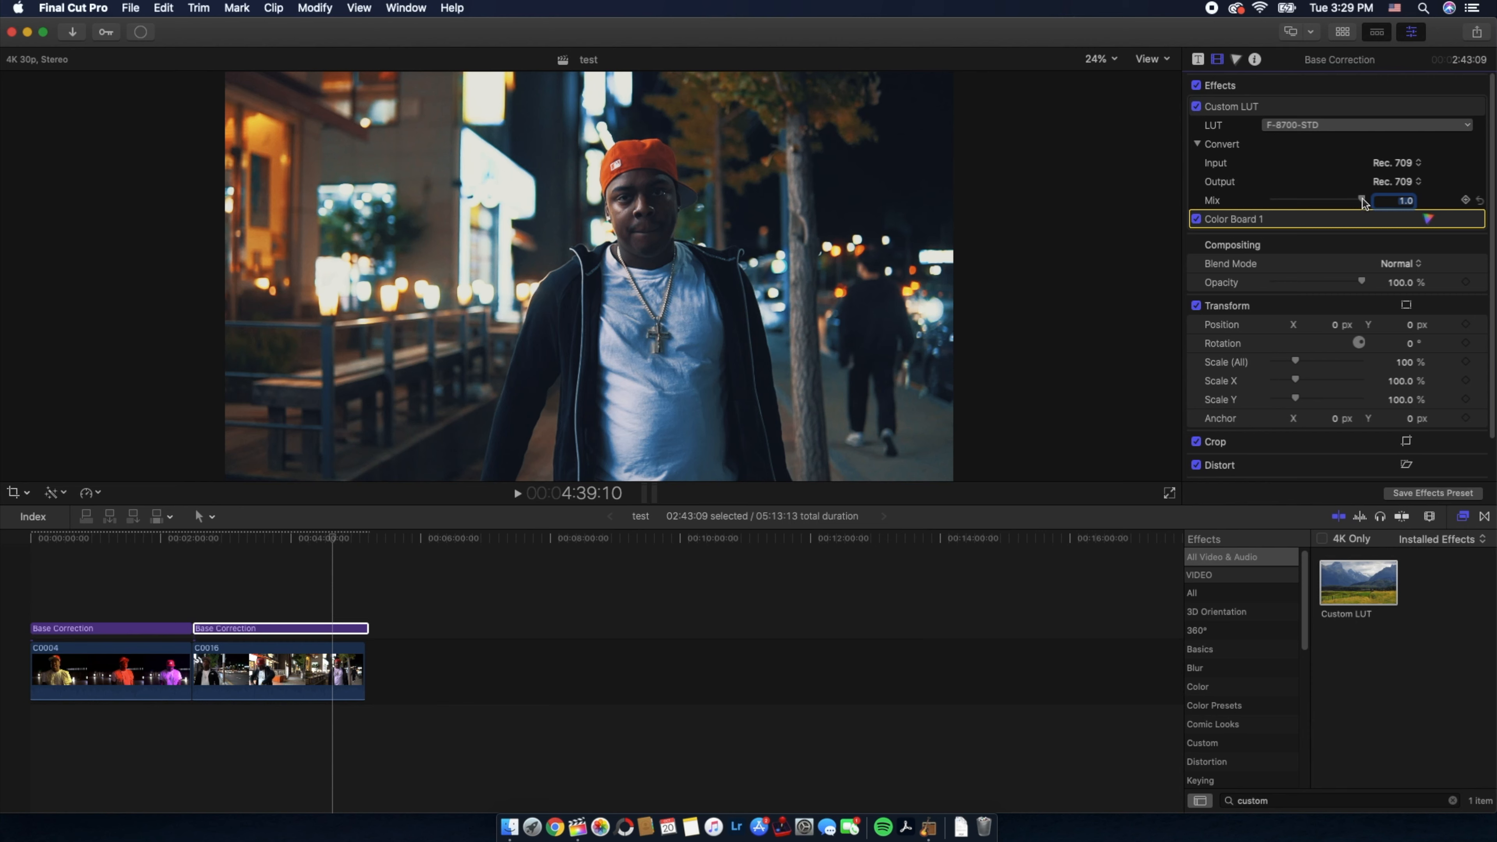
{"action": "left_click_drag", "start_coordinate": [1361, 201], "coordinate": [1323, 200]}
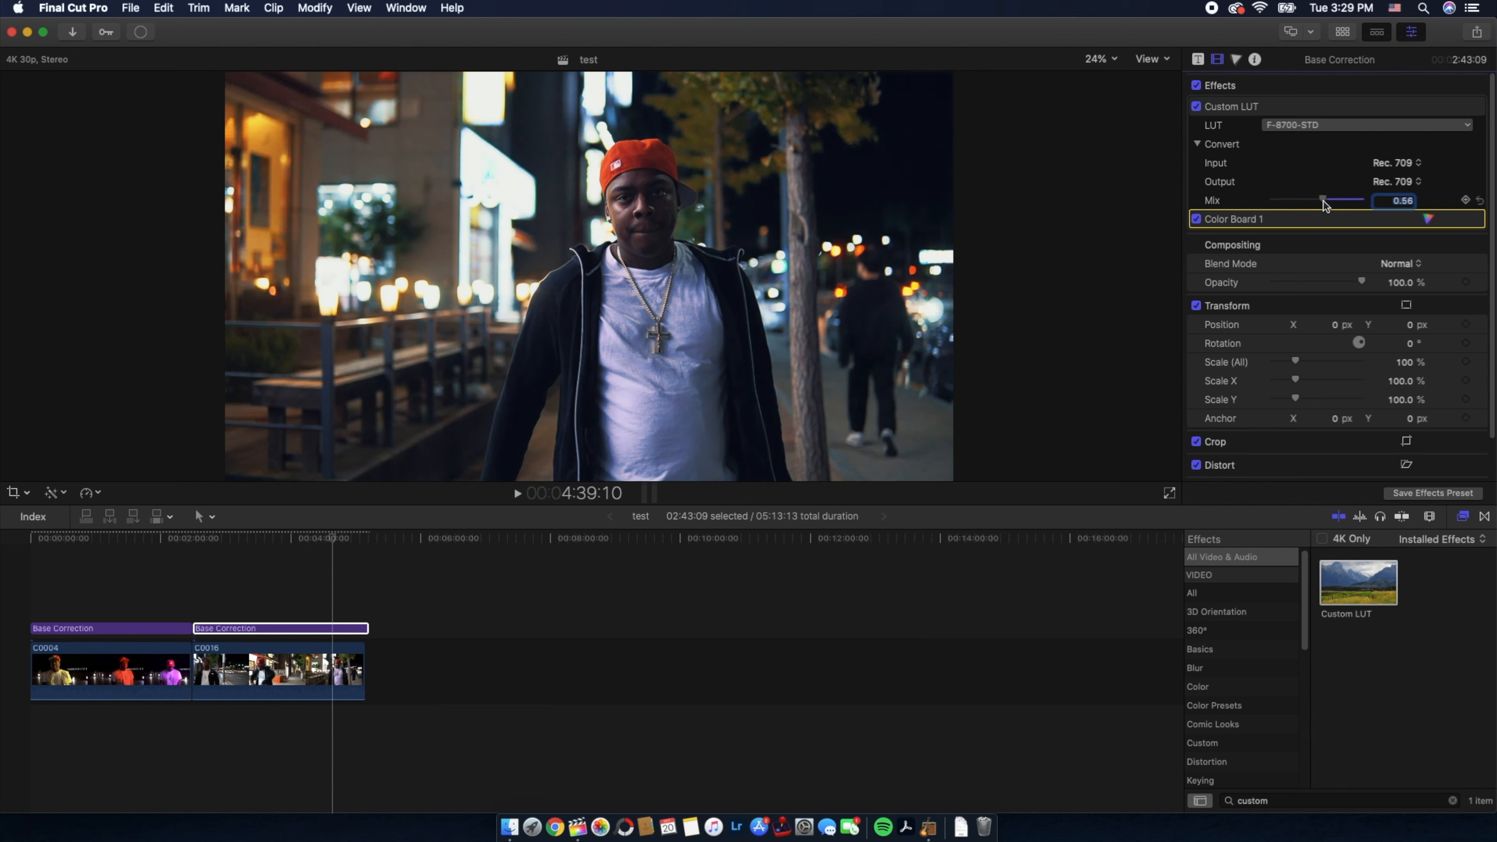
{"action": "left_click_drag", "start_coordinate": [1321, 200], "coordinate": [1311, 201]}
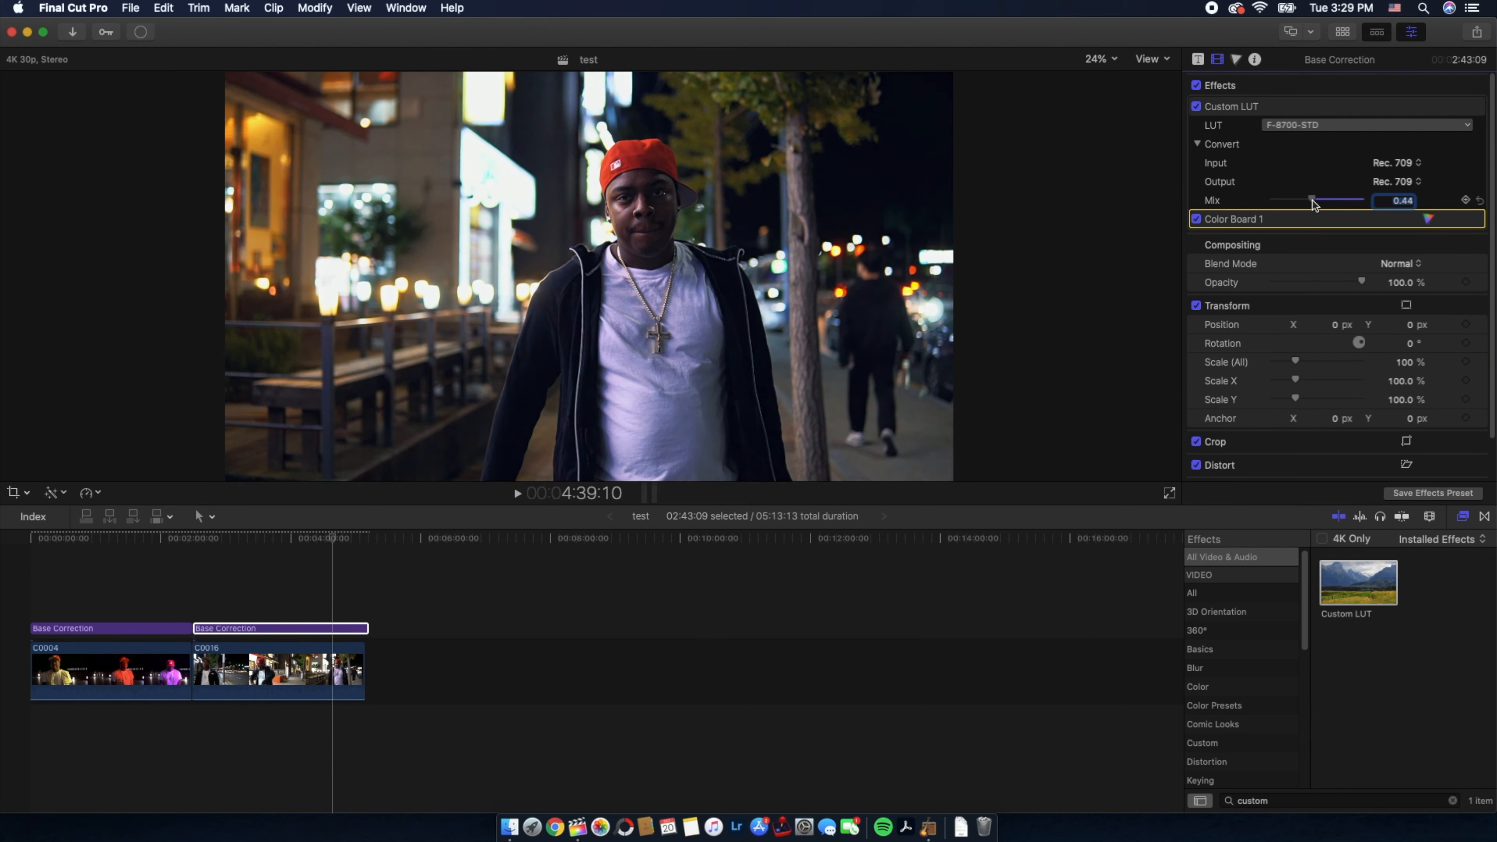
{"action": "left_click_drag", "start_coordinate": [1311, 201], "coordinate": [1318, 200]}
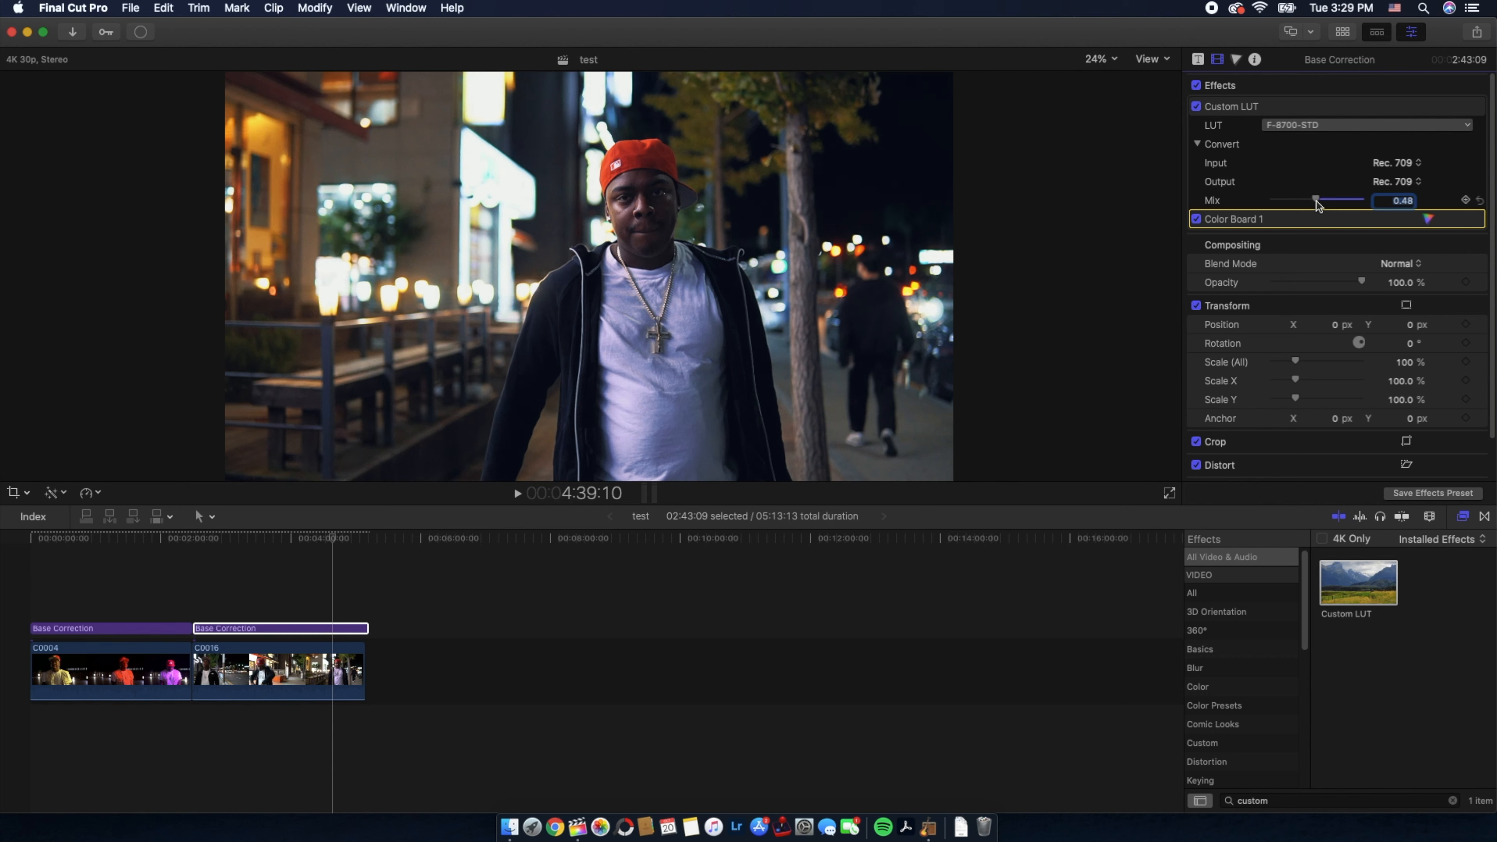
{"action": "left_click", "coordinate": [1196, 106]}
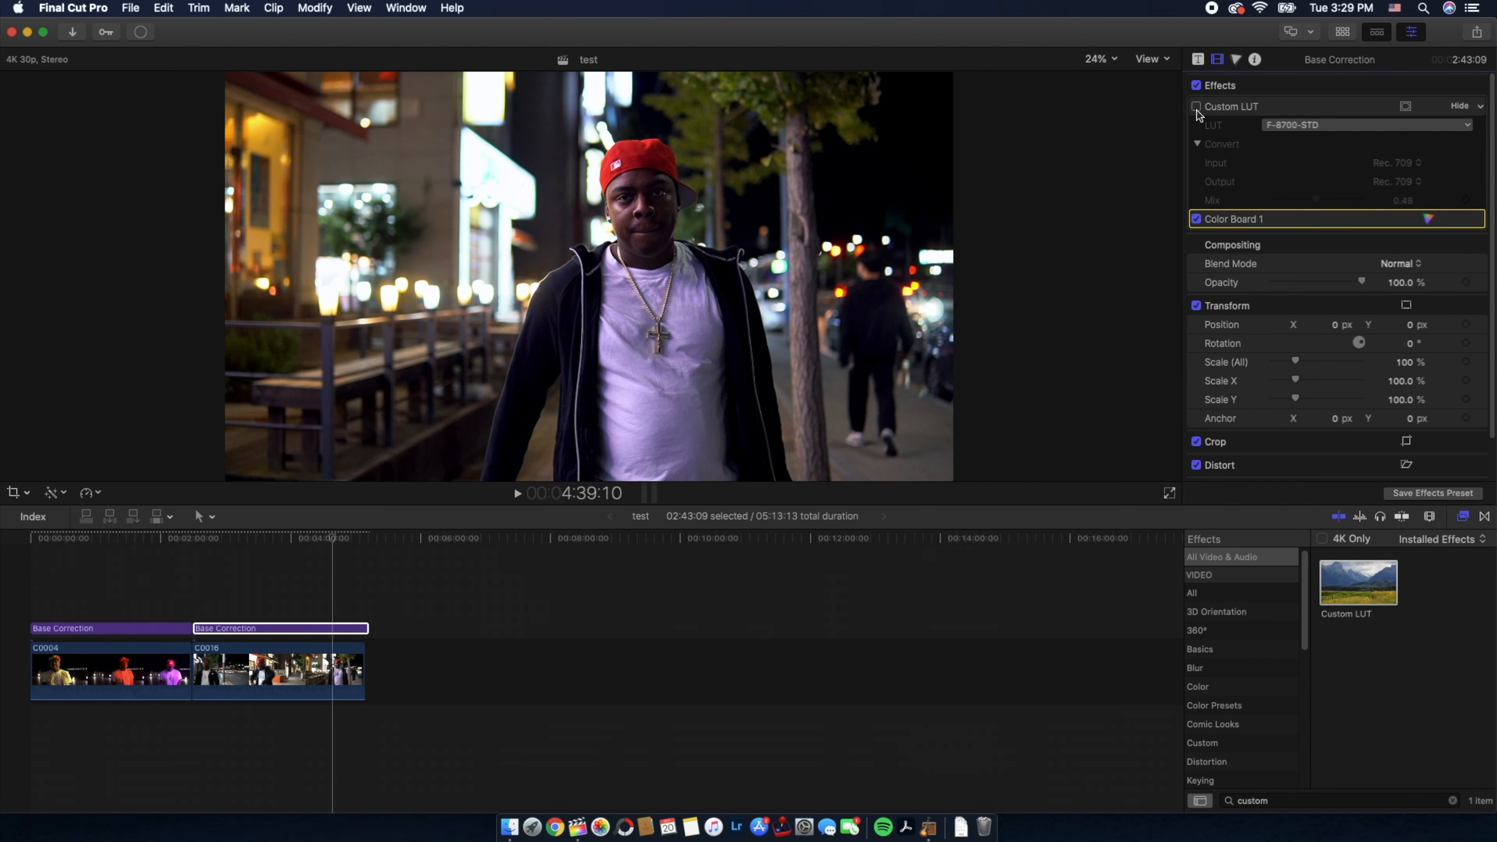
{"action": "left_click", "coordinate": [1195, 106]}
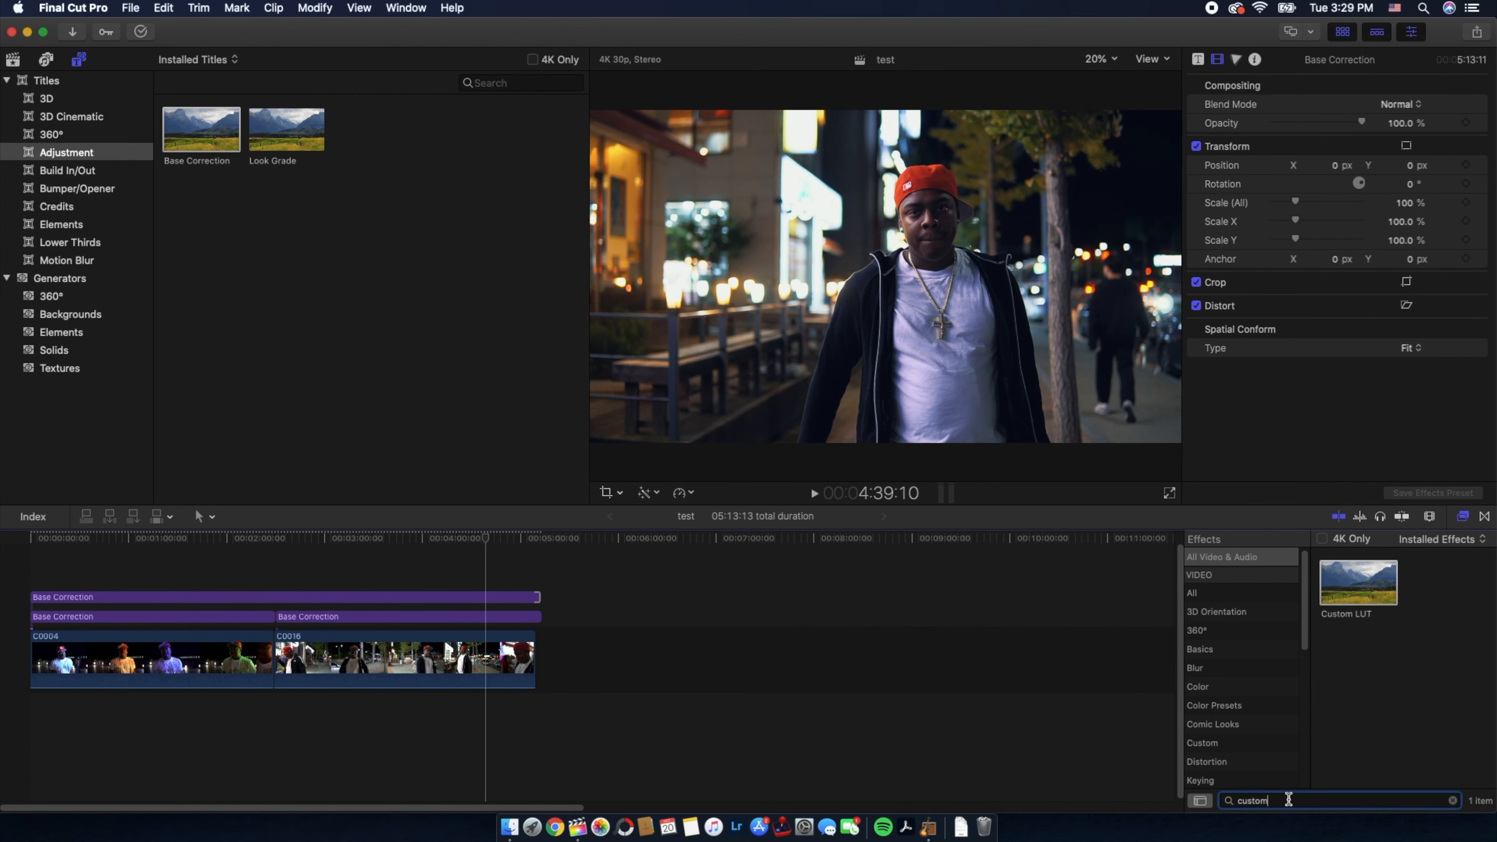
Step: Find the Letterbox effect via 'letter' and set its Aspect Ratio to 2.35:1 on the top layer
{"action": "type", "text": "letter"}
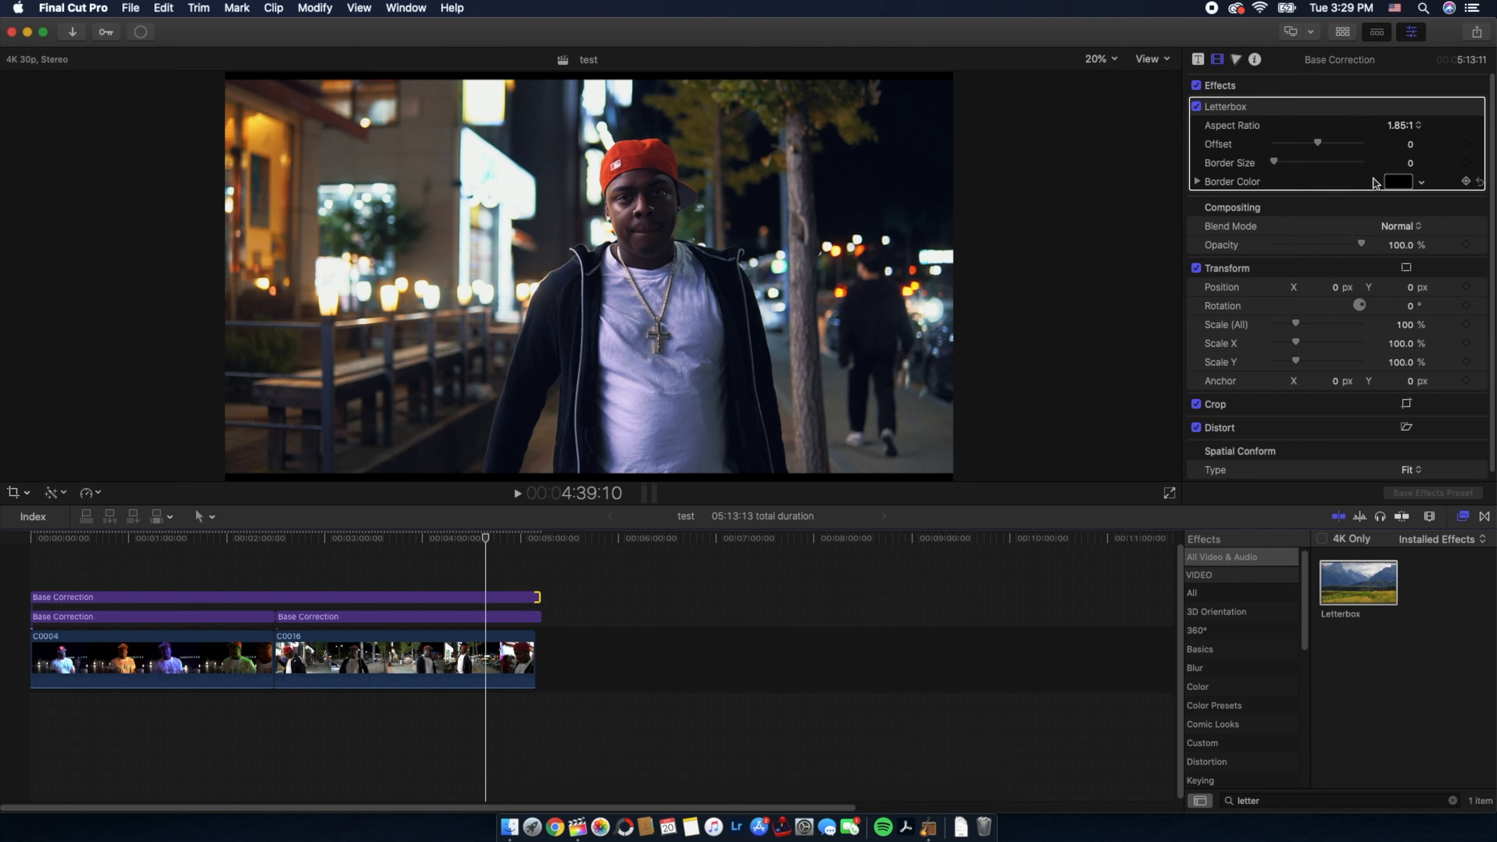
{"action": "left_click", "coordinate": [1405, 125]}
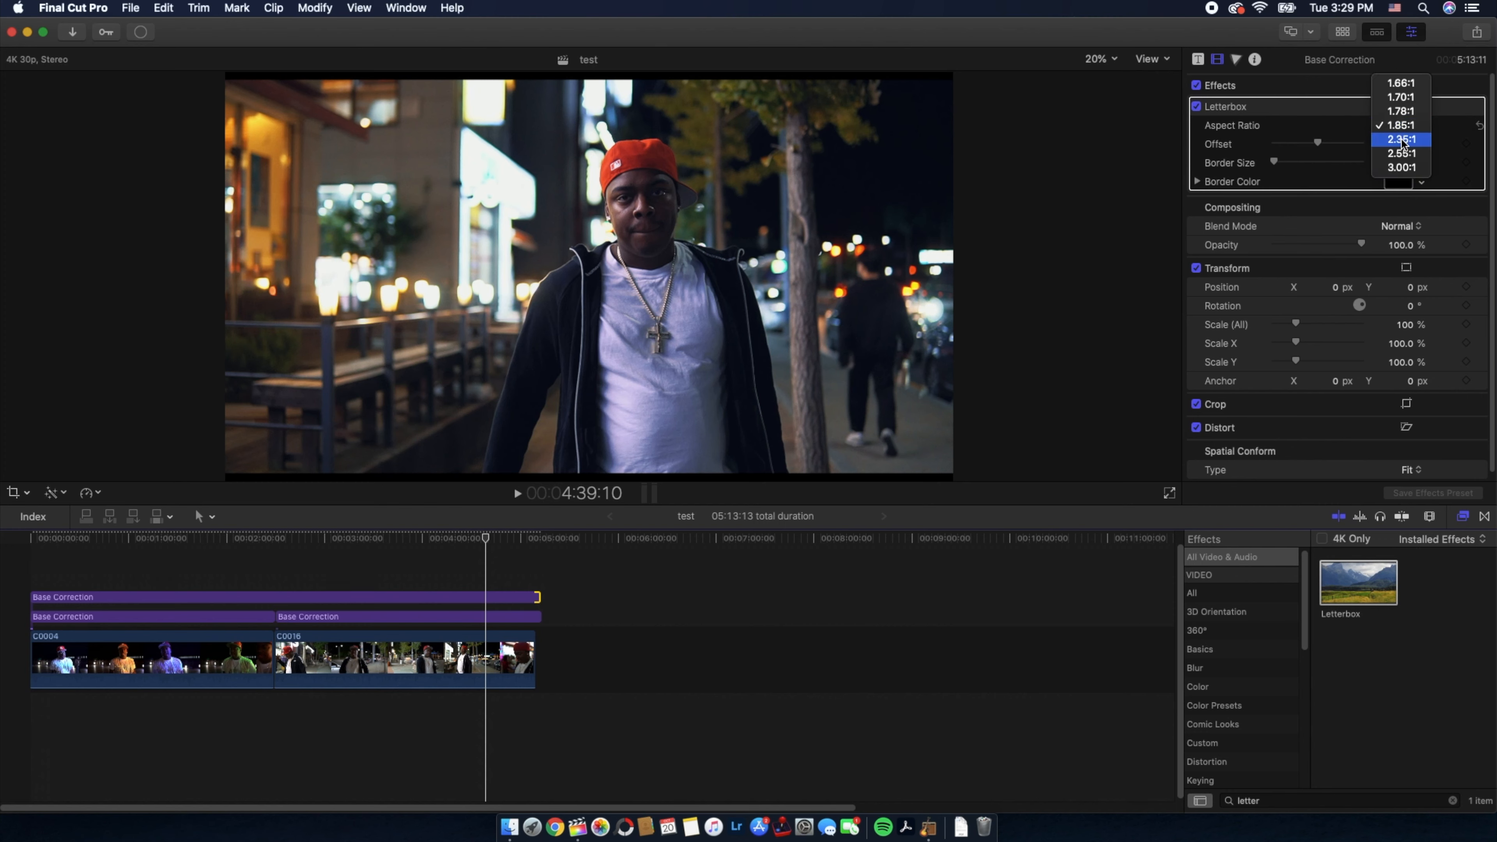
{"action": "left_click", "coordinate": [1401, 140]}
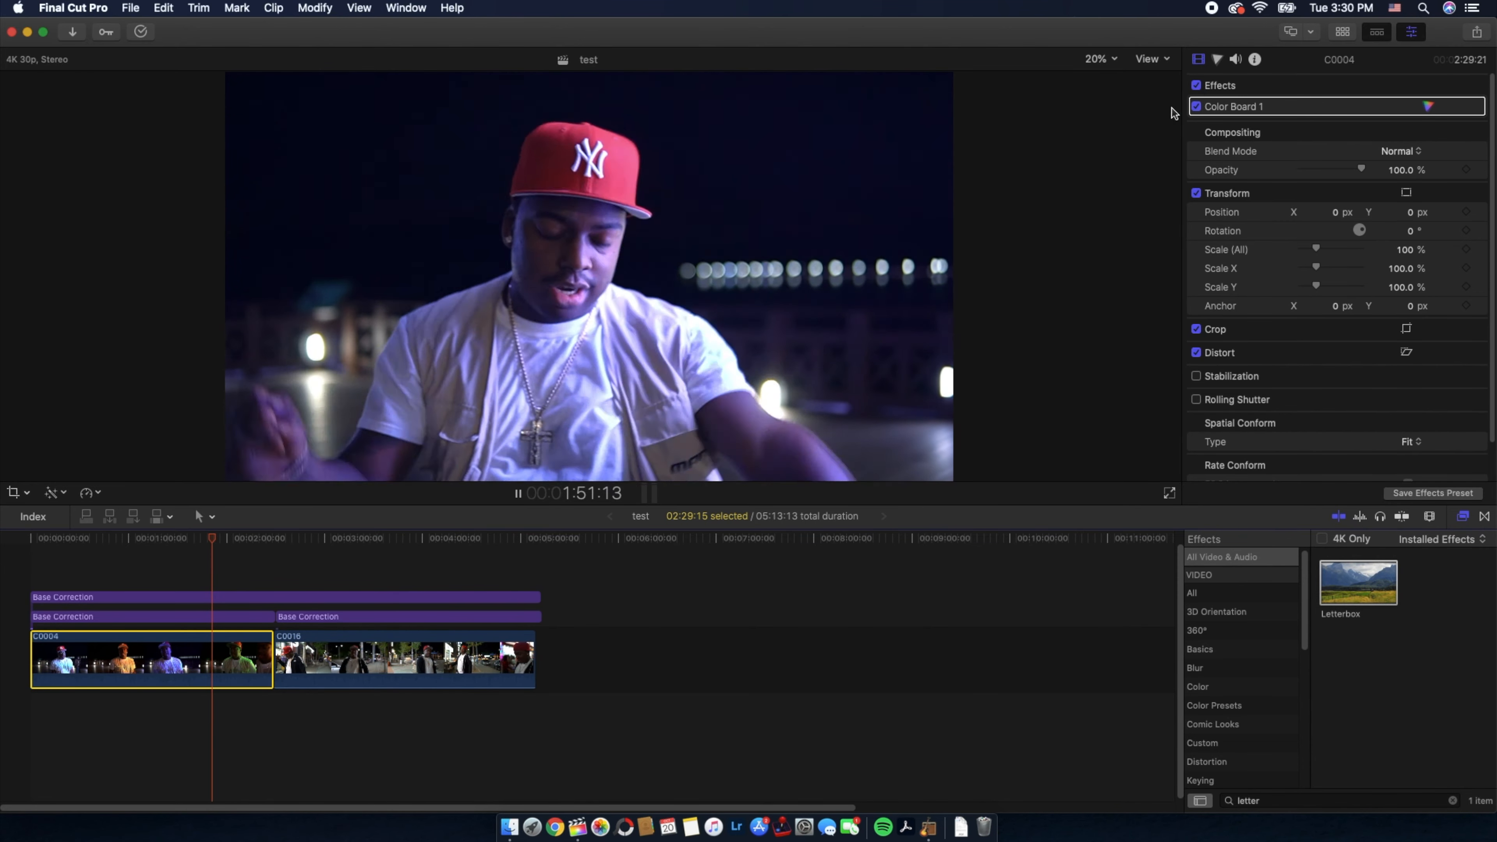
{"action": "left_click", "coordinate": [405, 616]}
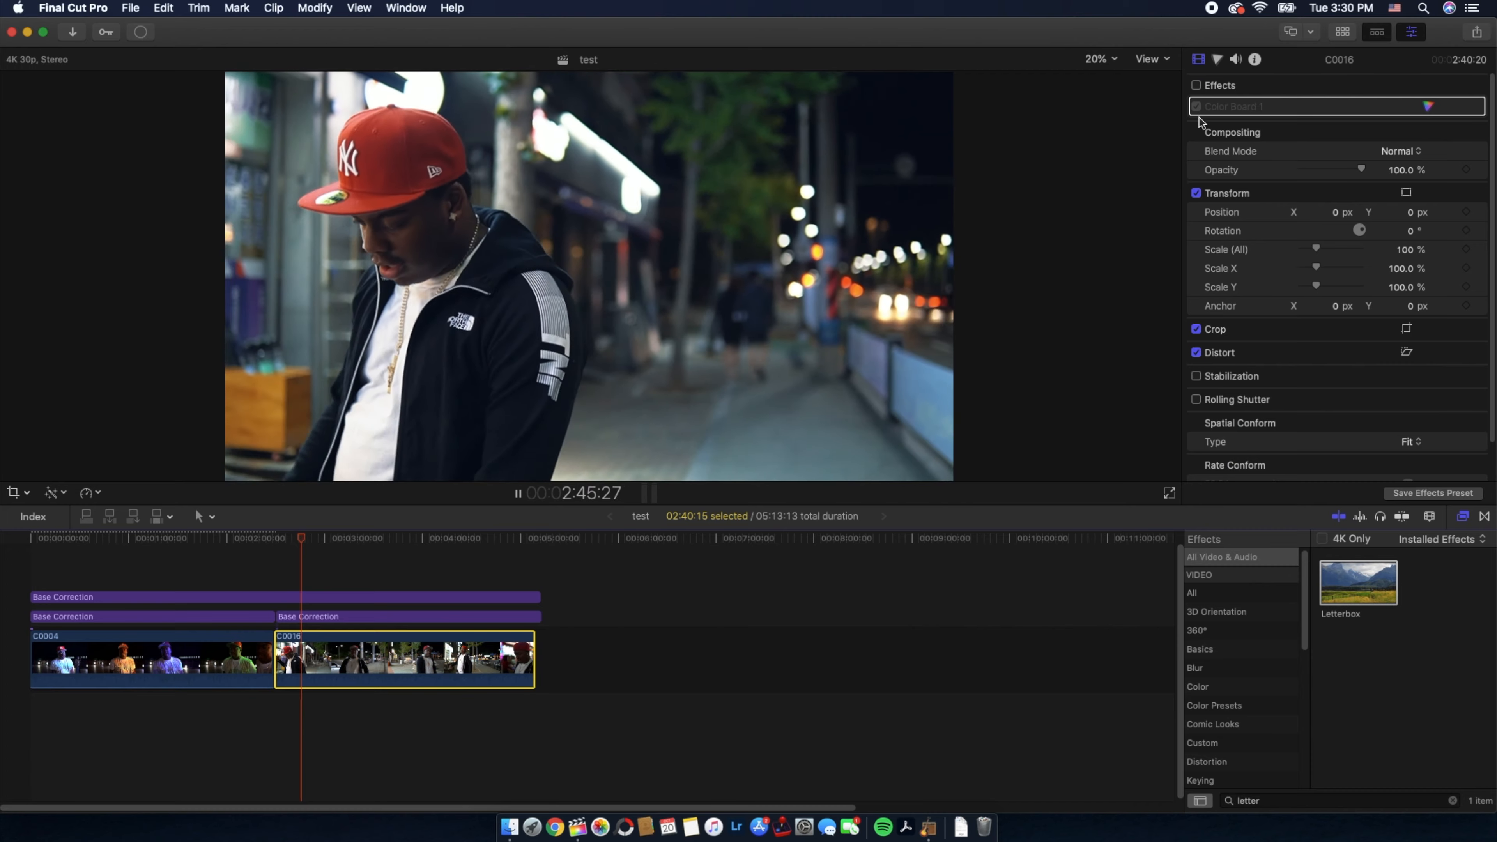
{"action": "left_click", "coordinate": [1196, 106]}
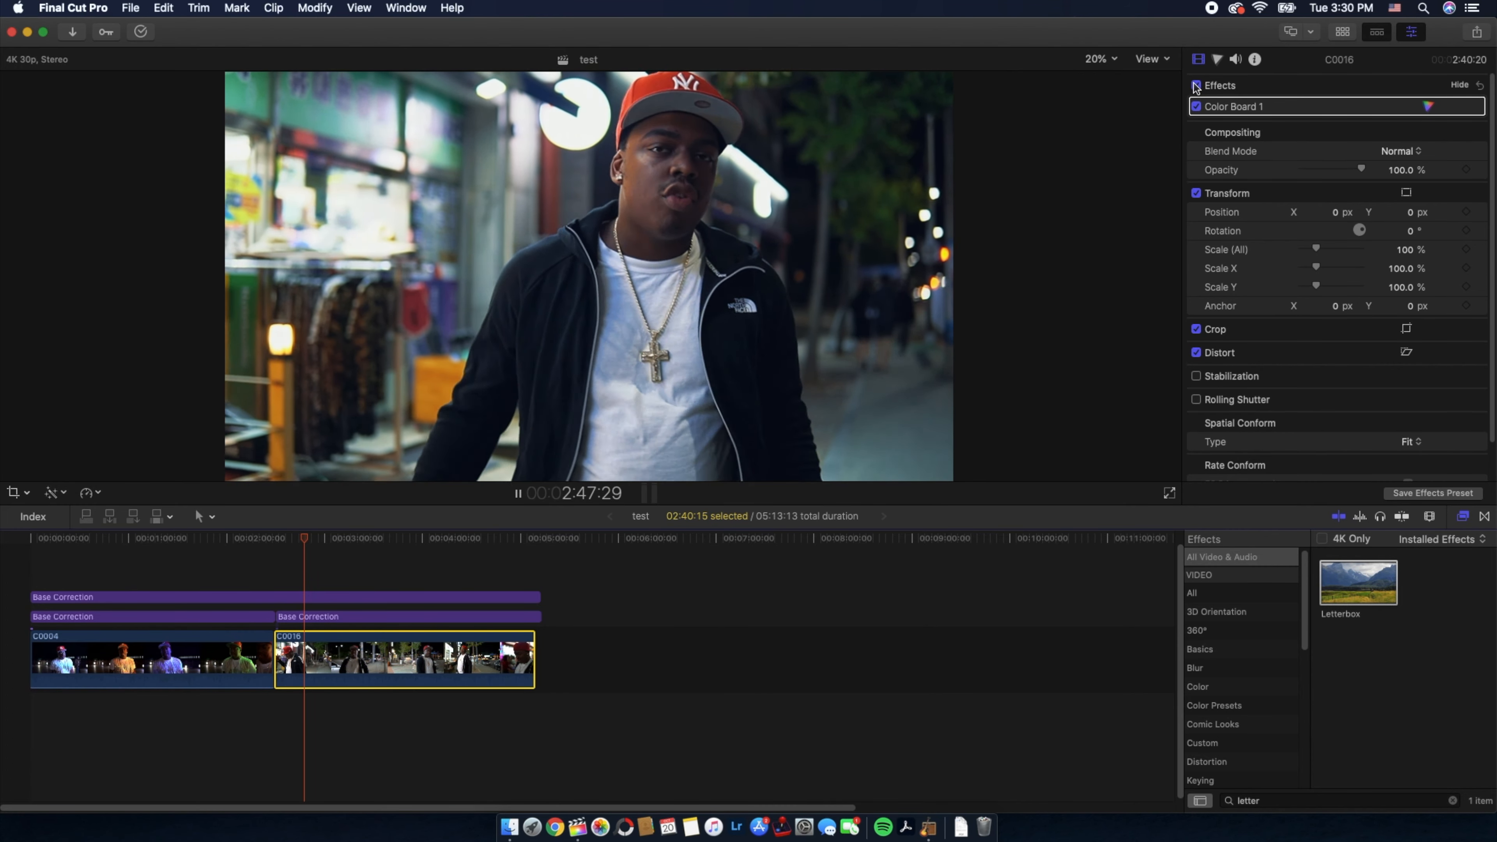